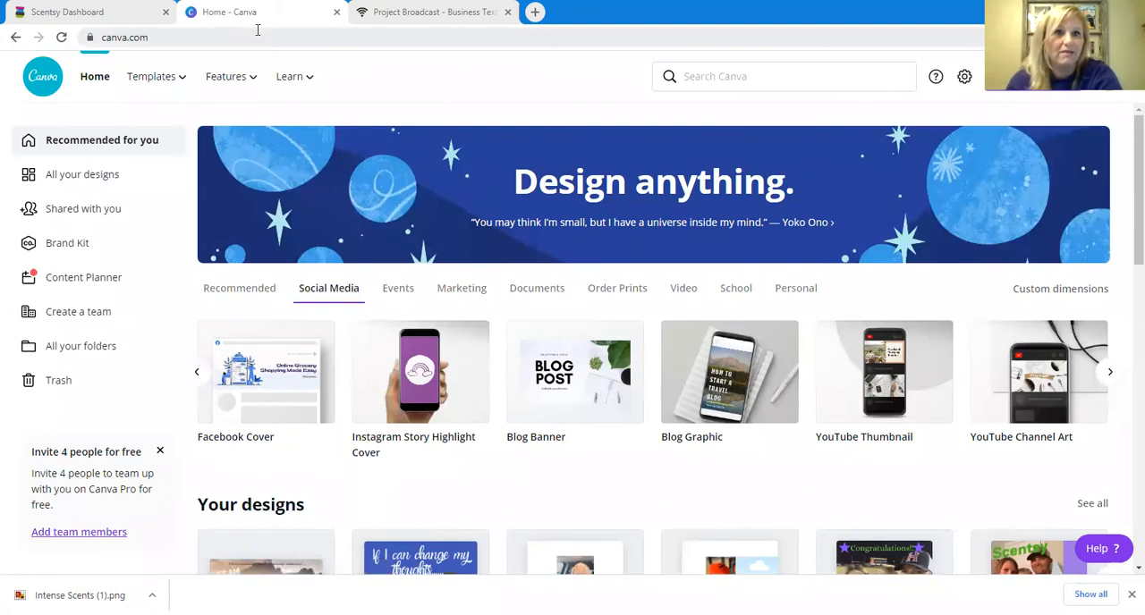
mouse_move(89, 11)
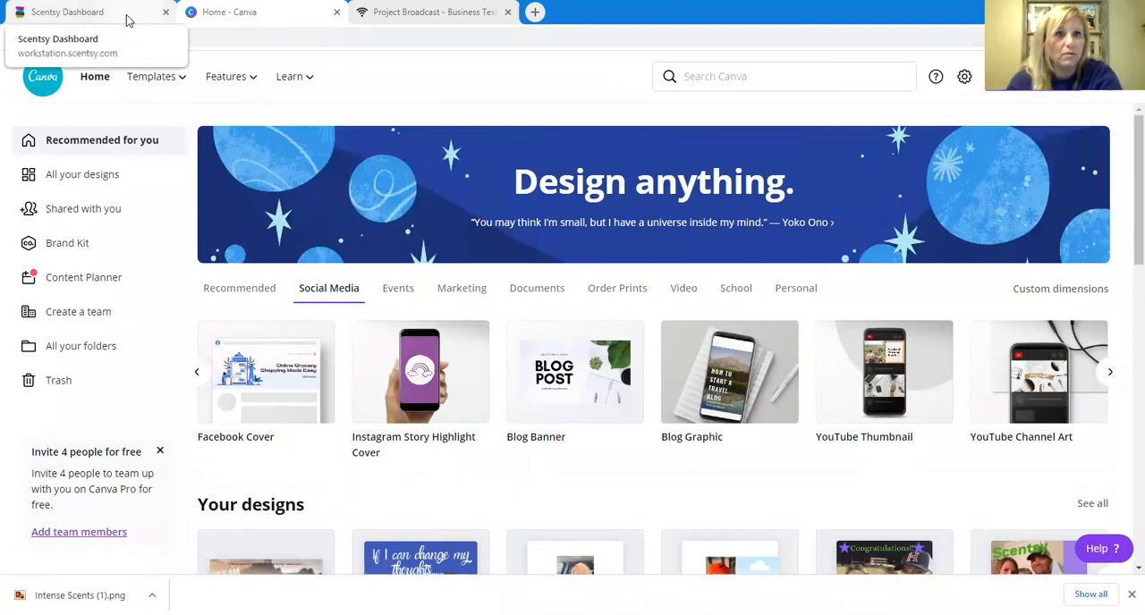
Step: Log out of the consultant account from the Scentsy Dashboard and sign back in
left_click(67, 12)
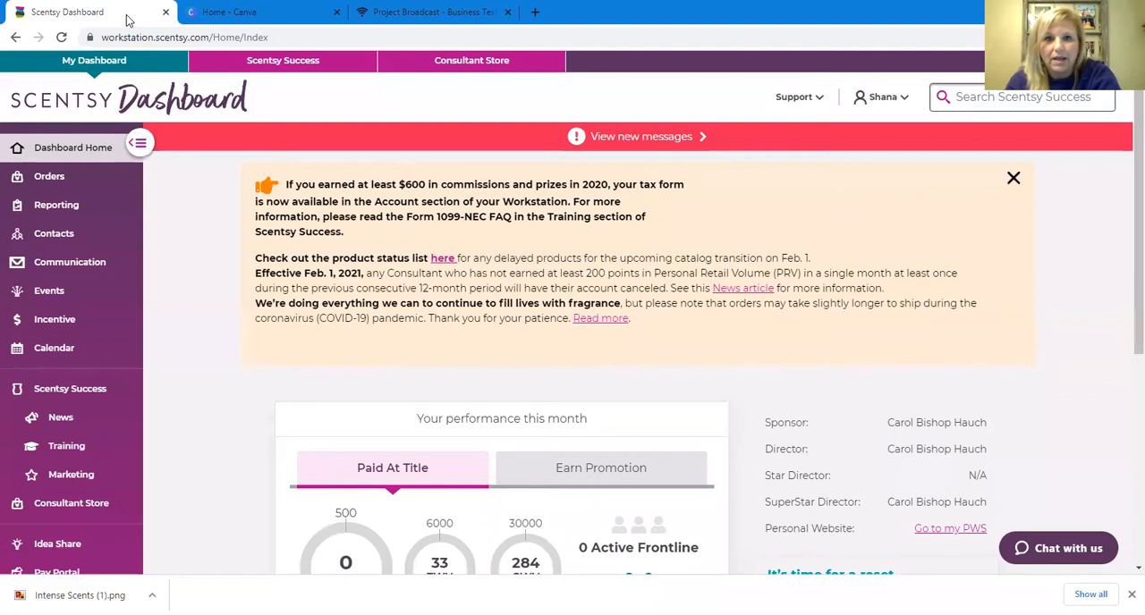
left_click(94, 60)
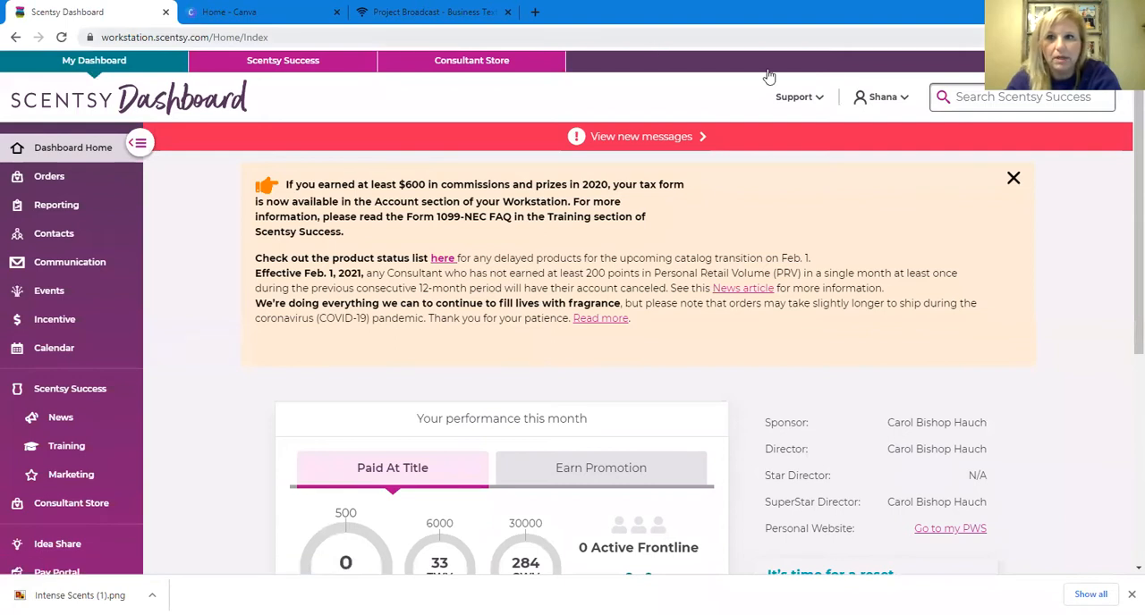
left_click(881, 97)
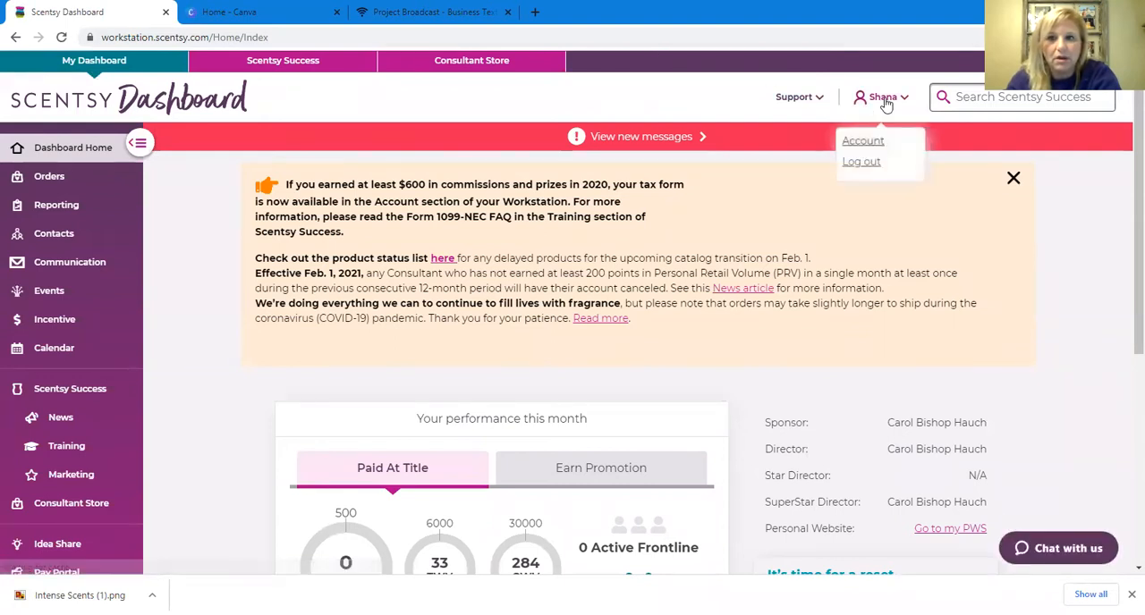
left_click(860, 162)
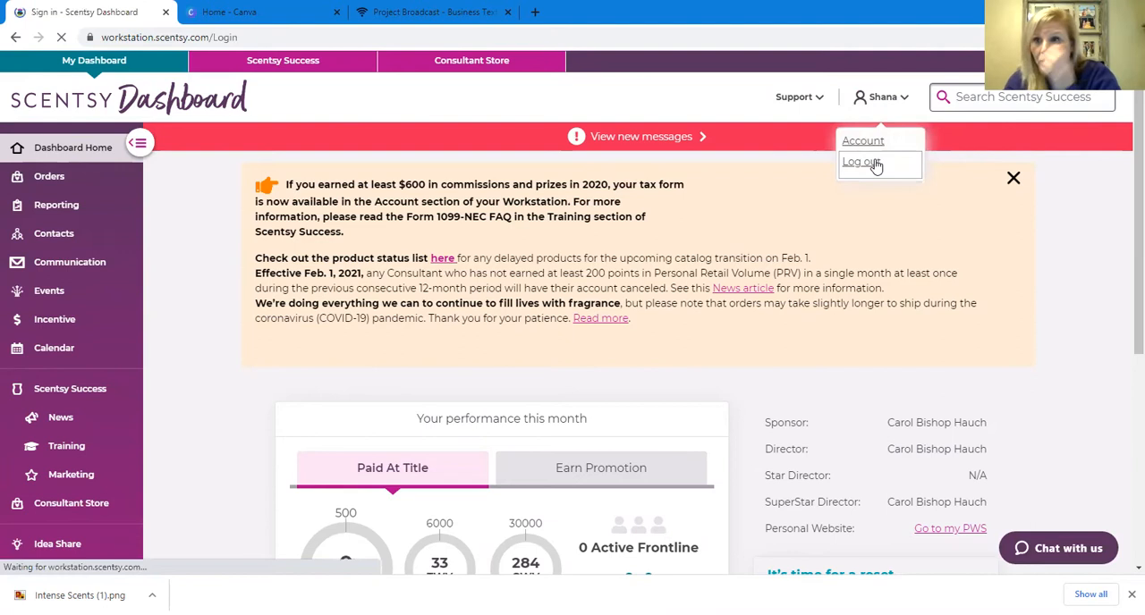
left_click(861, 163)
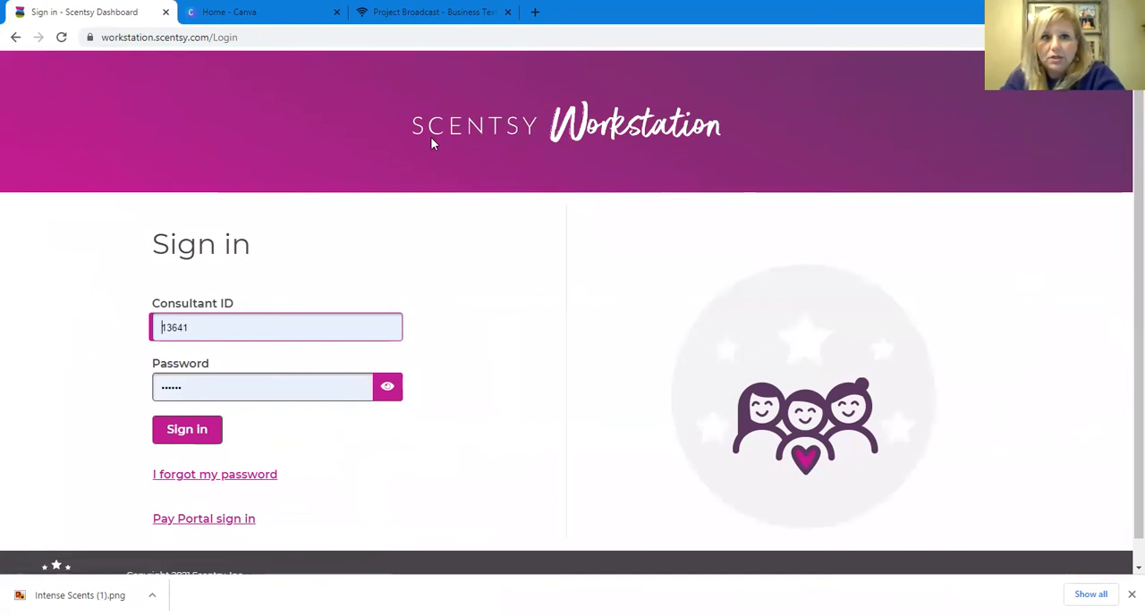
mouse_move(188, 52)
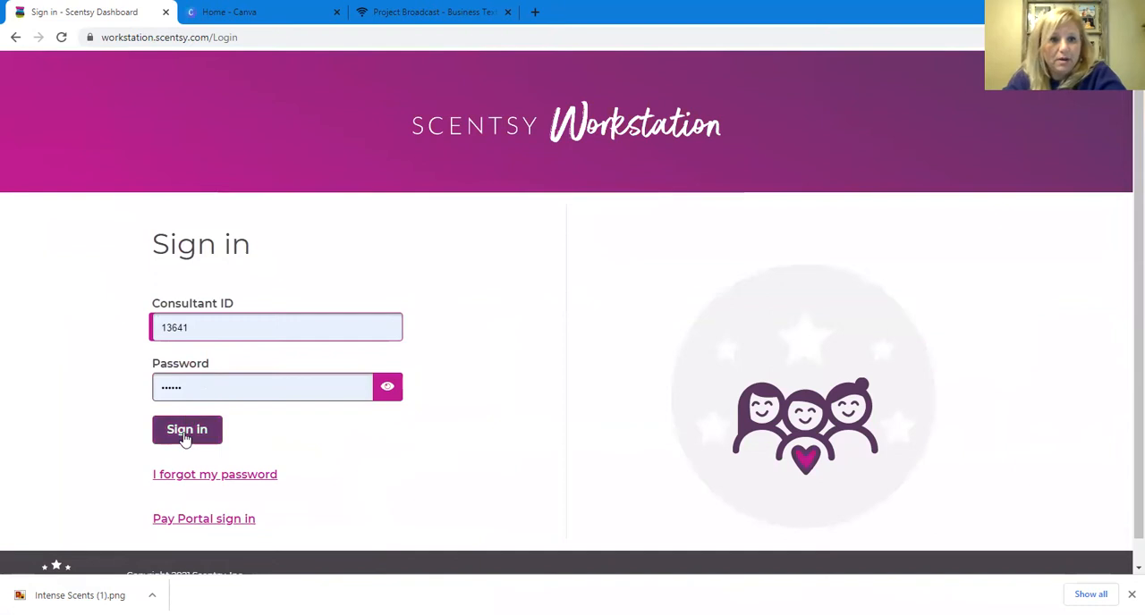
left_click(186, 430)
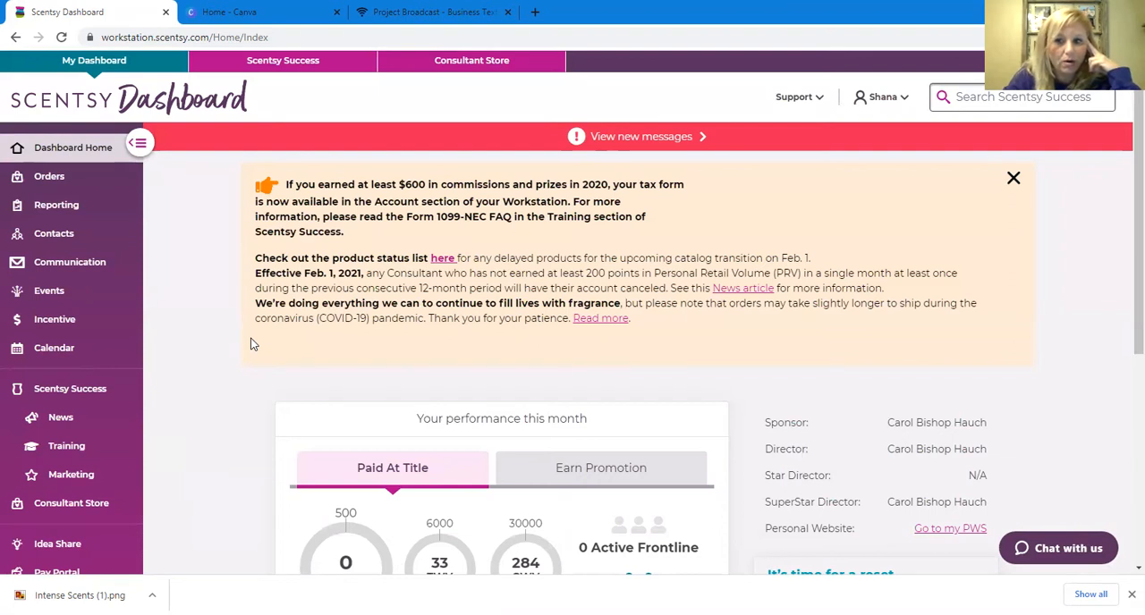
mouse_move(55, 204)
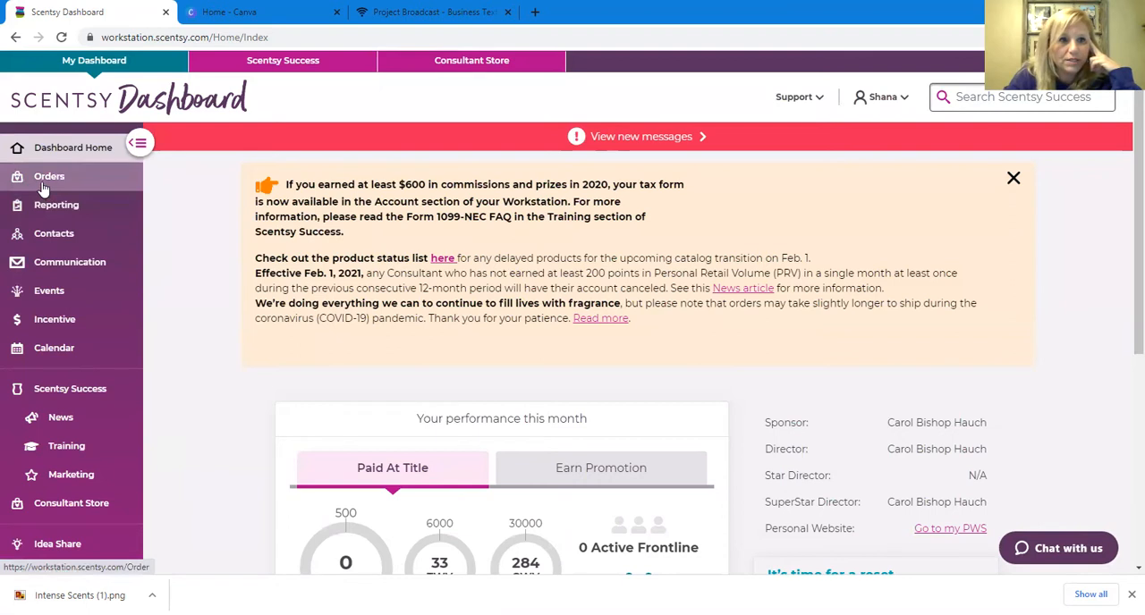
Step: Go to the Orders section from the dashboard sidebar
left_click(50, 176)
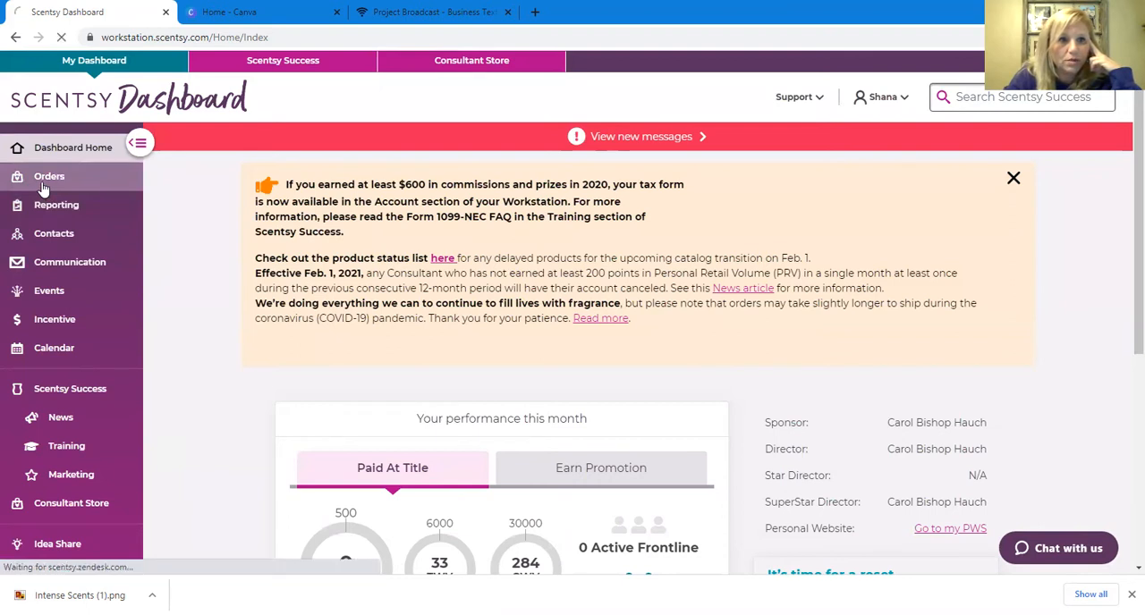
Step: Look through the Open Orders and New tabs, then move on to Order History
left_click(49, 176)
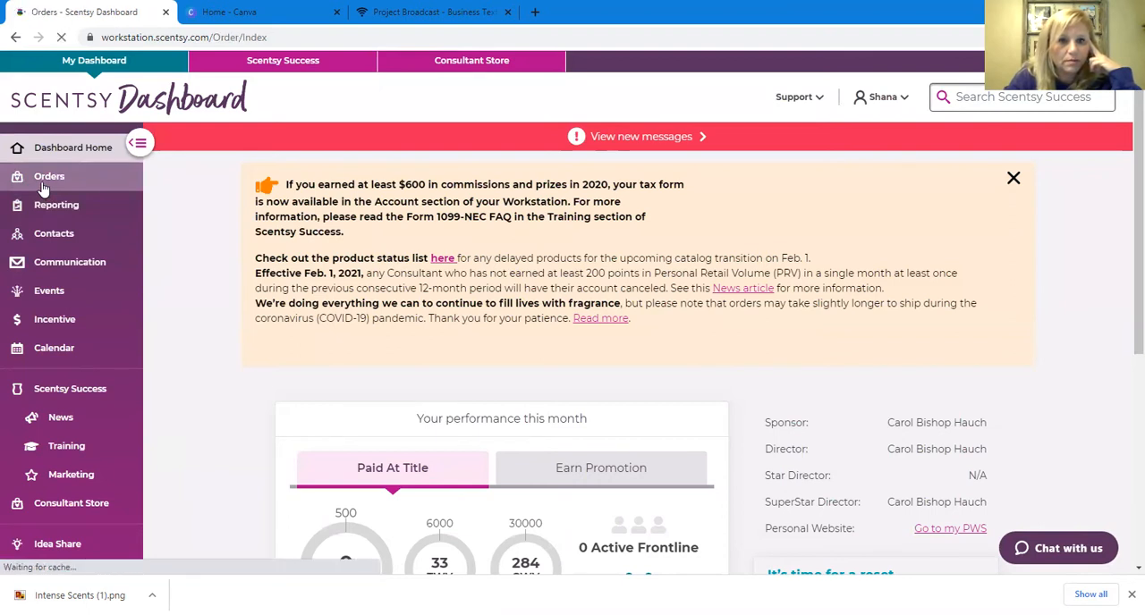
left_click(49, 176)
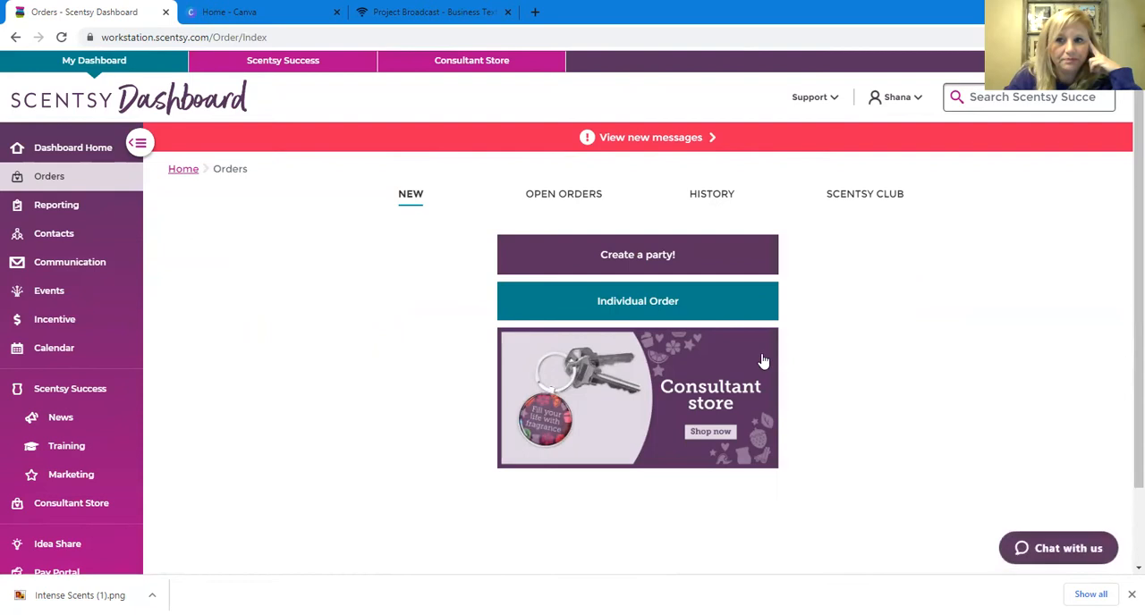
mouse_move(635, 374)
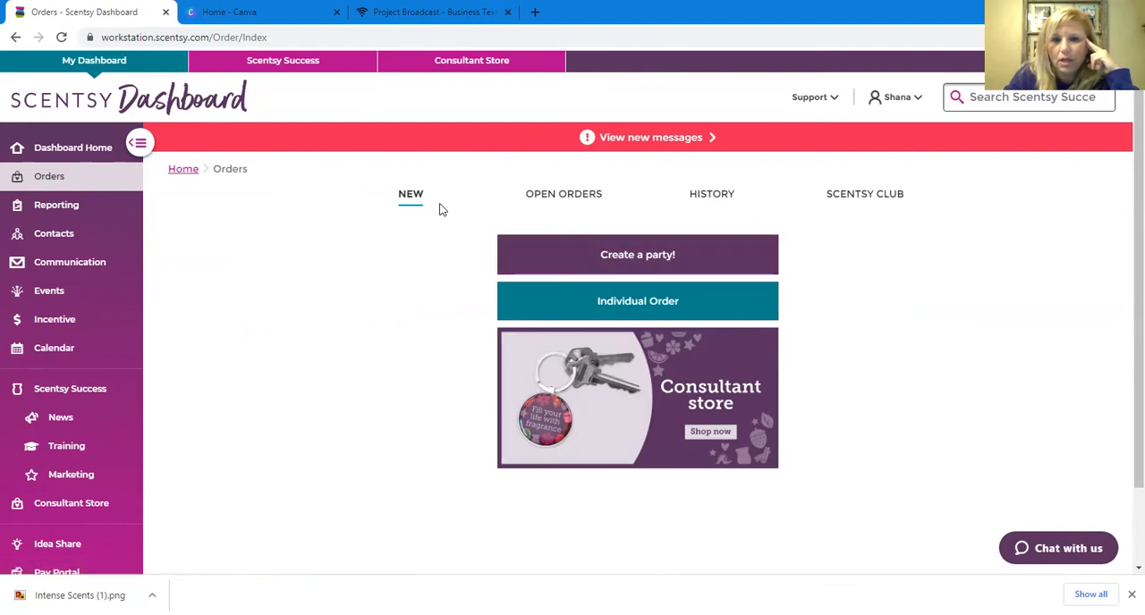
mouse_move(478, 203)
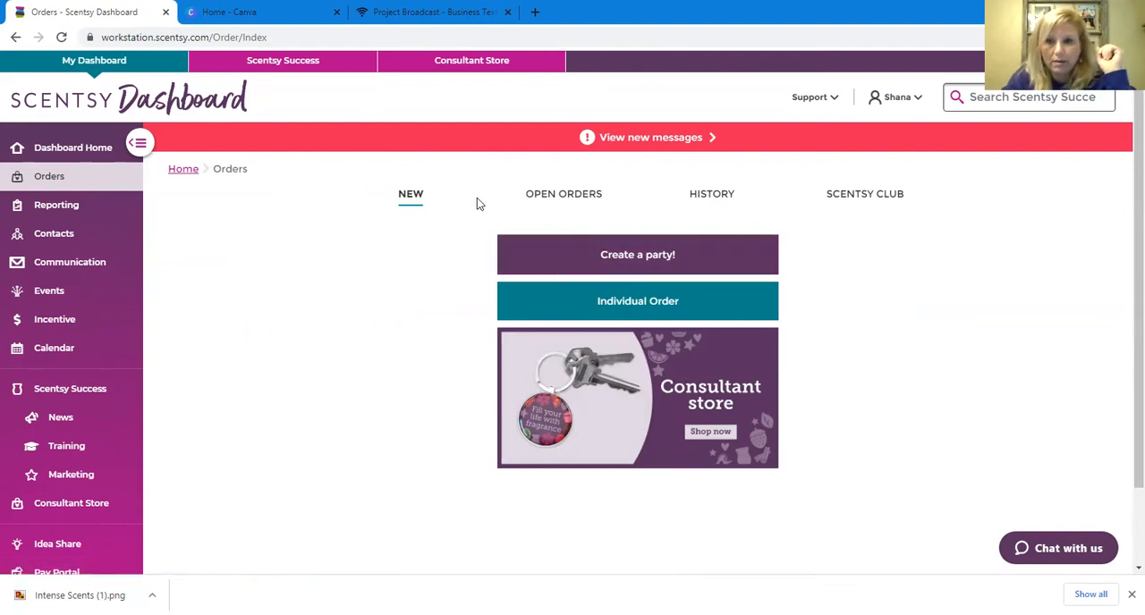
mouse_move(563, 194)
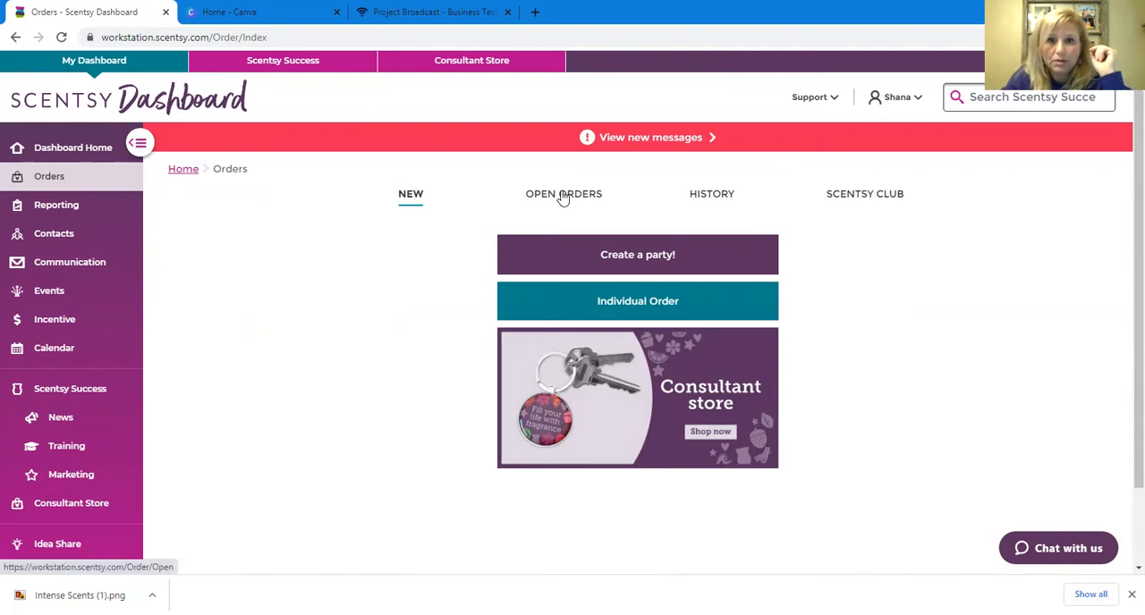
left_click(563, 194)
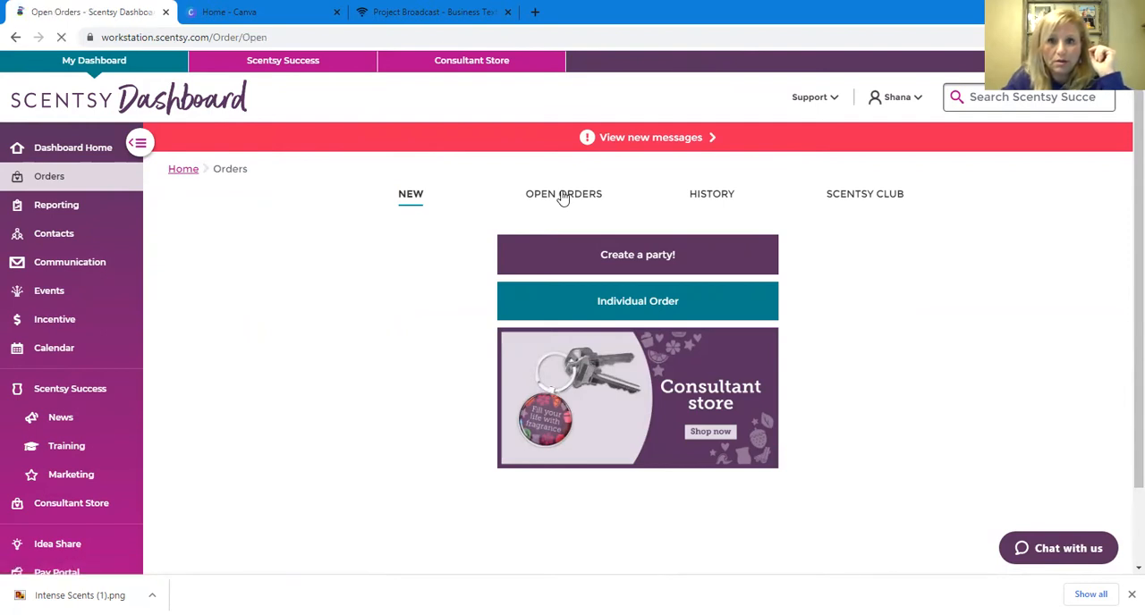
left_click(564, 194)
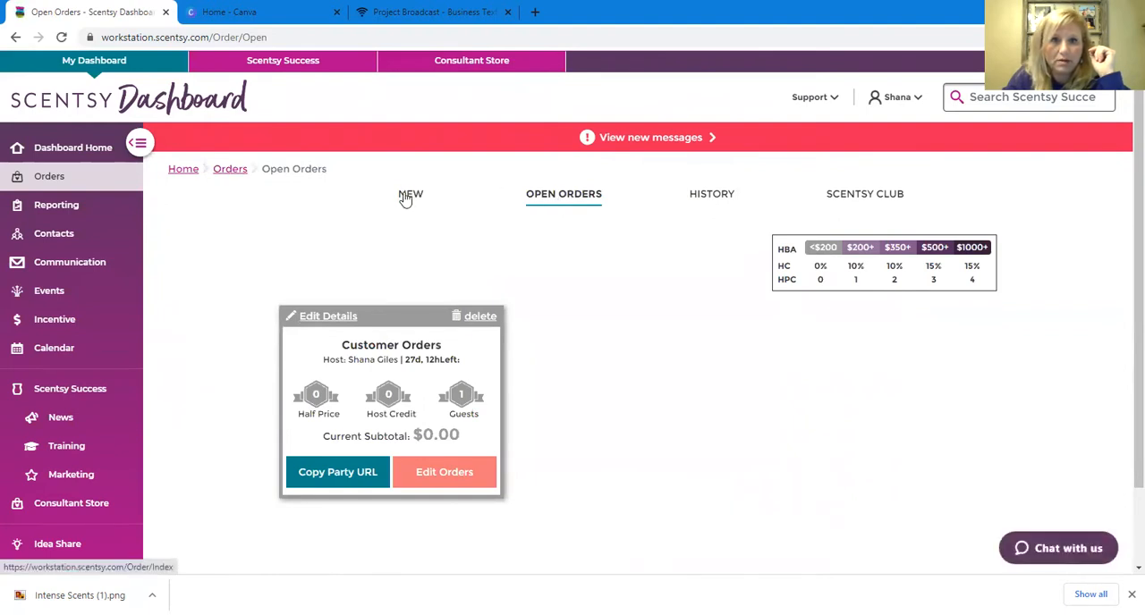
left_click(229, 168)
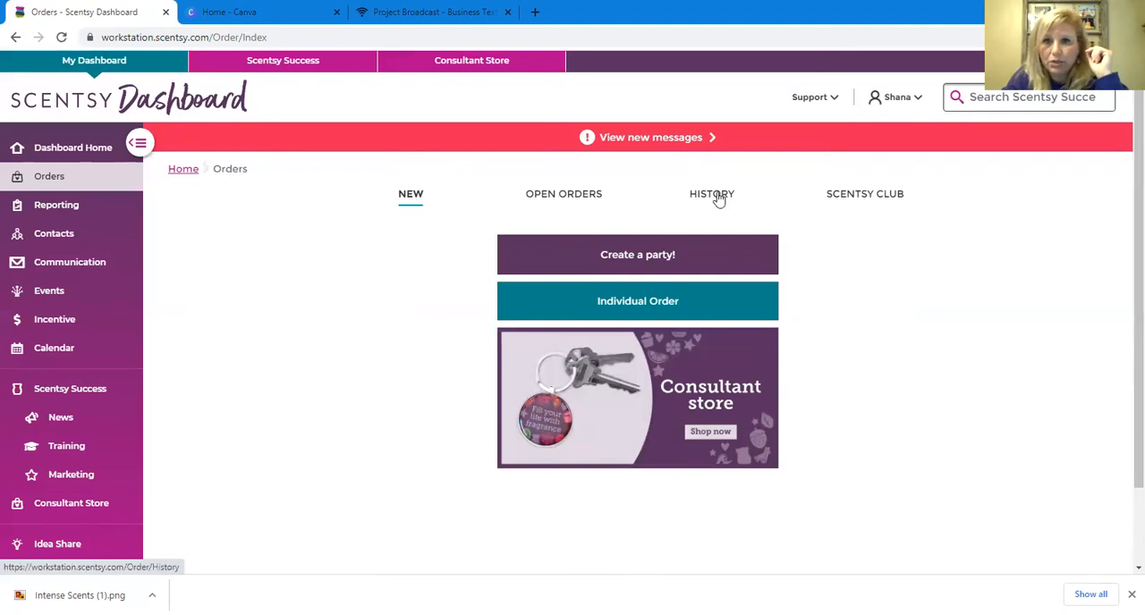
left_click(711, 195)
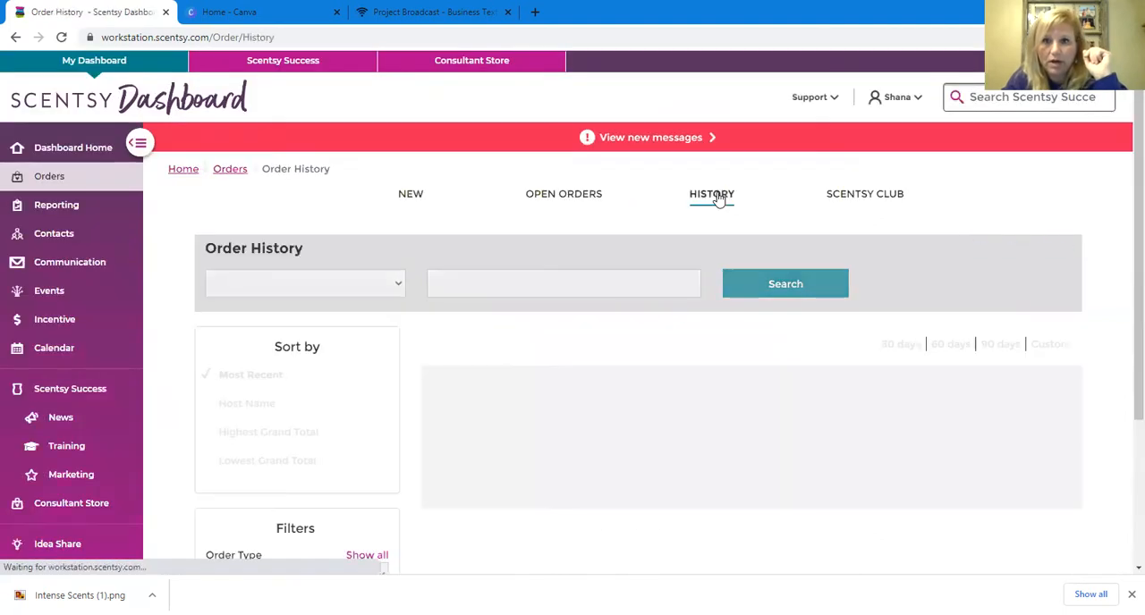
Step: View the 1/31/2021 order receipt with Direct Ship details expanded, then return to Order History
left_click(711, 194)
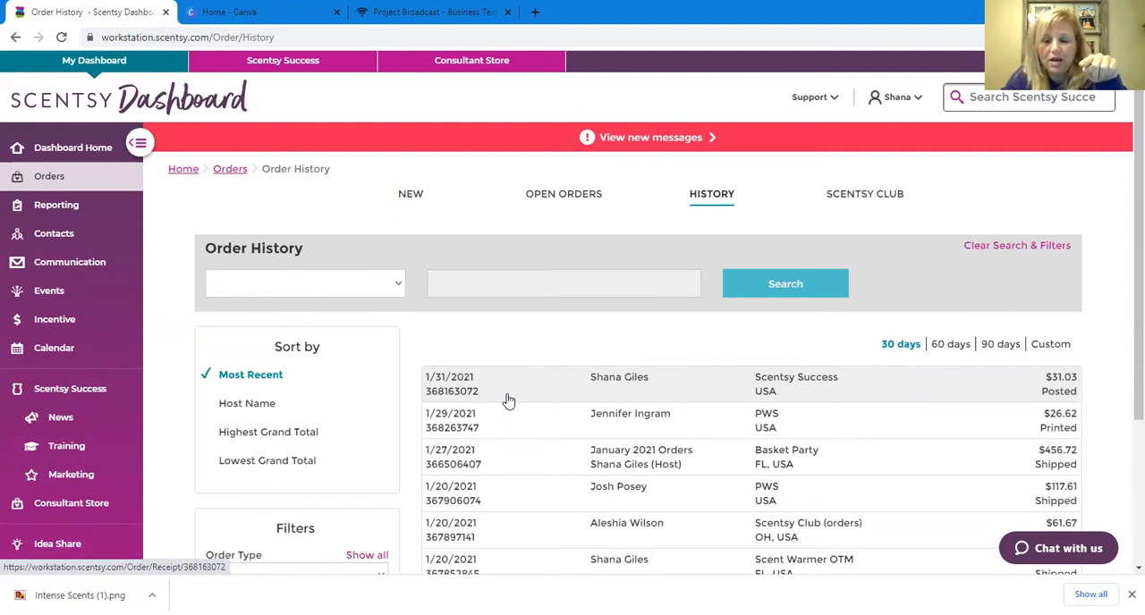
mouse_move(483, 393)
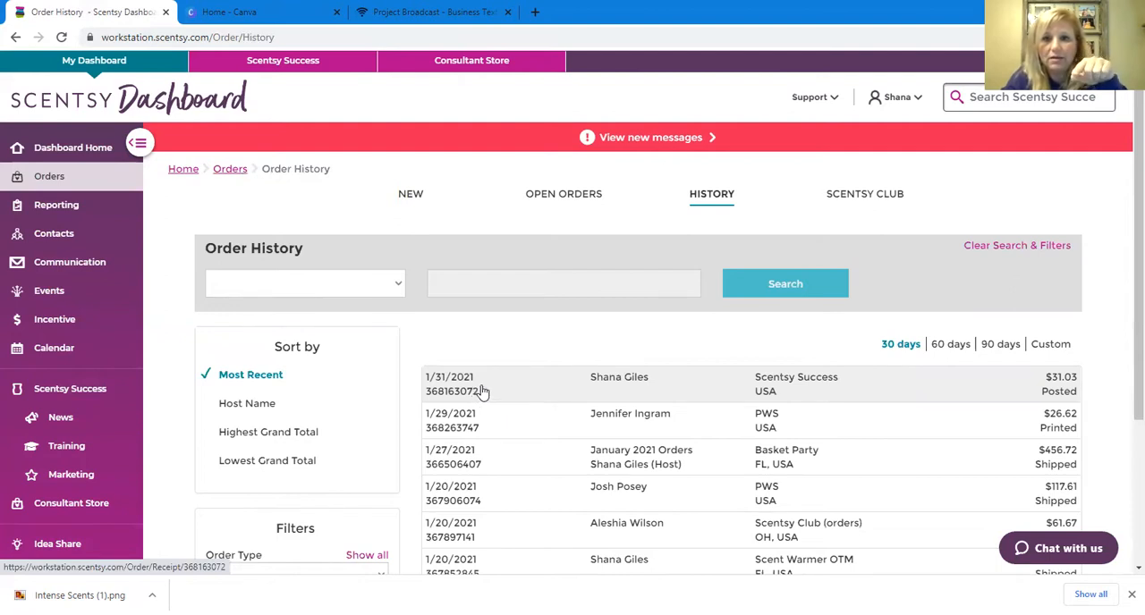
mouse_move(603, 391)
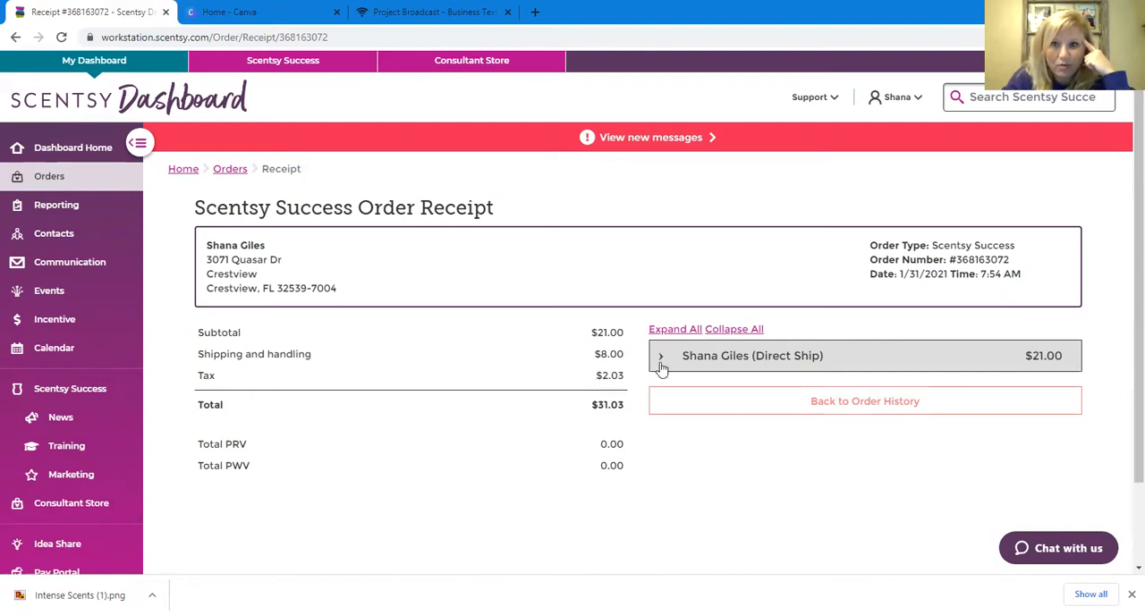
left_click(661, 356)
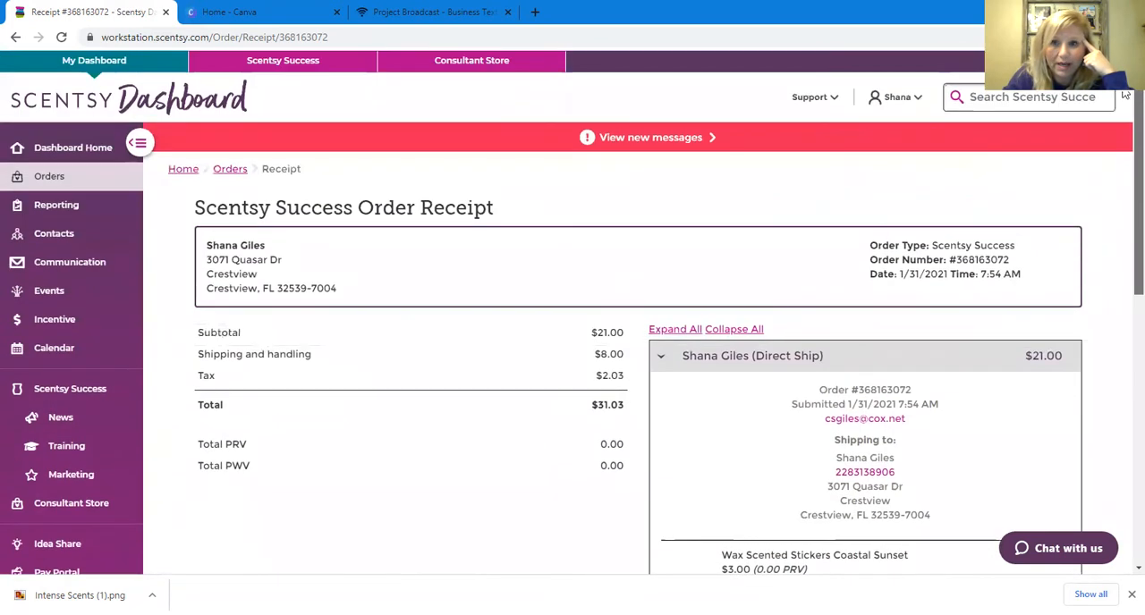
left_click(14, 37)
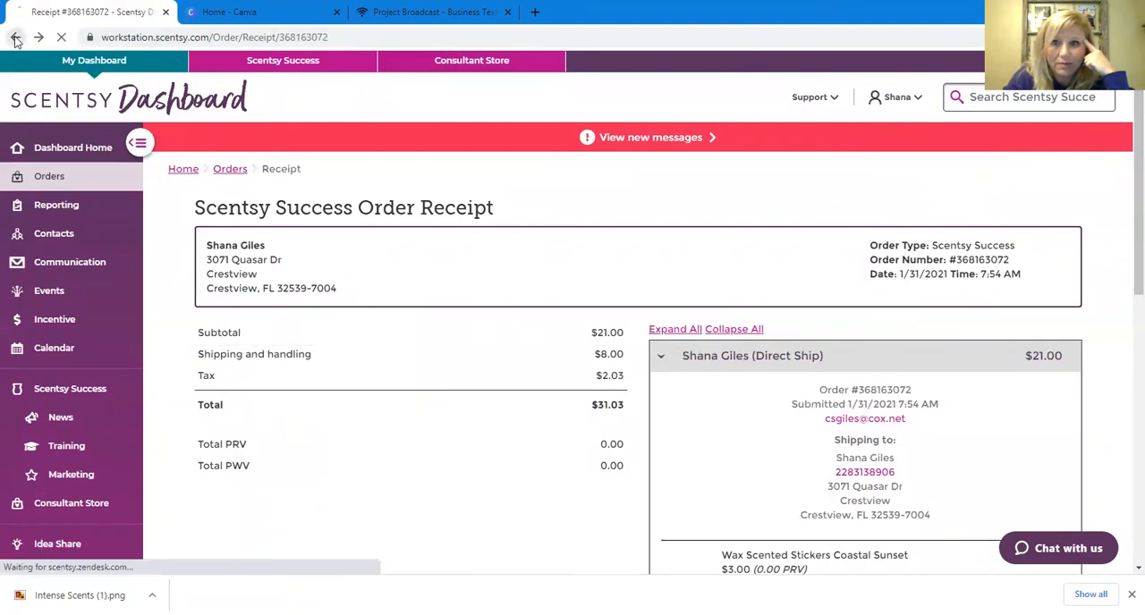
left_click(15, 36)
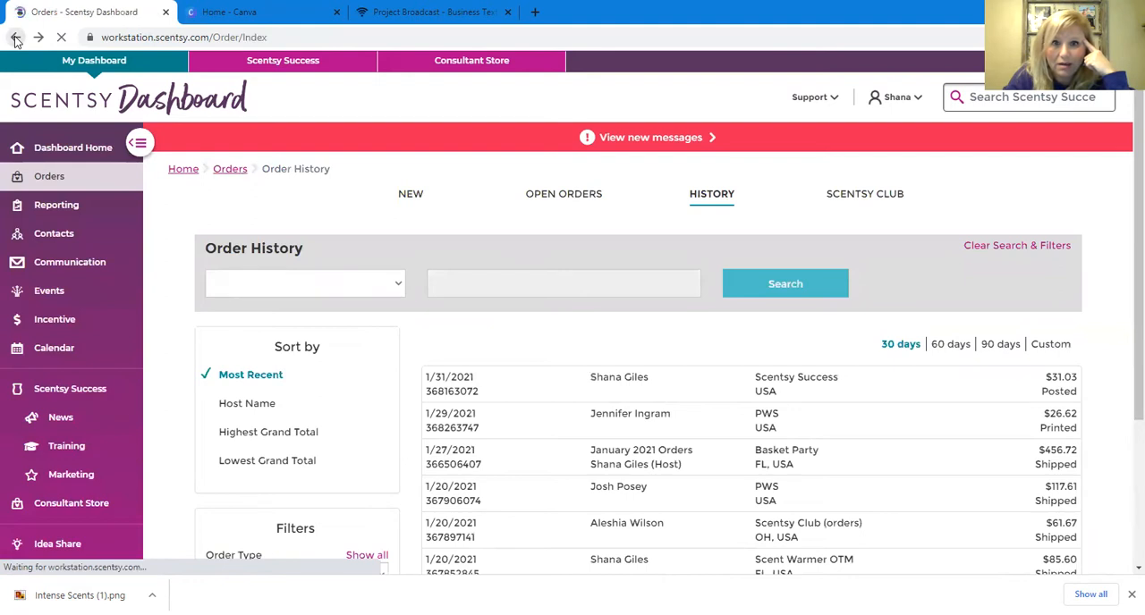
left_click(15, 37)
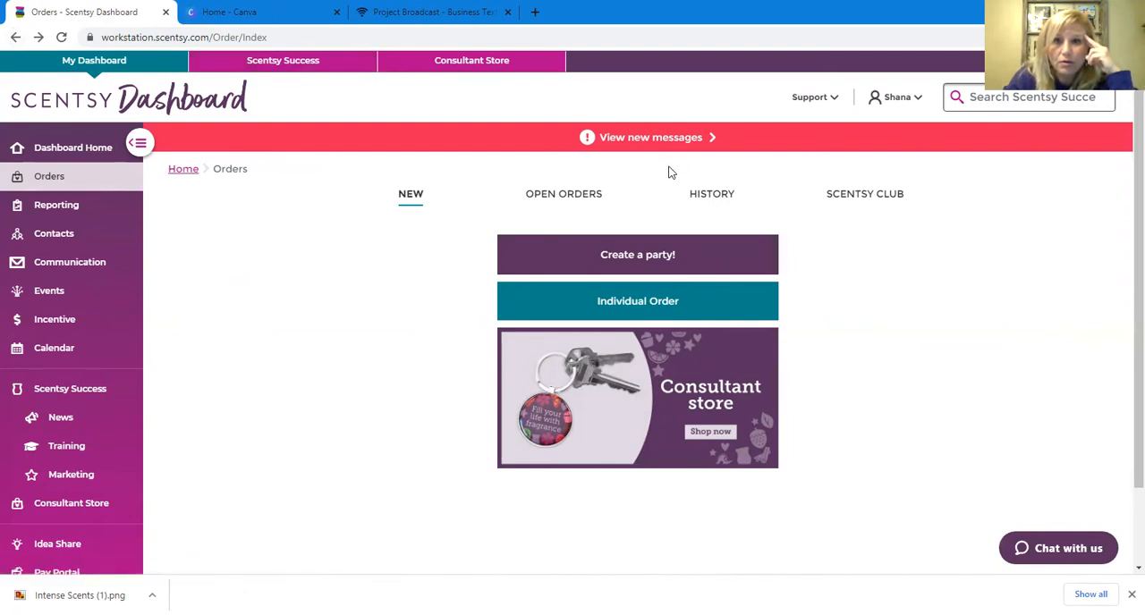
mouse_move(636, 255)
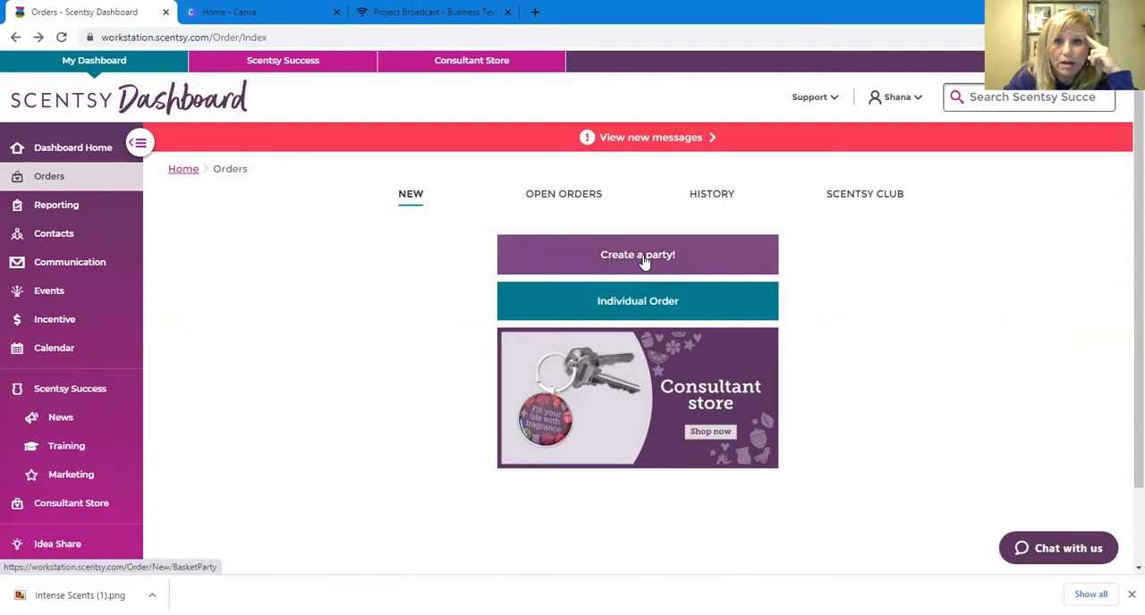
Step: Create a new party named "Shana's Launch Party" and continue past the naming step
left_click(636, 254)
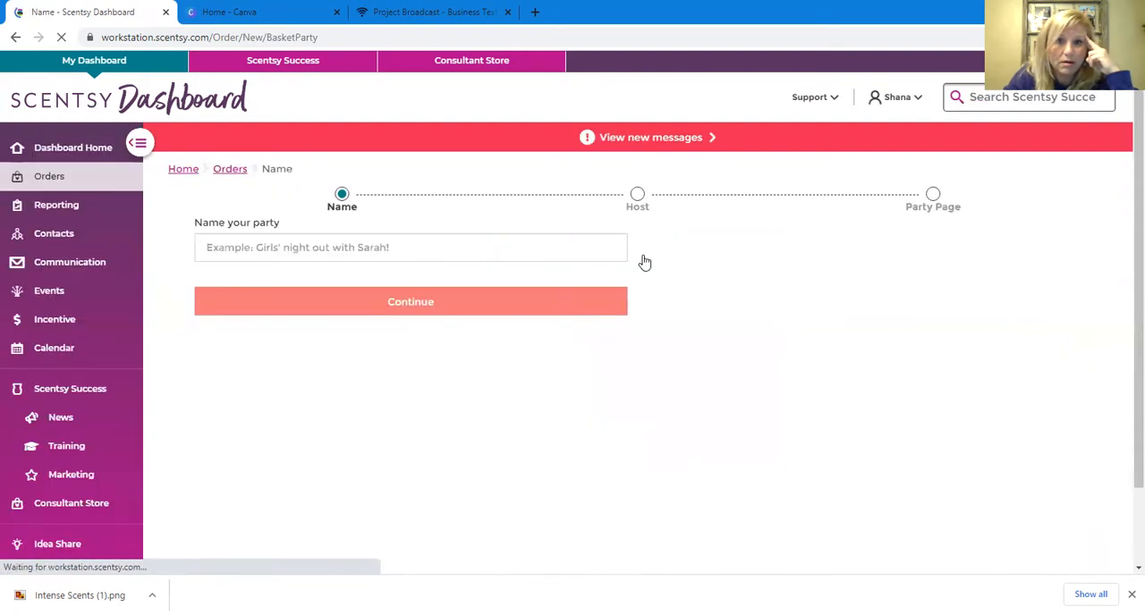
left_click(410, 247)
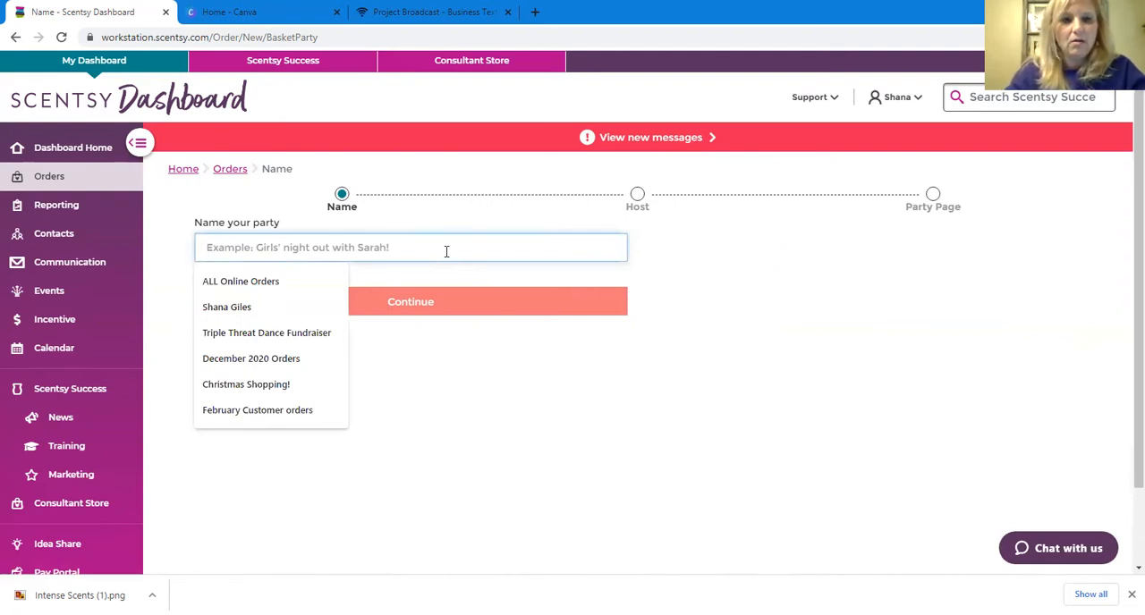
type("Shana's")
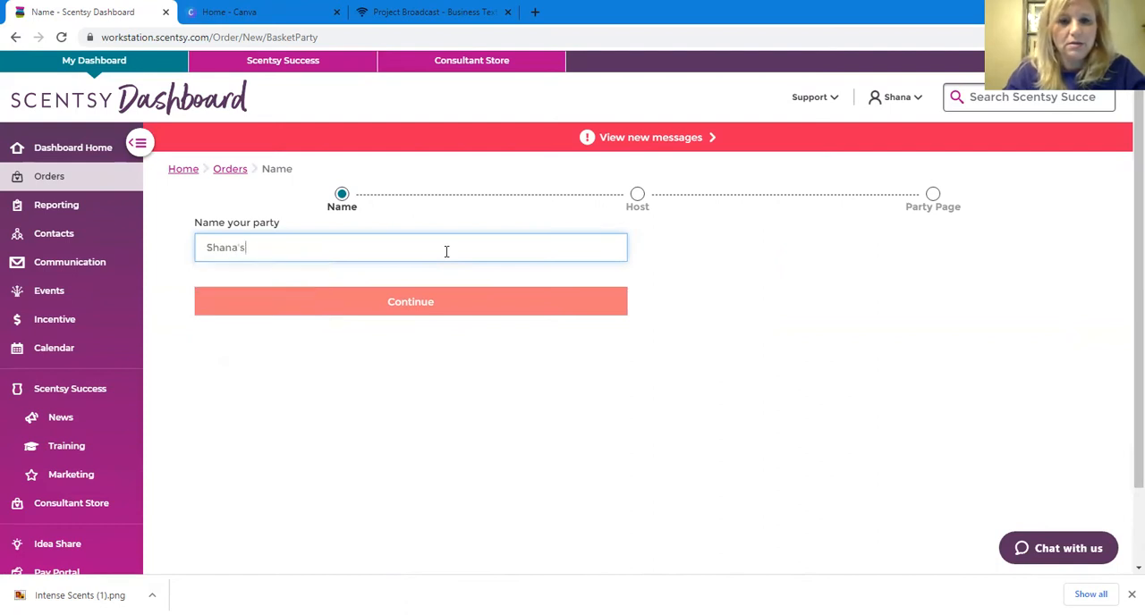
type("Lau")
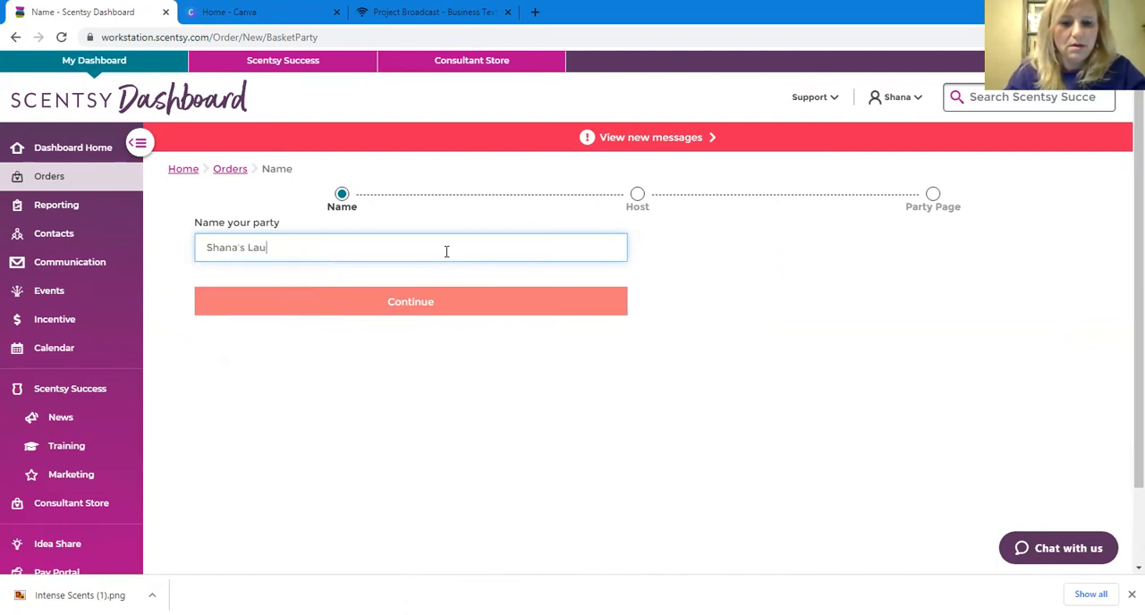
type("nch")
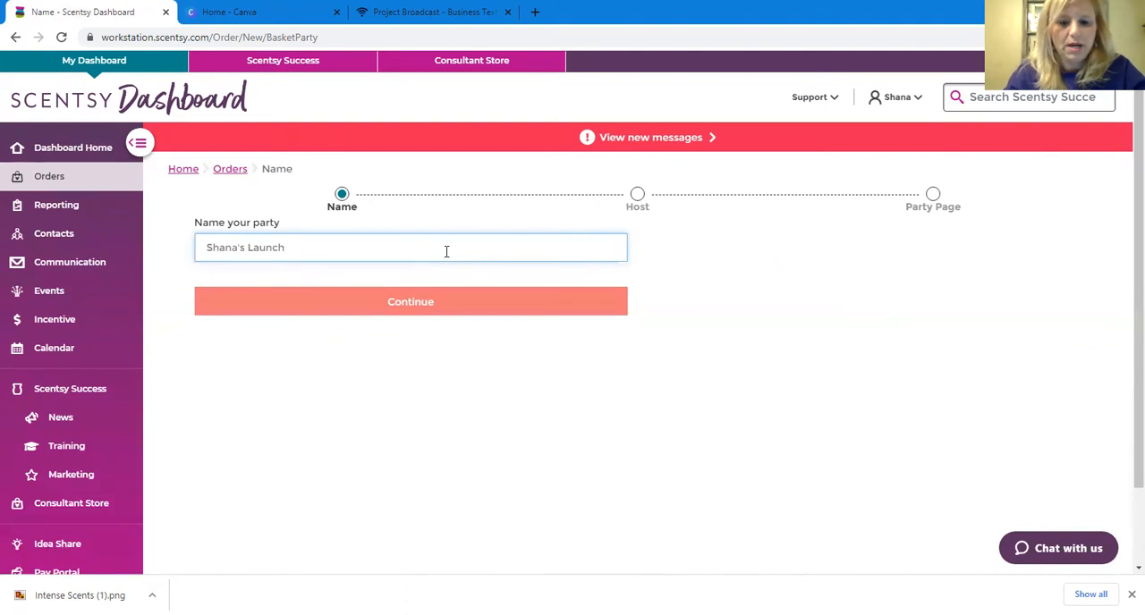
type("Party")
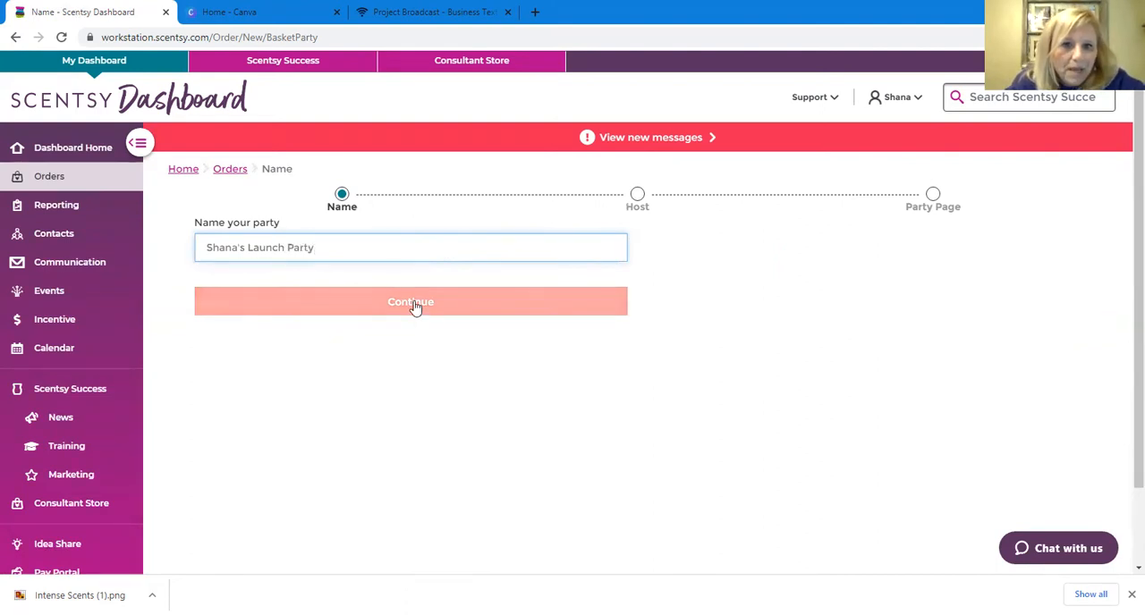
left_click(410, 301)
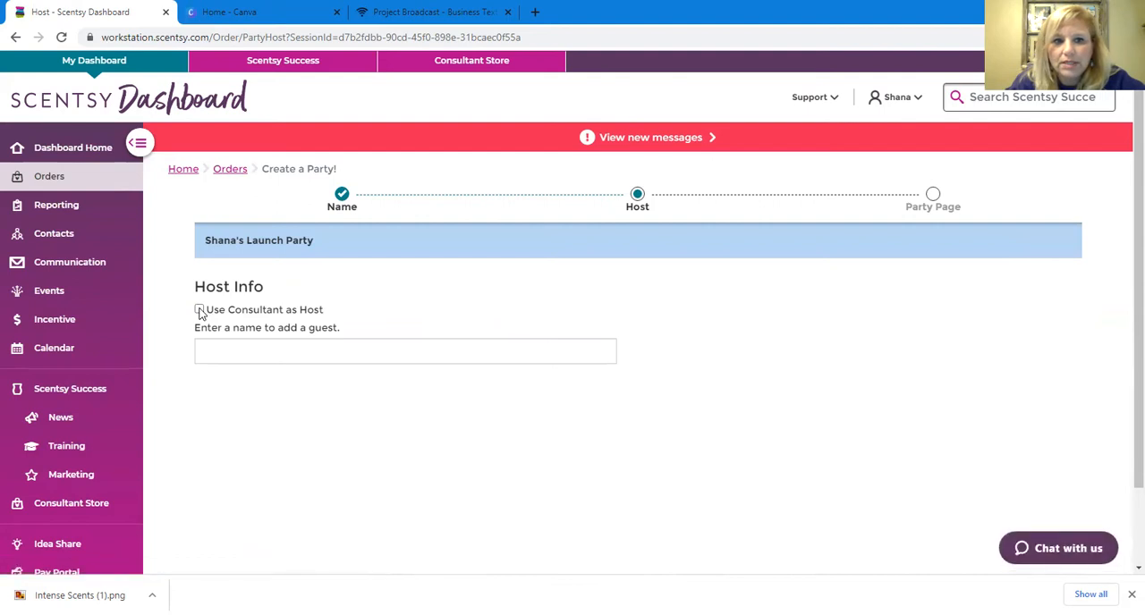
Step: Use the consultant as the party host and save the host step
left_click(200, 309)
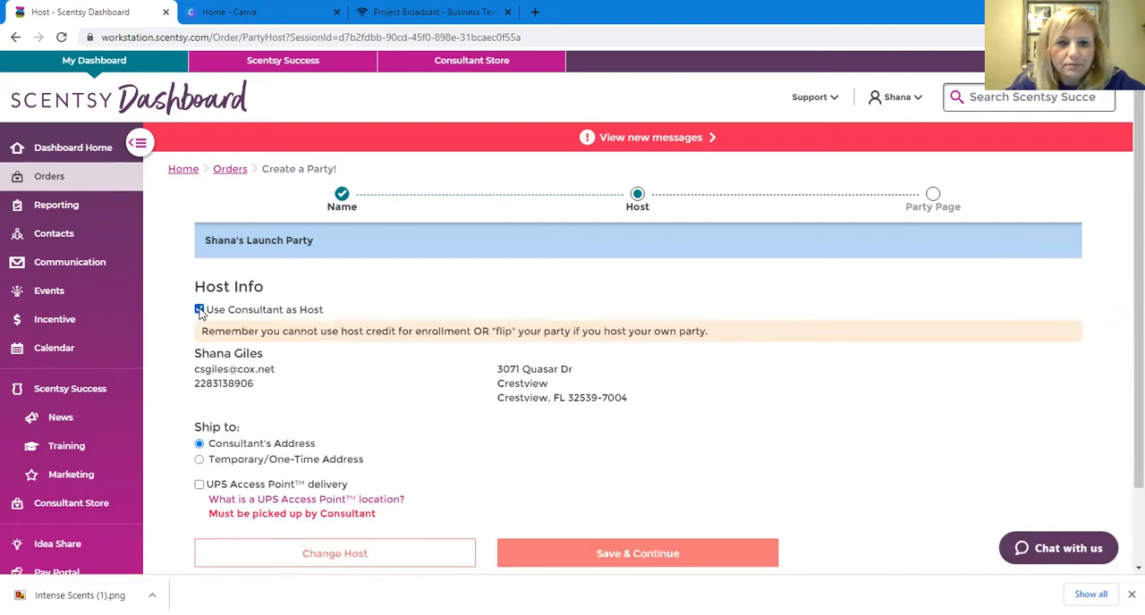
left_click(199, 309)
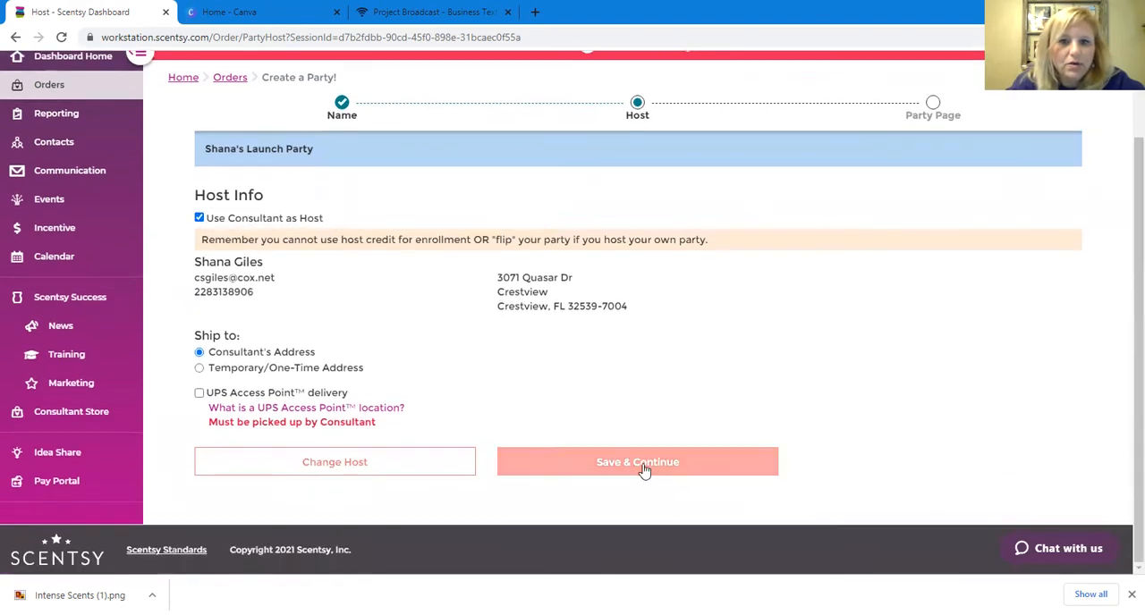
left_click(637, 461)
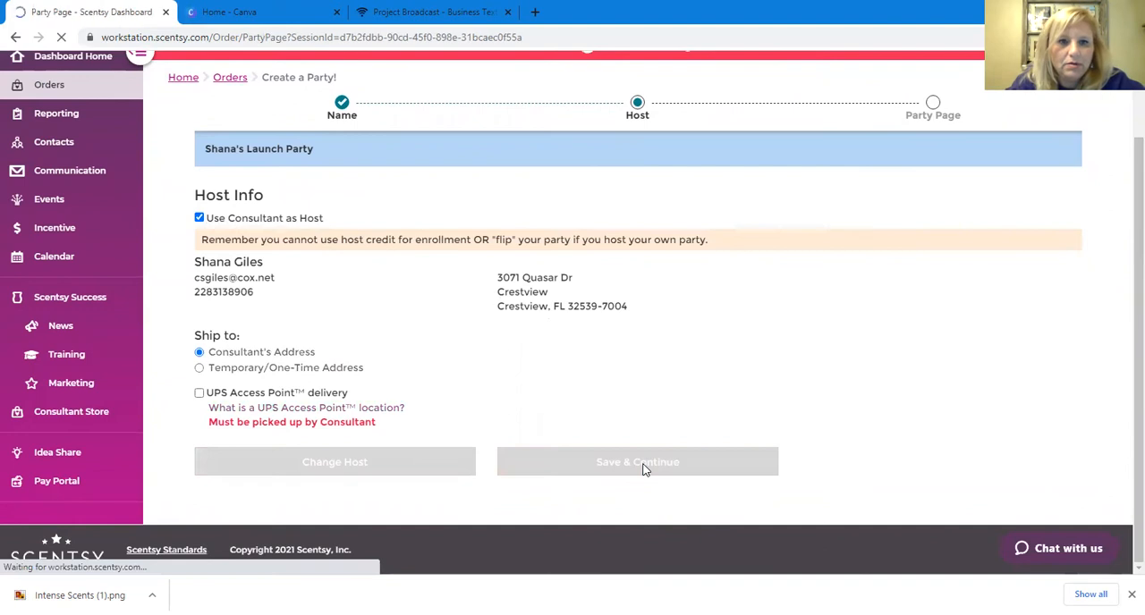
Step: Keep the party showing on the personal website and select the old message title
left_click(637, 462)
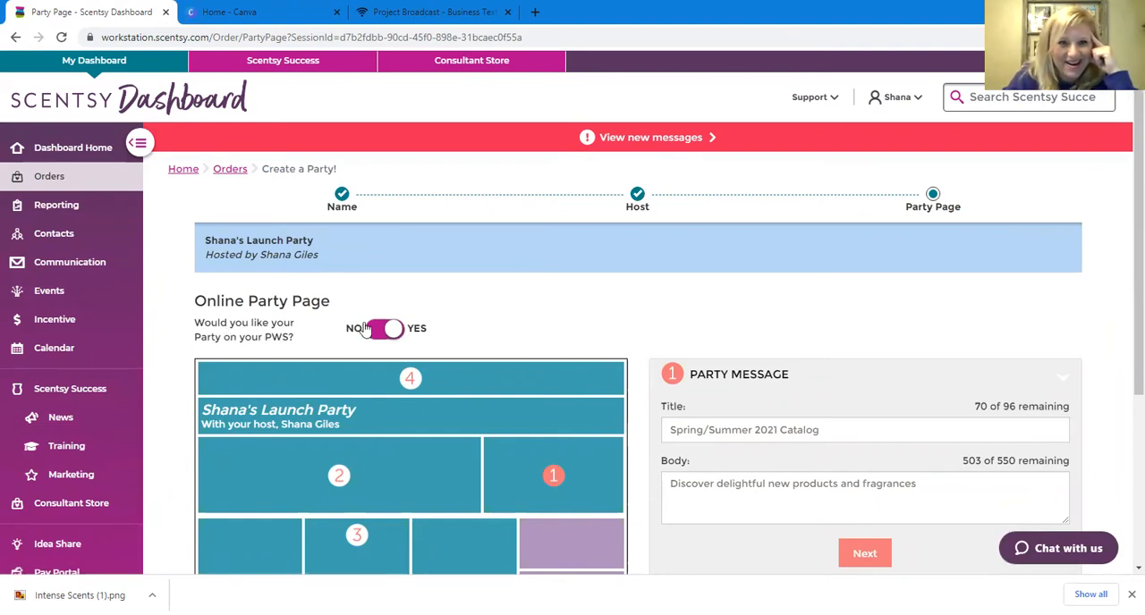
left_click(384, 328)
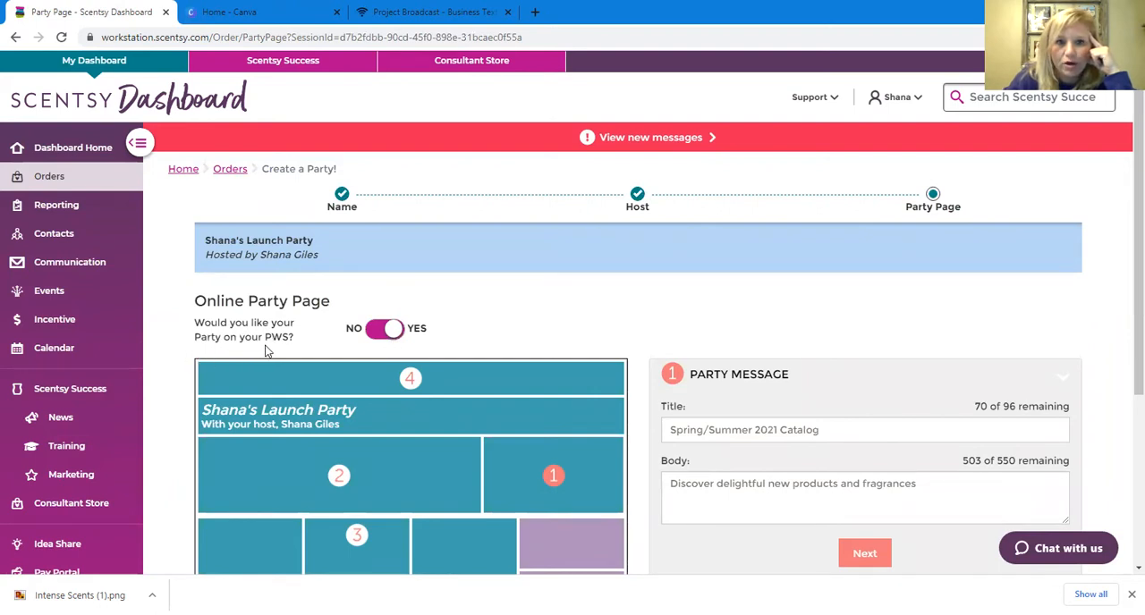
mouse_move(277, 348)
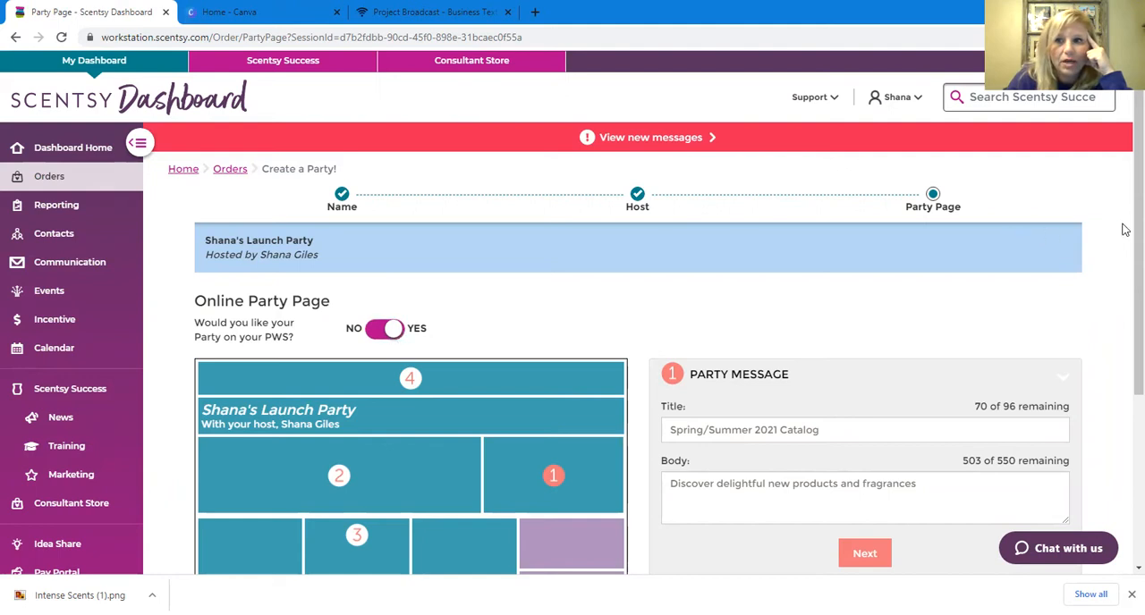
scroll("down", 3)
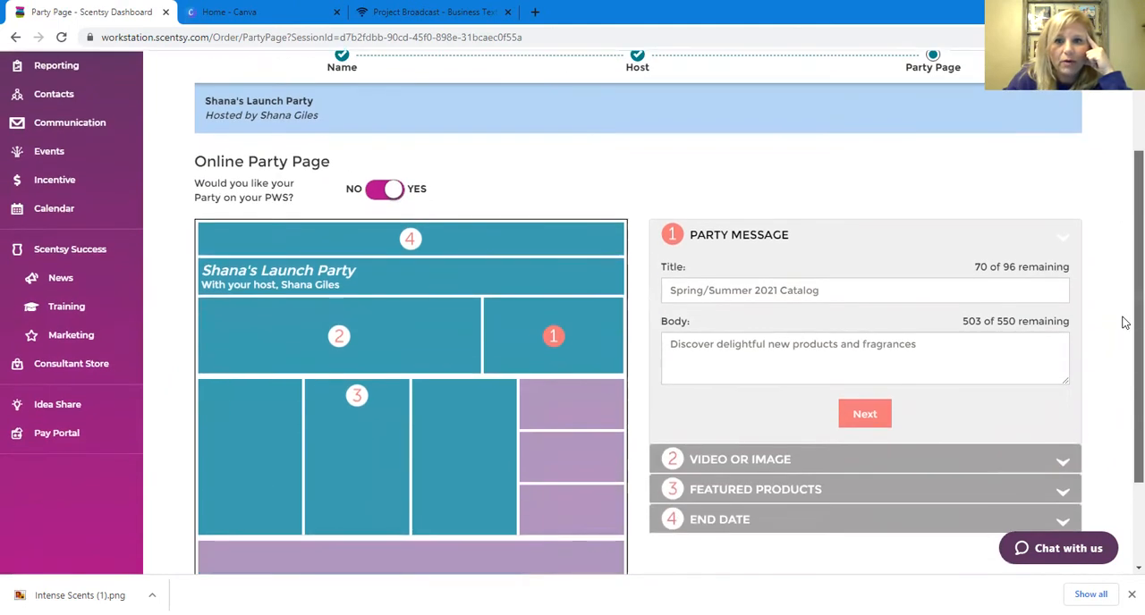
scroll("down", 3)
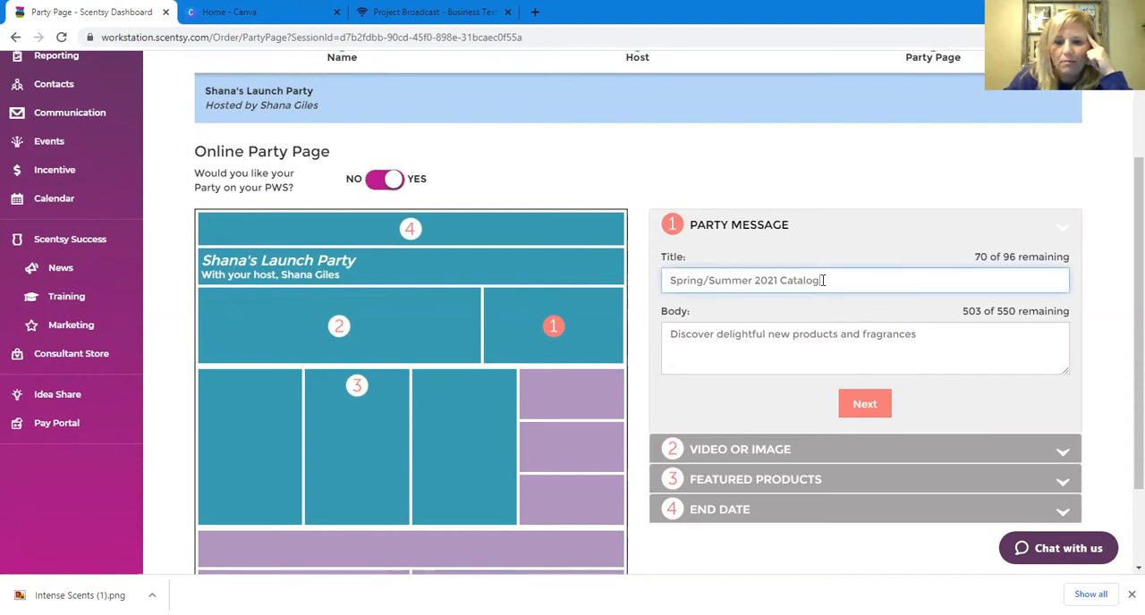
left_click_drag(823, 280, 686, 280)
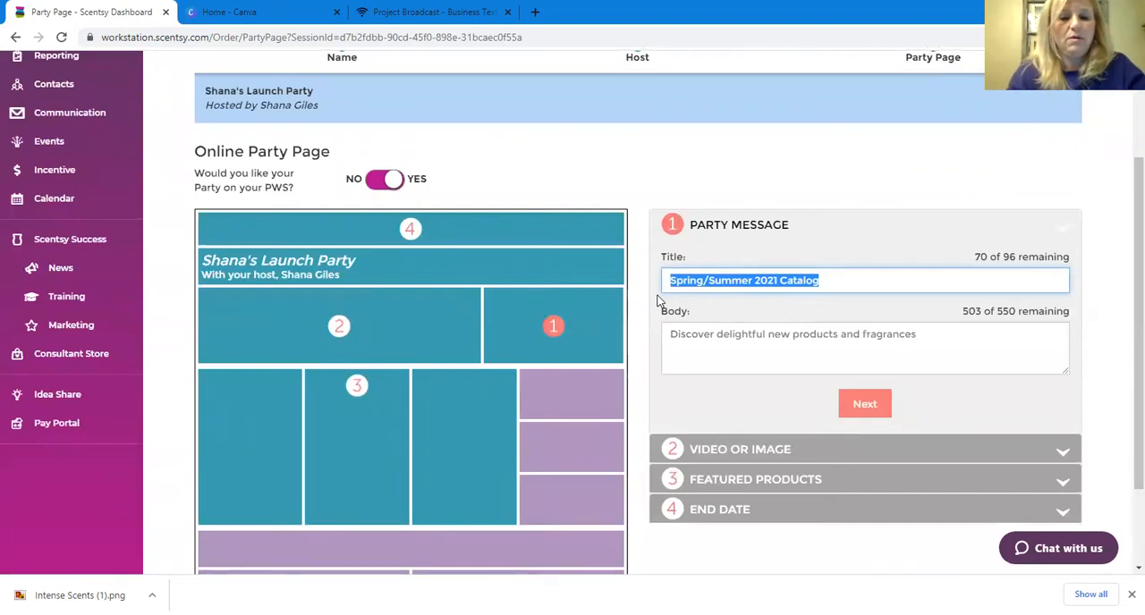
Step: Title the party message "Welcome to My Launch Party" with body "Thank you for supporting me"
type("T")
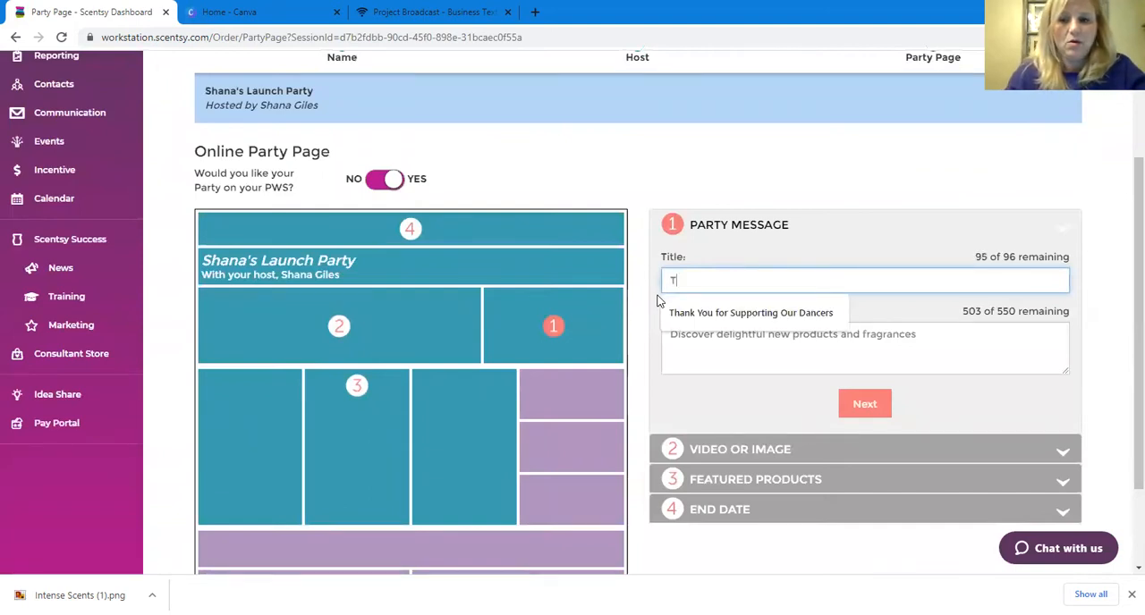
type("Wel")
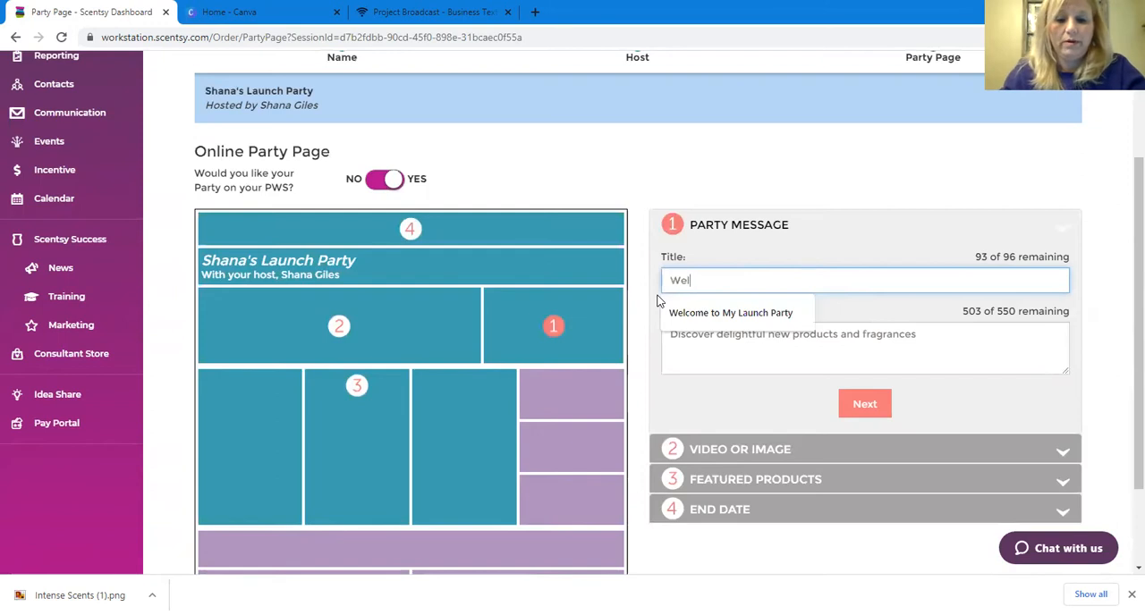
left_click(730, 312)
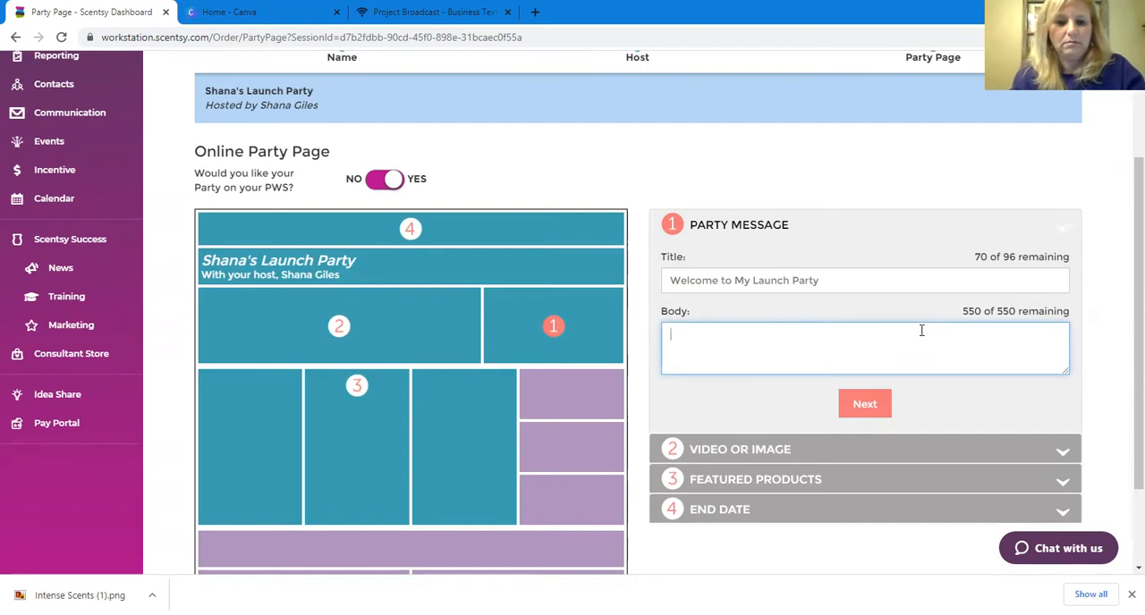
type("Tha")
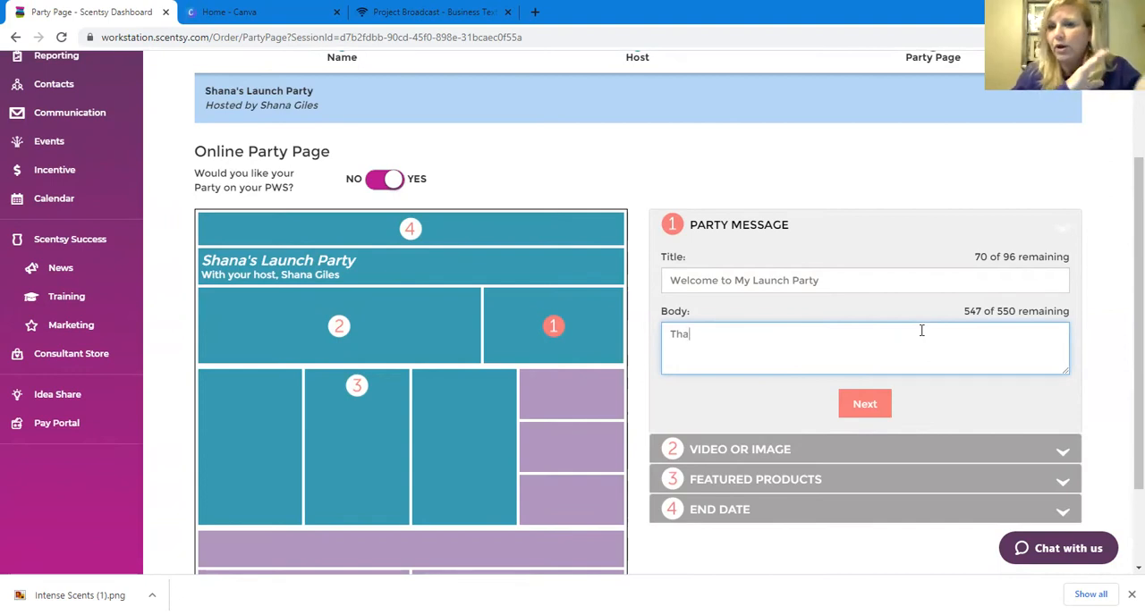
type("nk")
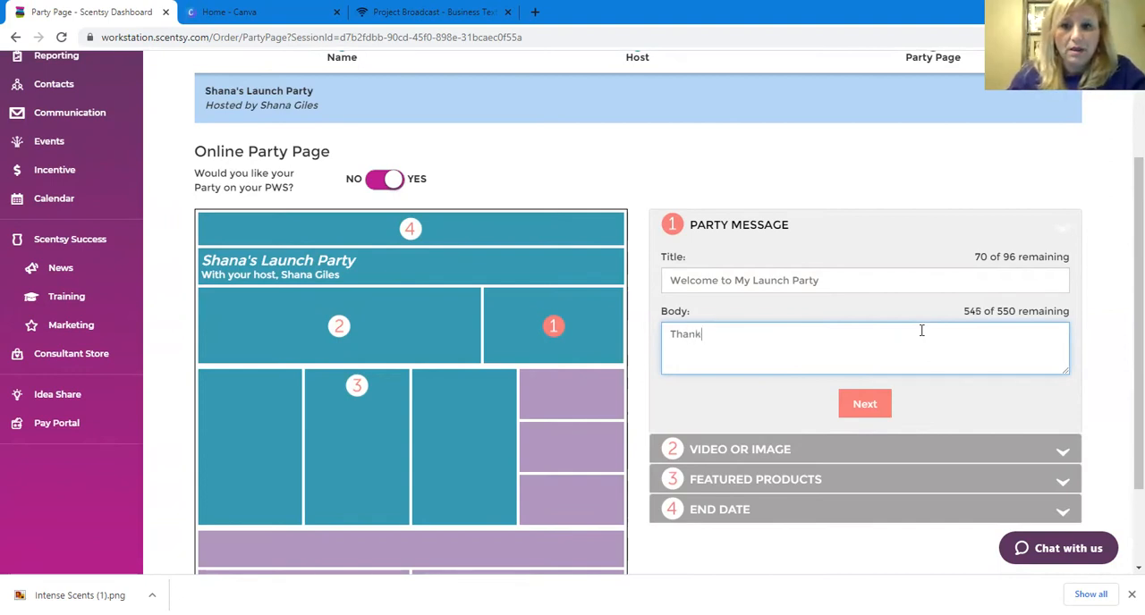
type("you")
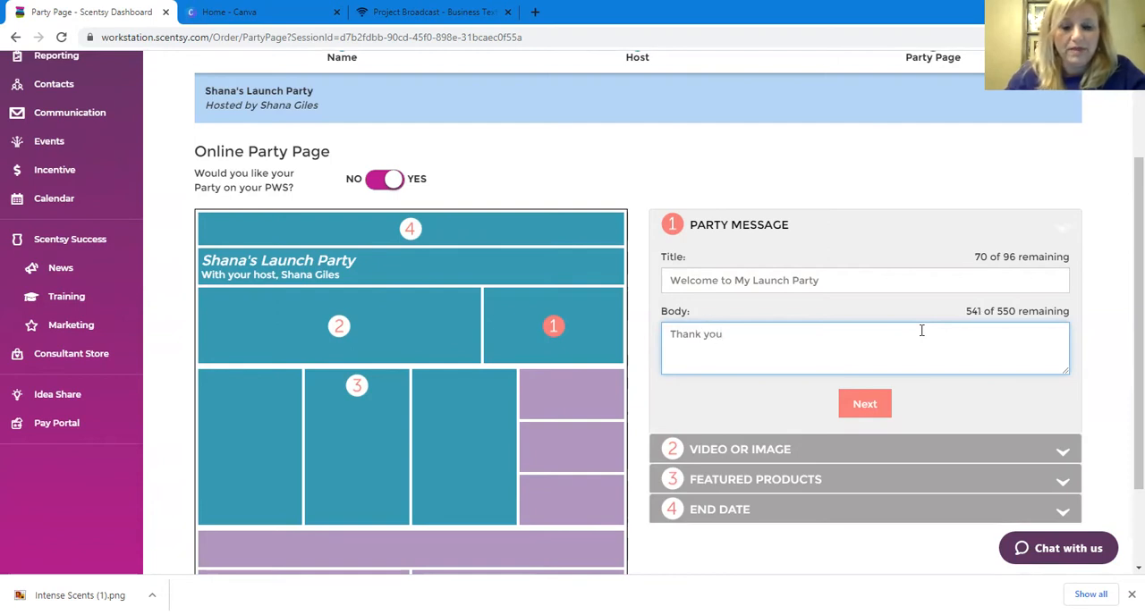
type("for suppo")
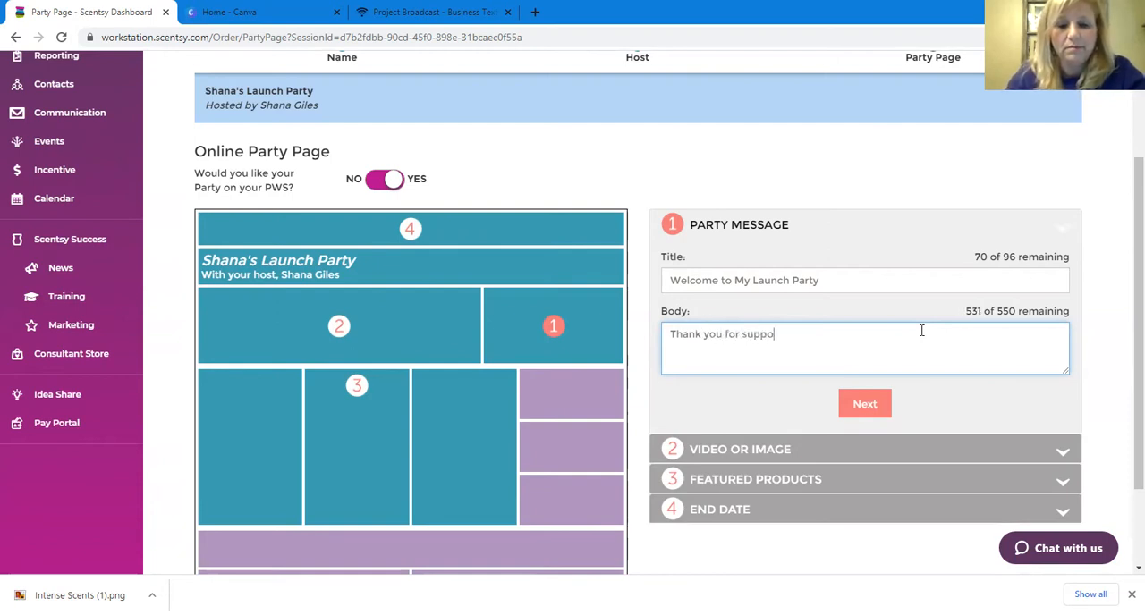
type("rting me")
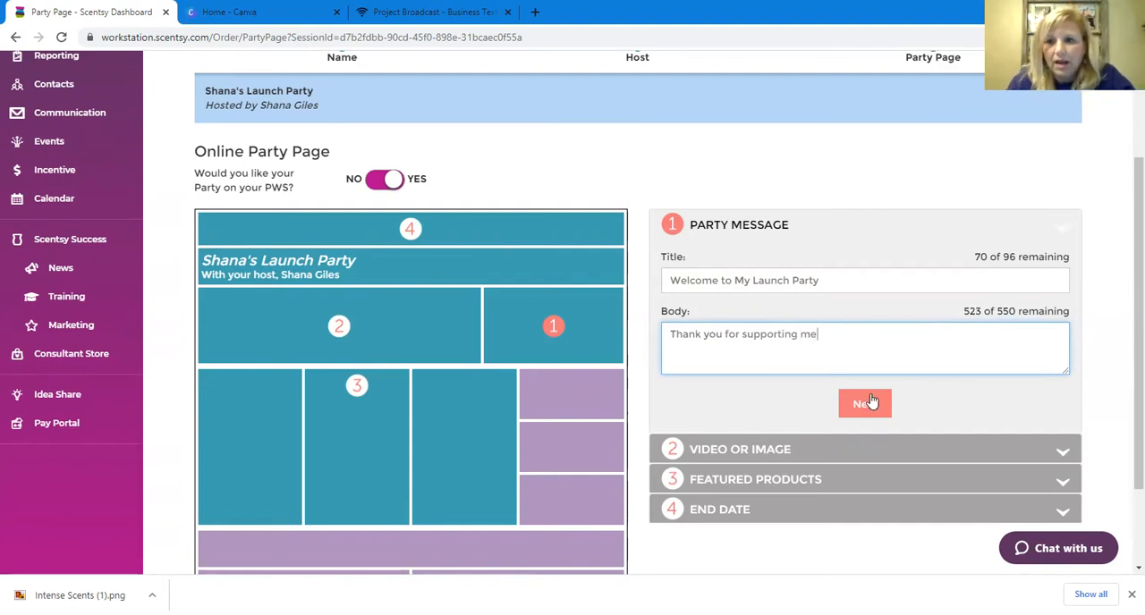
Step: Save the party message and choose Embed a video for the Video or Image section
left_click(864, 403)
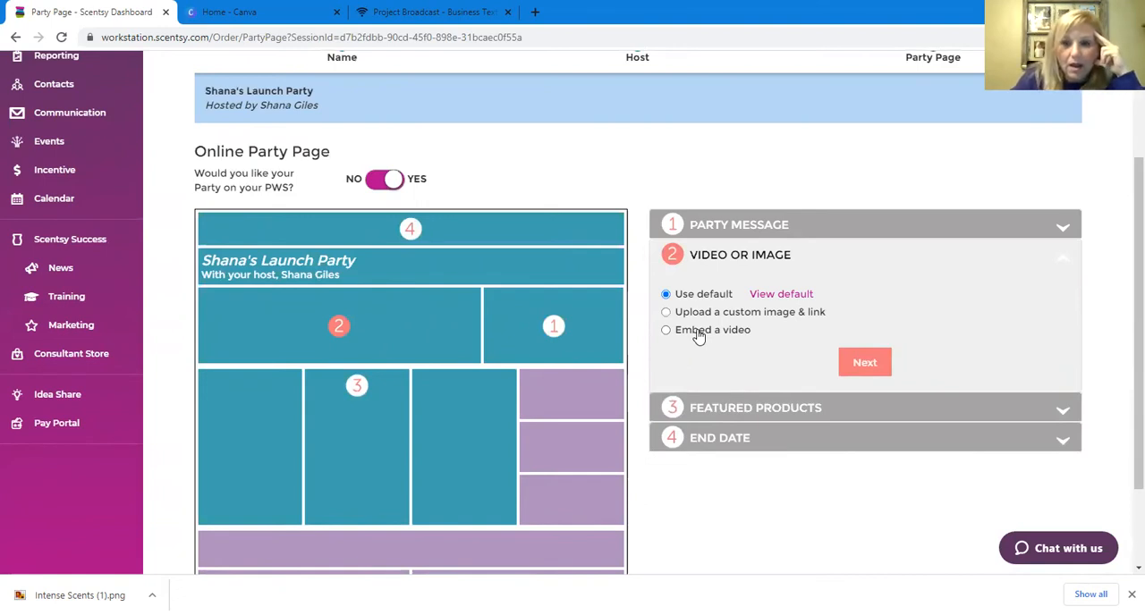
left_click(665, 329)
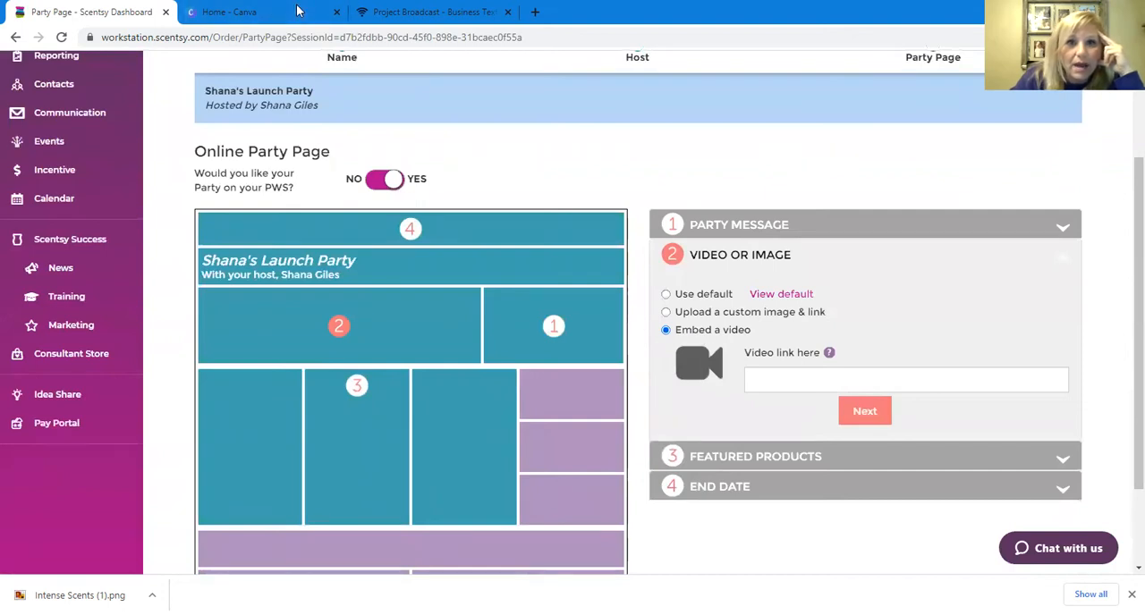
Step: Search for "youtube" and open the YouTube website from the results
left_click(228, 11)
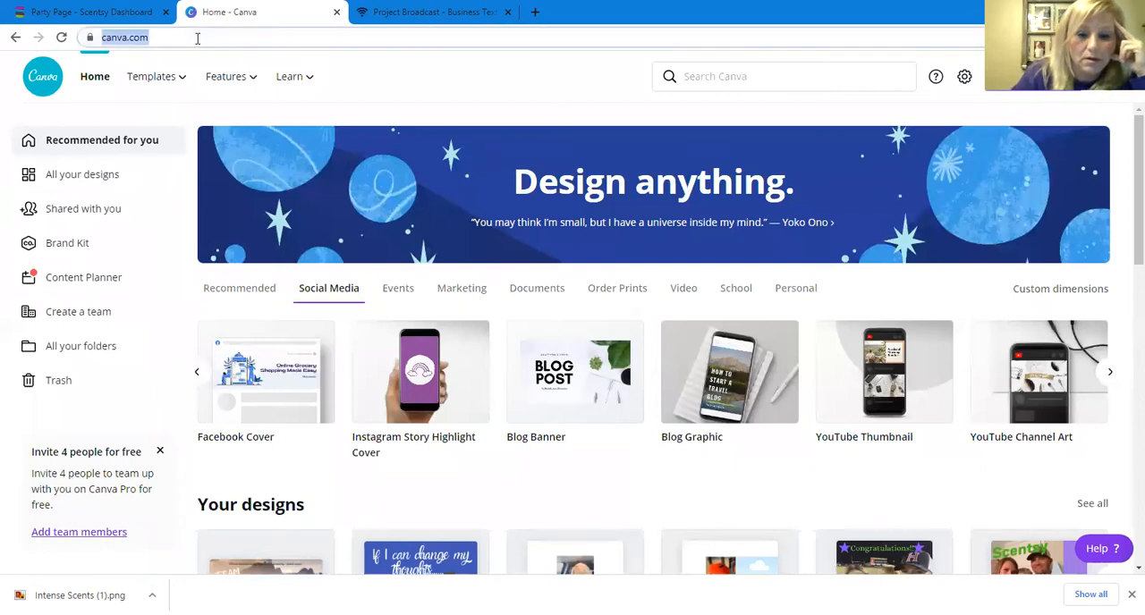
type("youtube")
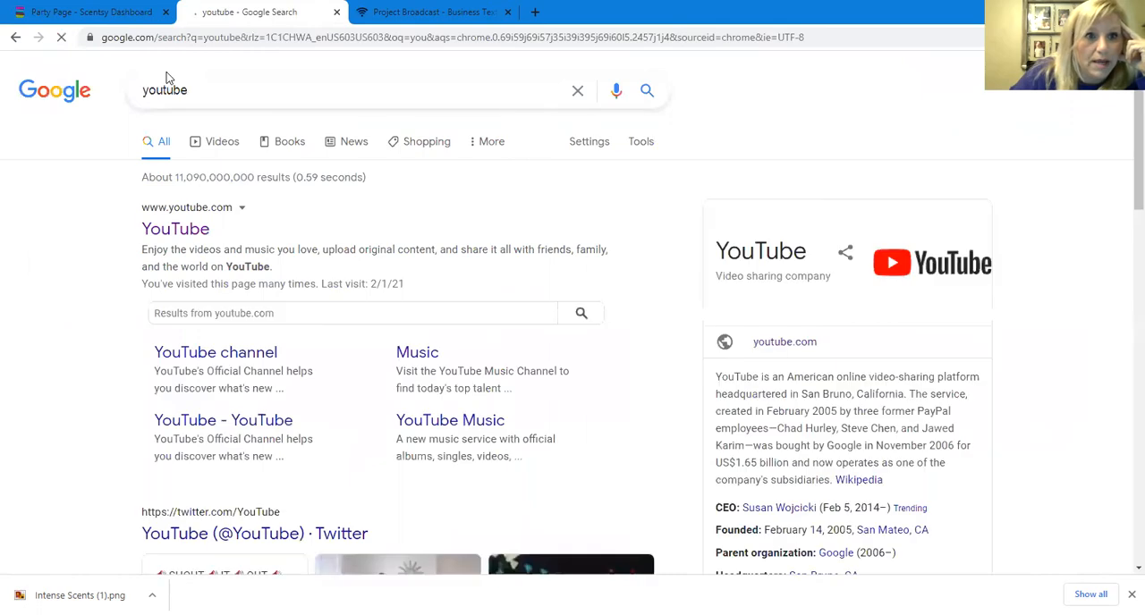
left_click(175, 229)
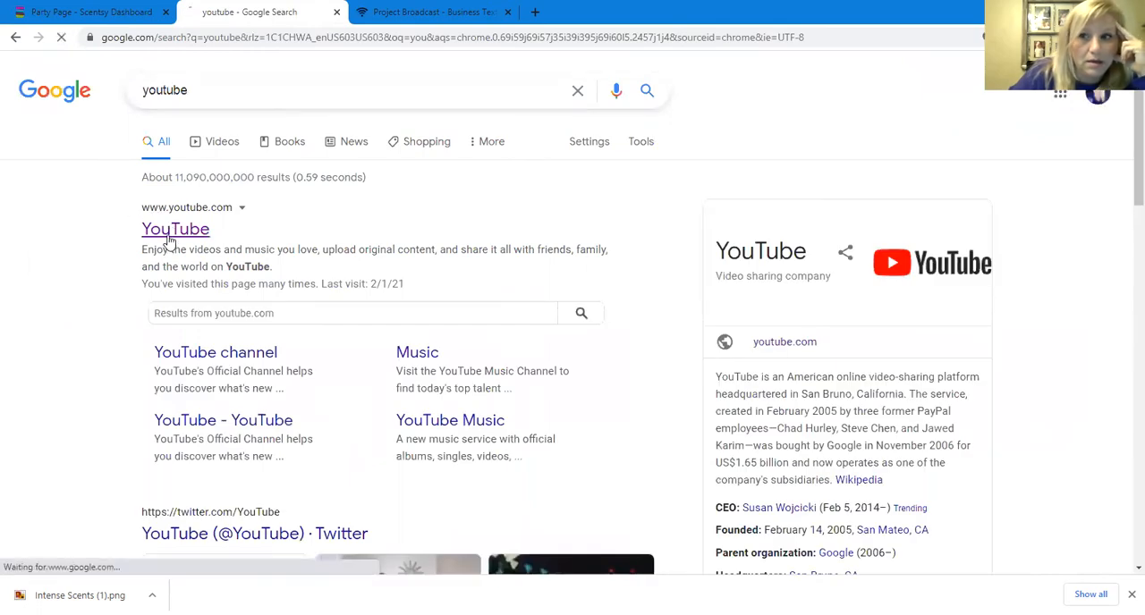
left_click(175, 229)
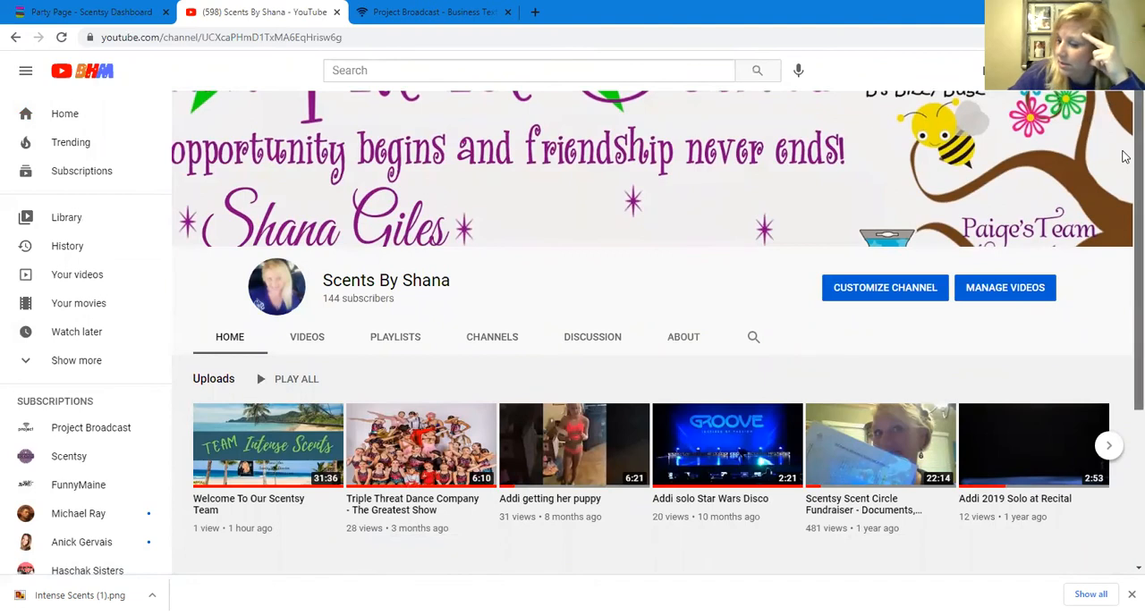
Step: Browse the Scents By Shana uploads down to the oldest, like the Intense Scents Welcome Video
scroll("down", 3)
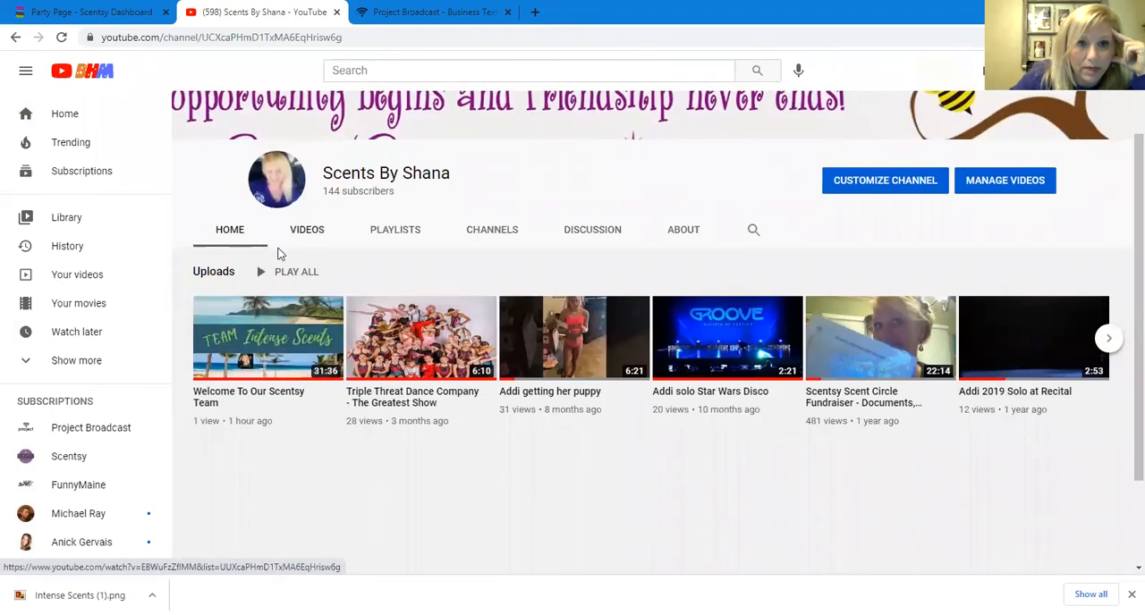
left_click(307, 229)
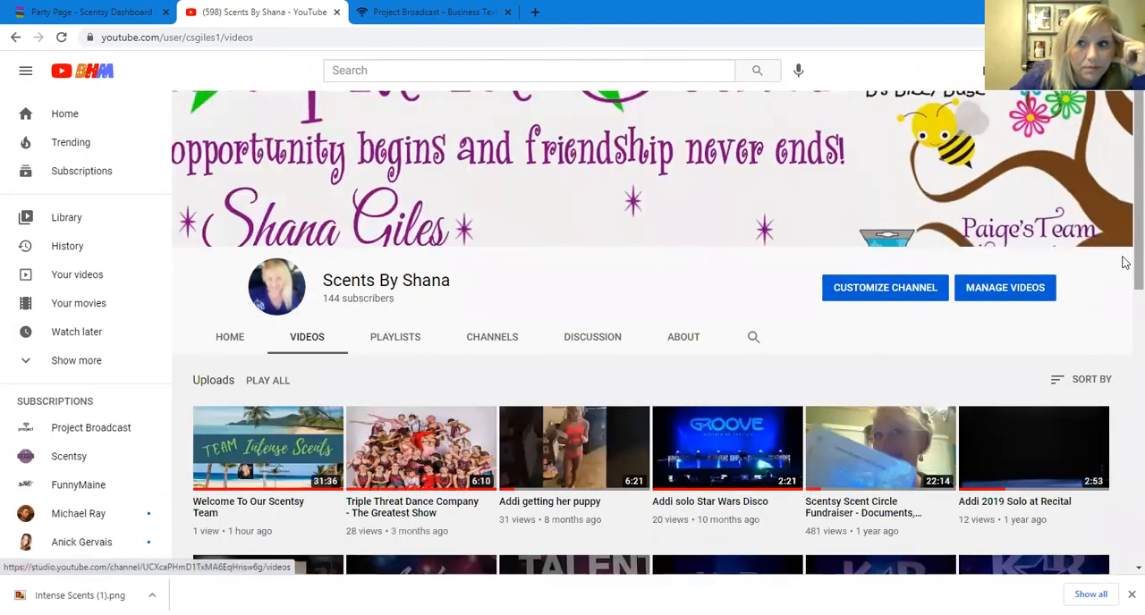
scroll("down", 3)
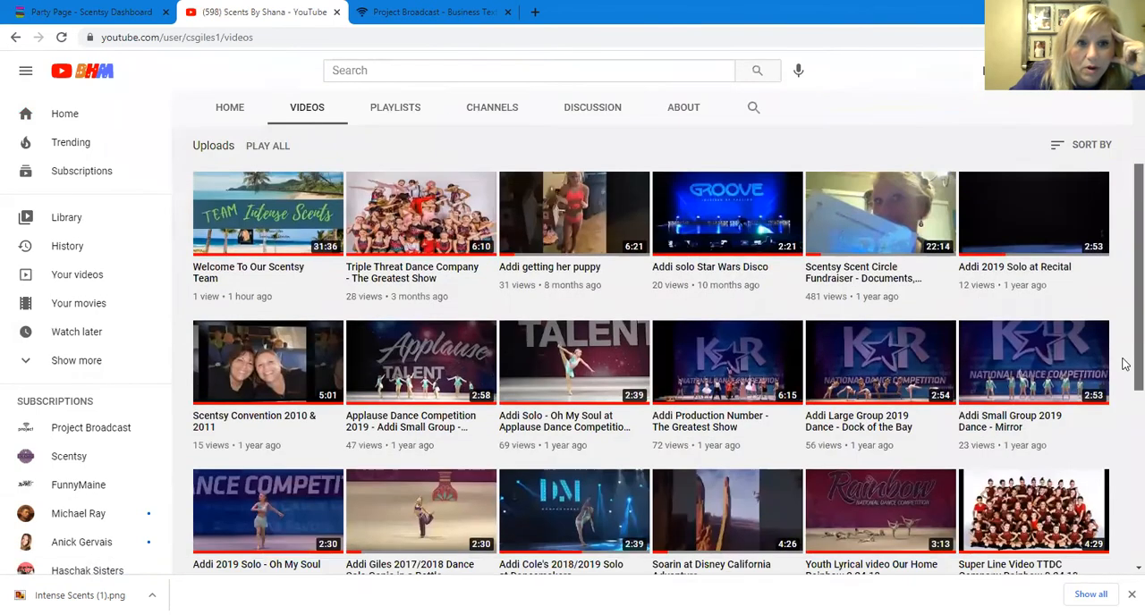
scroll("down", 3)
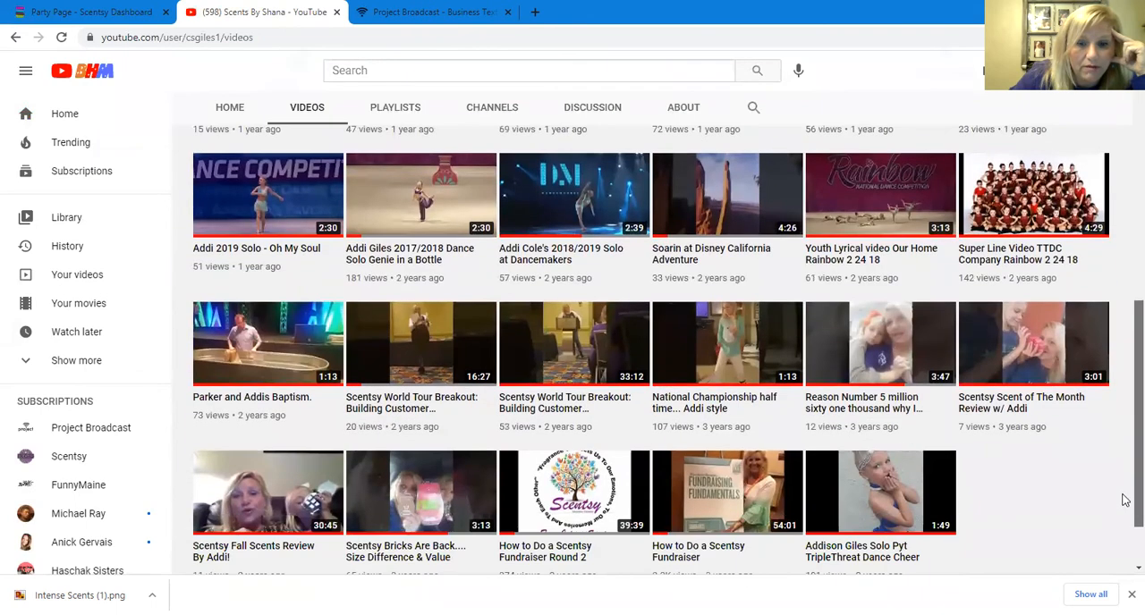
scroll("down", 3)
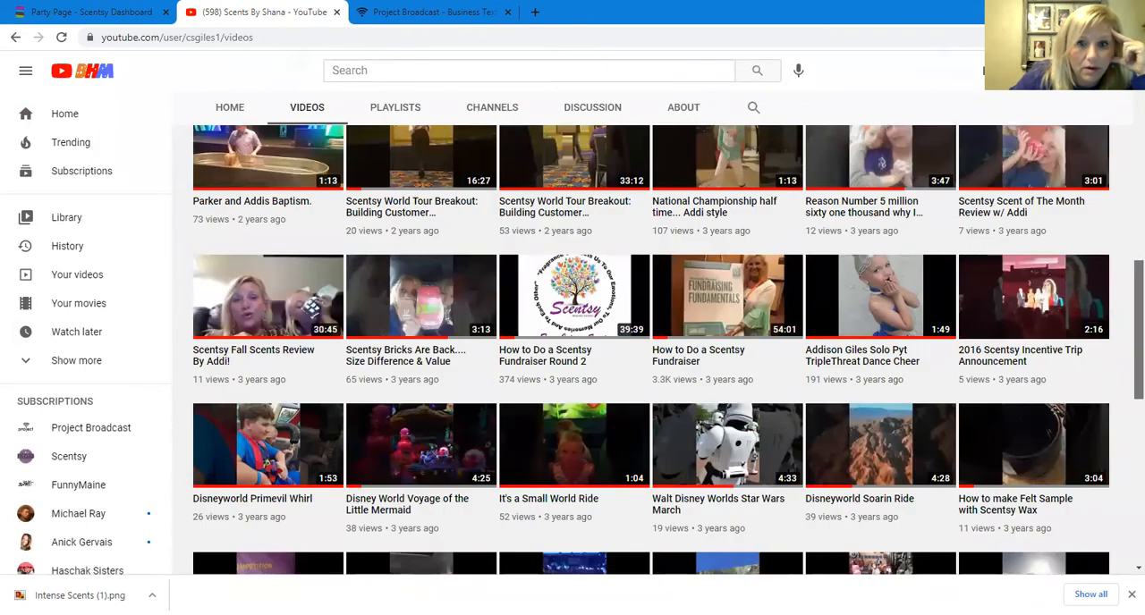
scroll("down", 3)
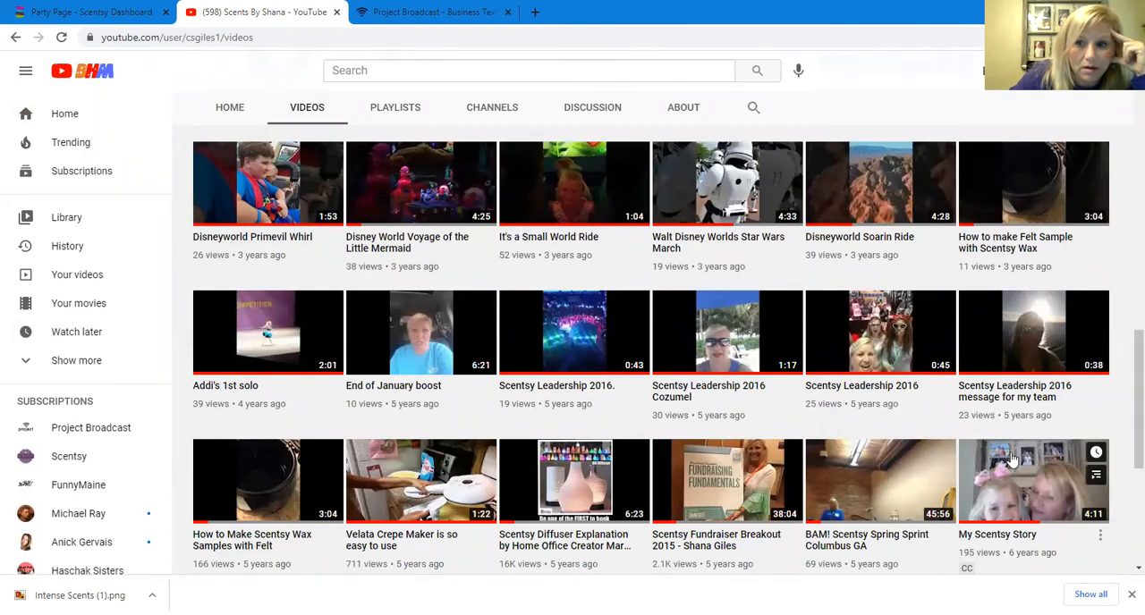
scroll("down", 3)
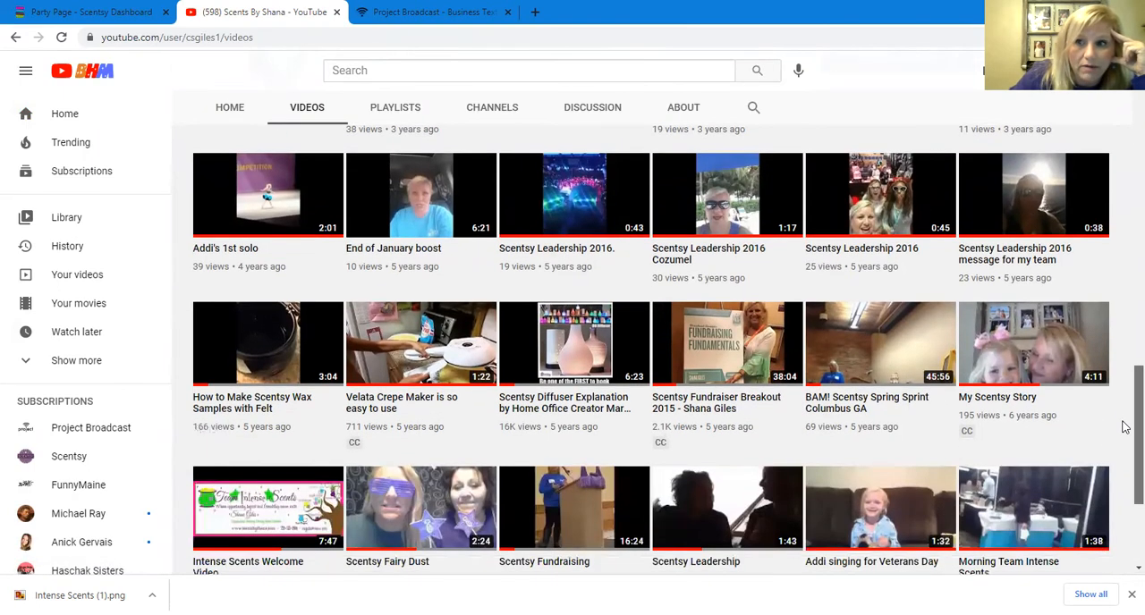
scroll("down", 3)
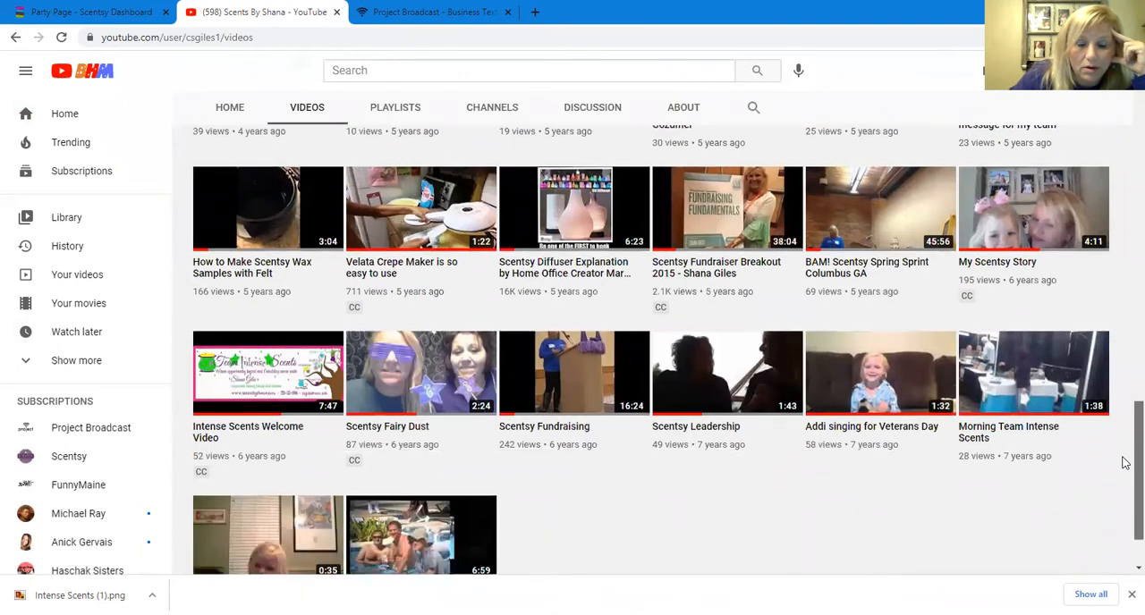
mouse_move(402, 429)
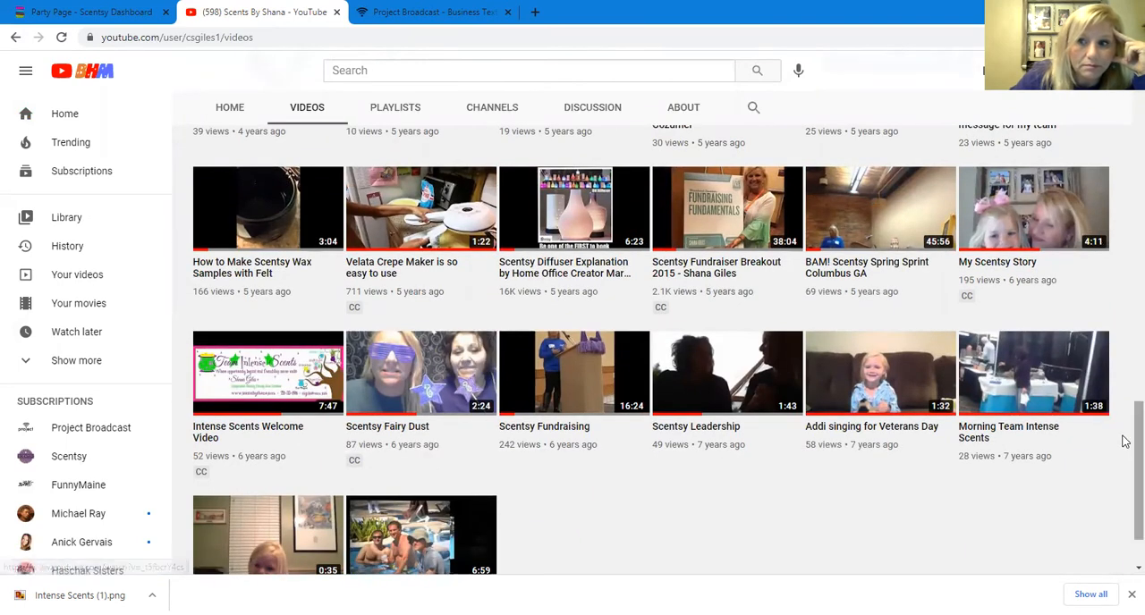
scroll("down", 3)
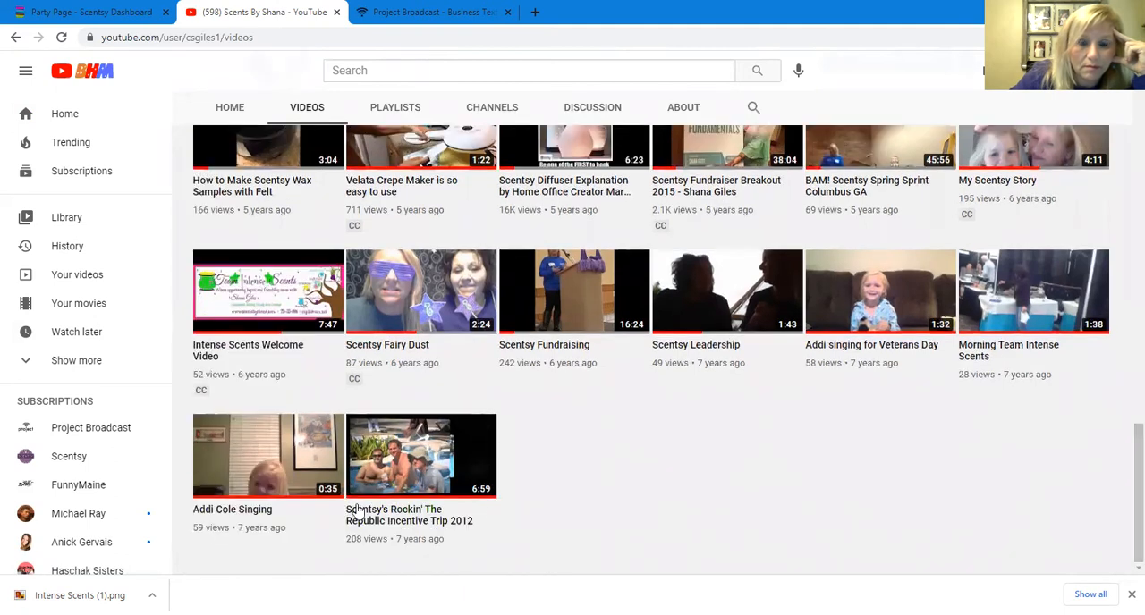
Step: Open the Rockin' The Republic Incentive Trip 2012 video and copy its web address
left_click(421, 456)
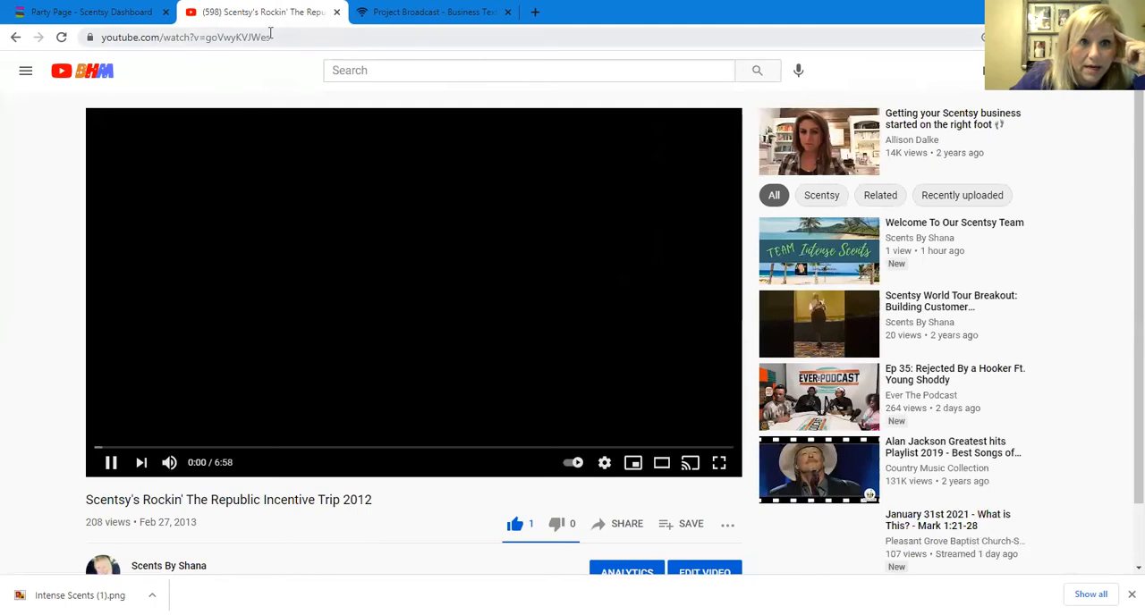
right_click(187, 37)
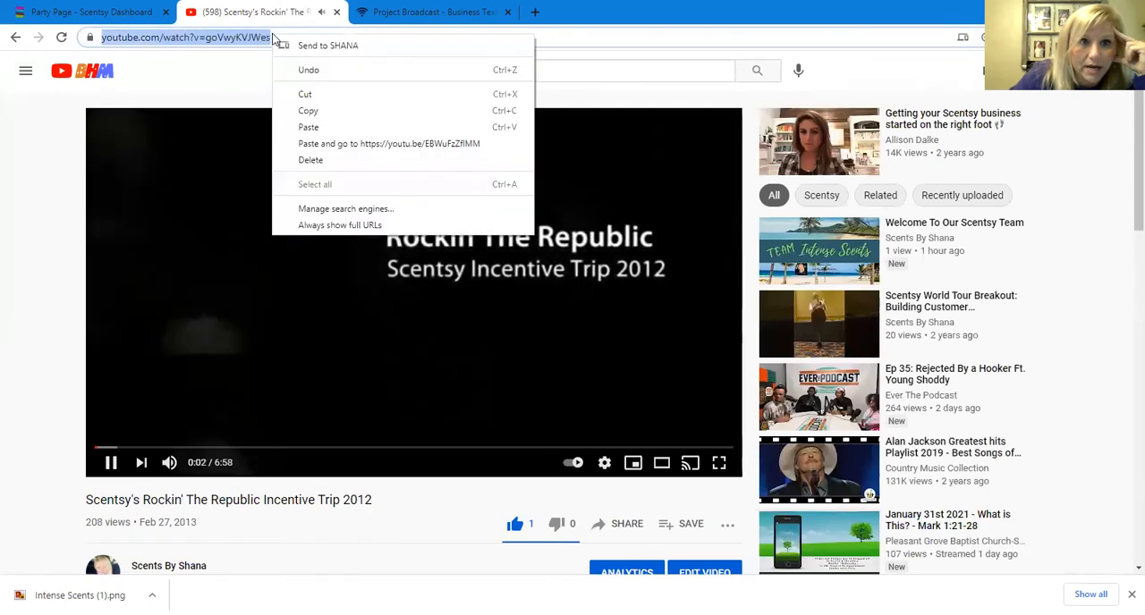
left_click(302, 37)
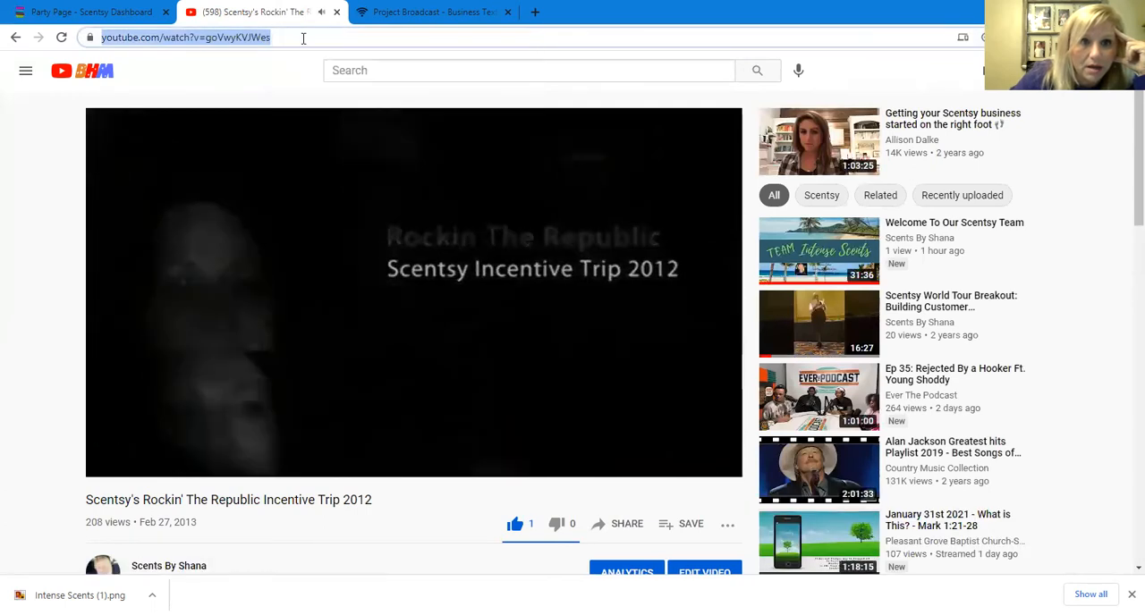
left_click(259, 11)
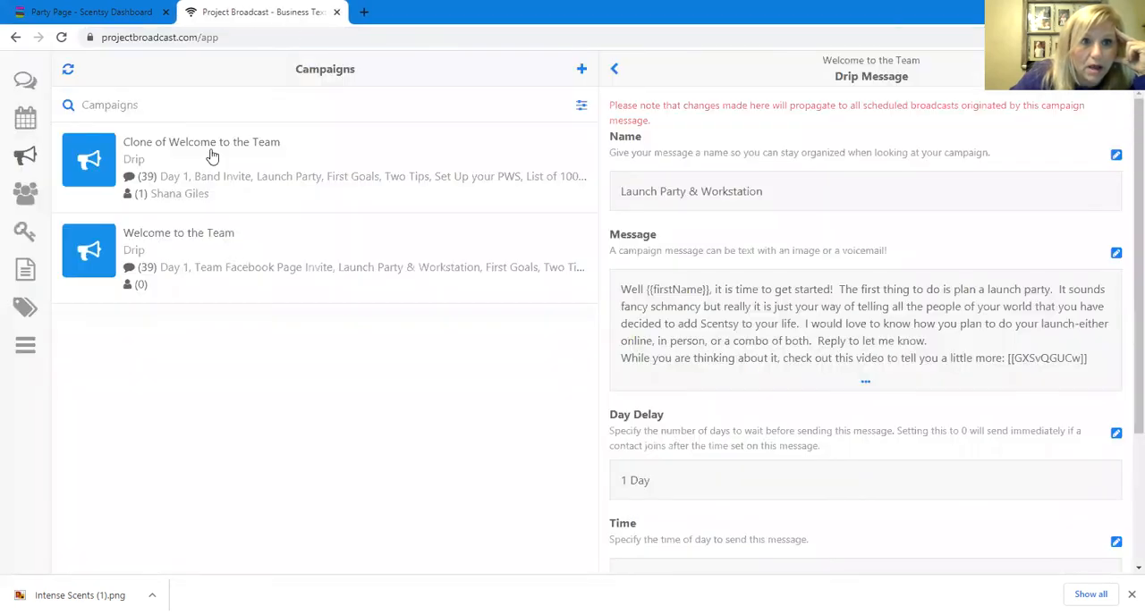
left_click(89, 12)
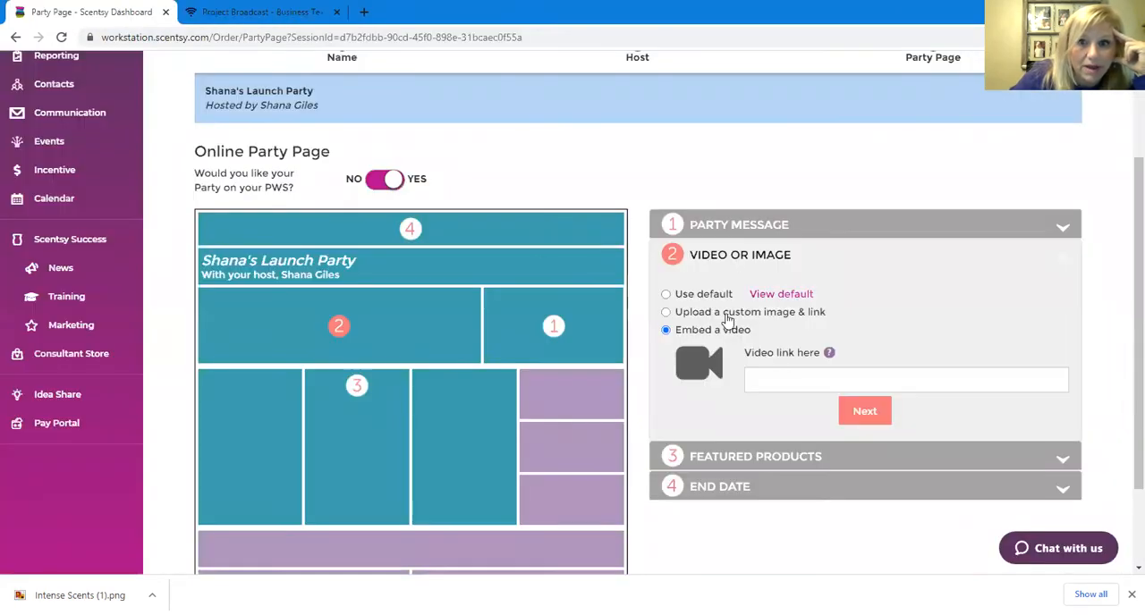
left_click(903, 379)
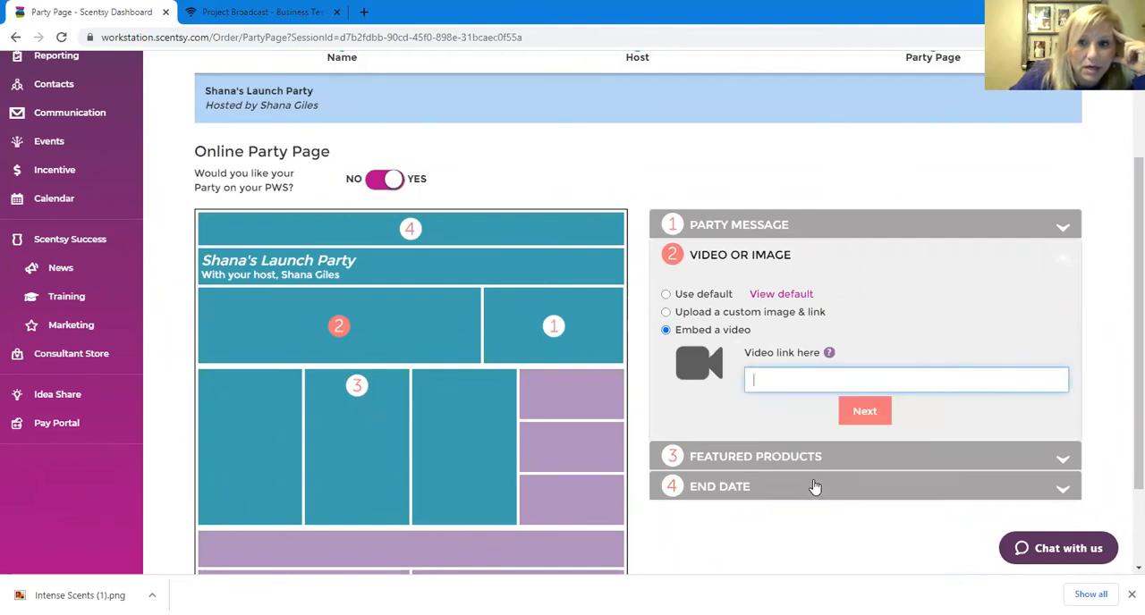
type("https://www.youtube.com/watch?v=goVwyKVJWes")
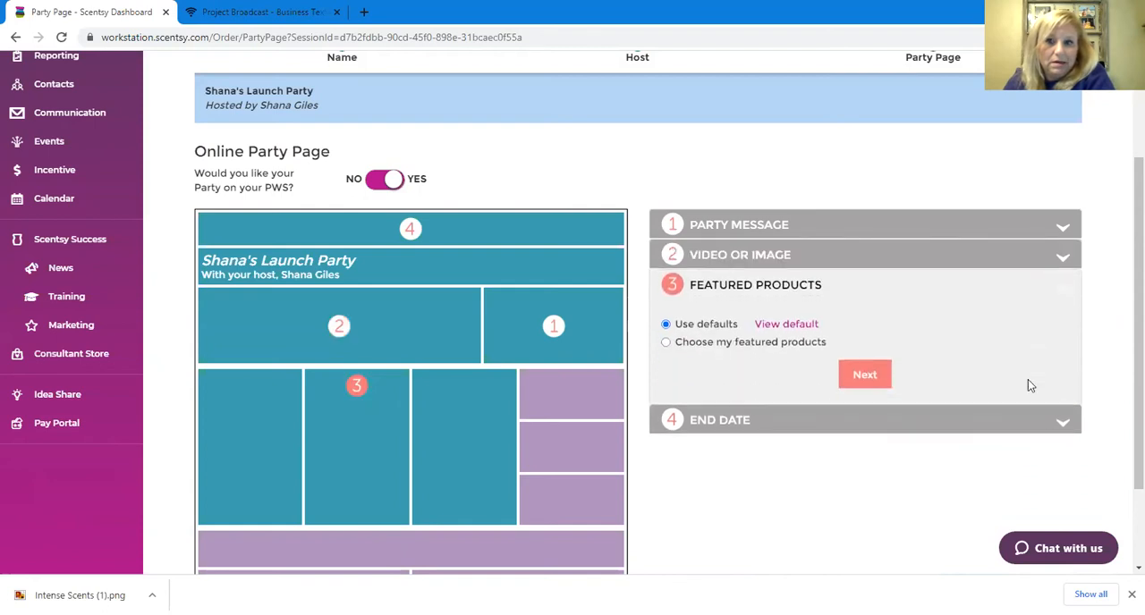
mouse_move(756, 355)
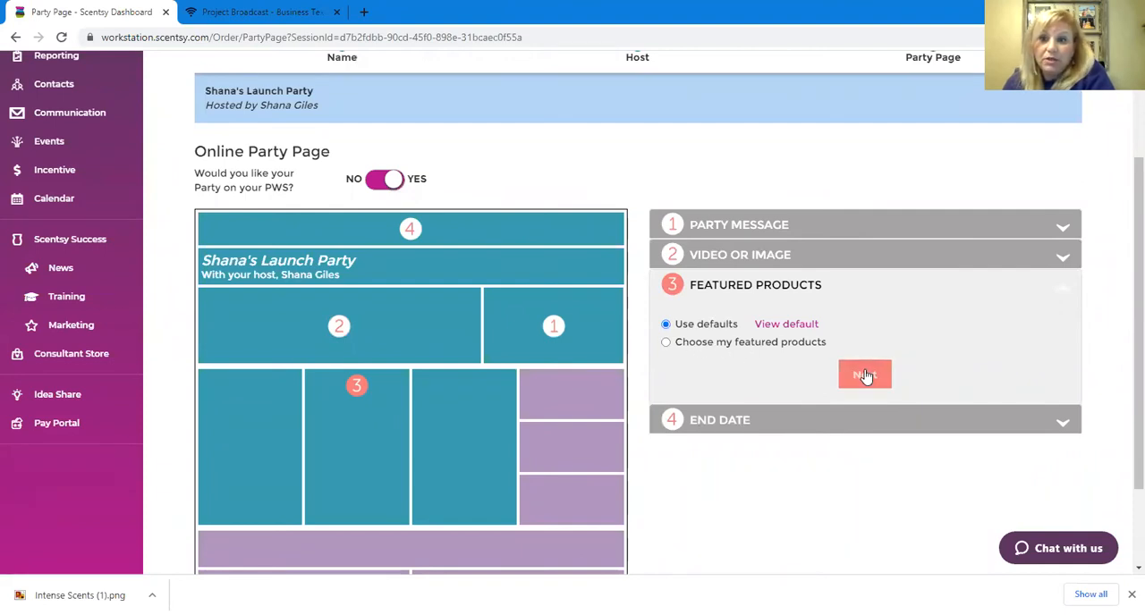
Step: Keep the default featured products and advance to the end date step
left_click(864, 374)
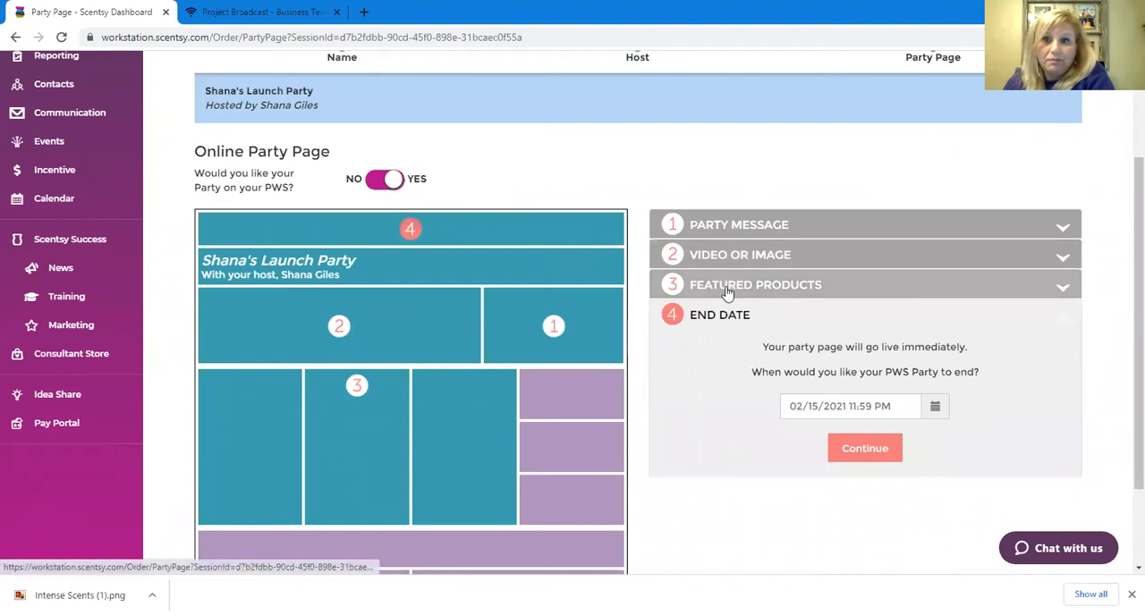
left_click(739, 255)
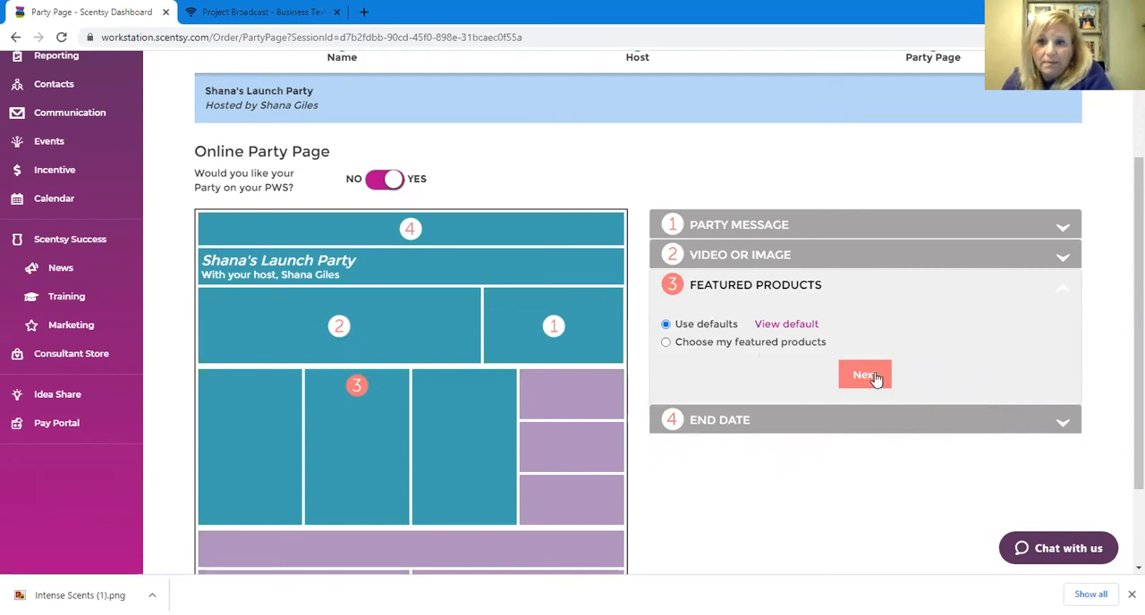
left_click(864, 375)
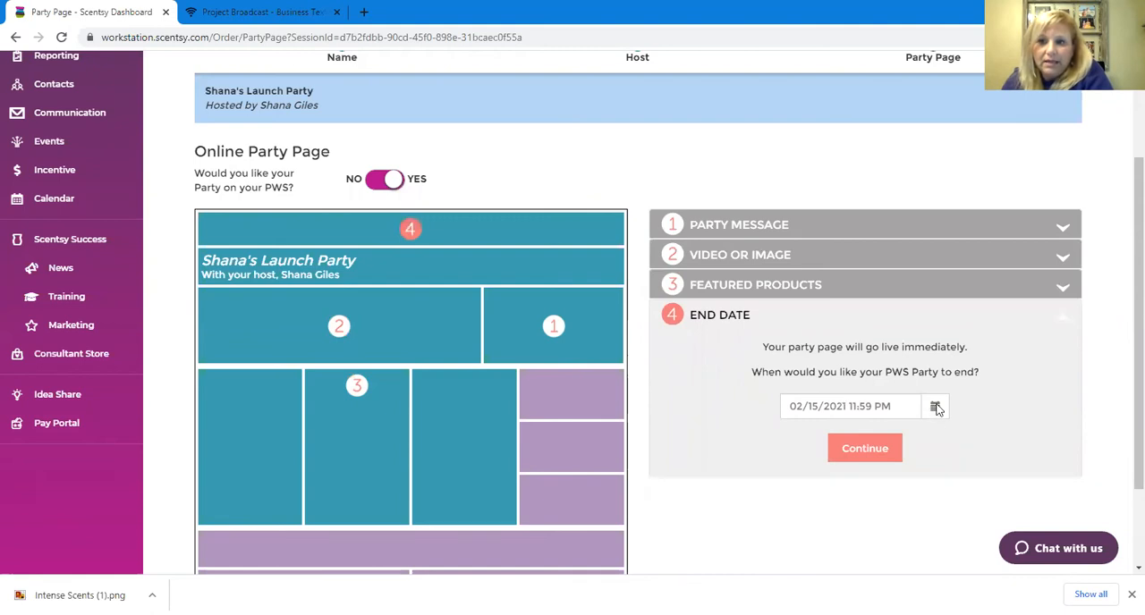
Step: Set the party end date to February 28 and confirm it
left_click(935, 406)
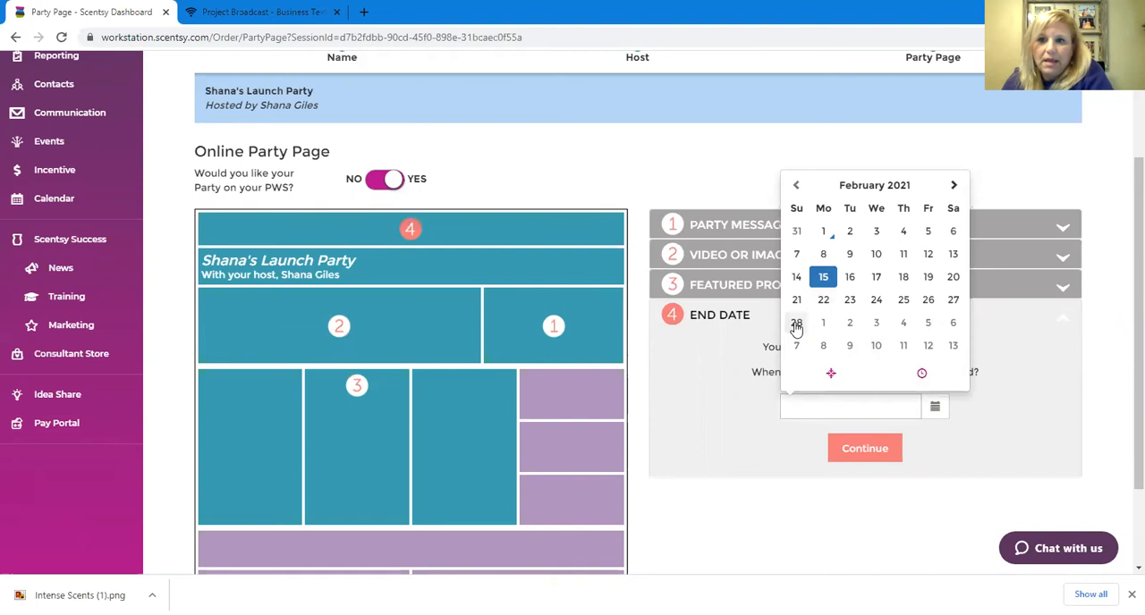
left_click(796, 323)
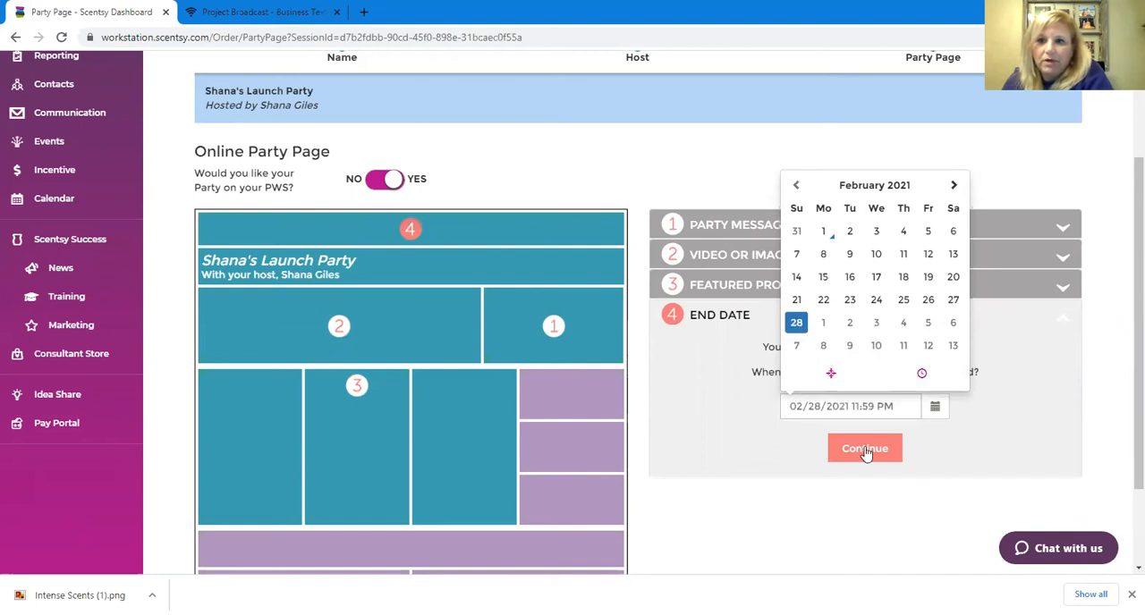
left_click(864, 448)
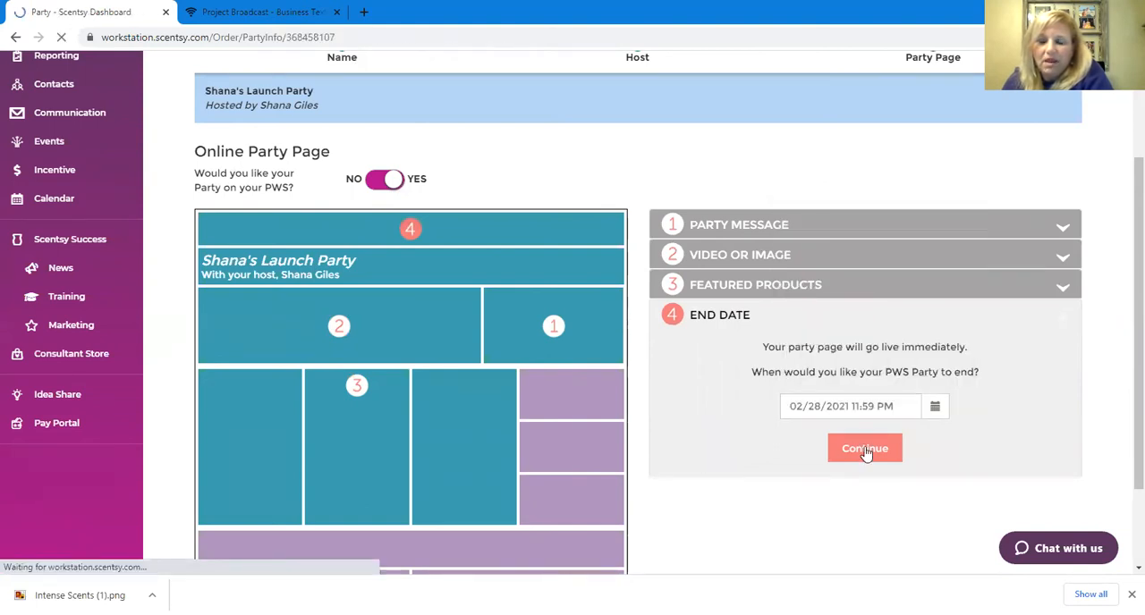
Step: Copy the launch party's direct link from the success page
left_click(864, 448)
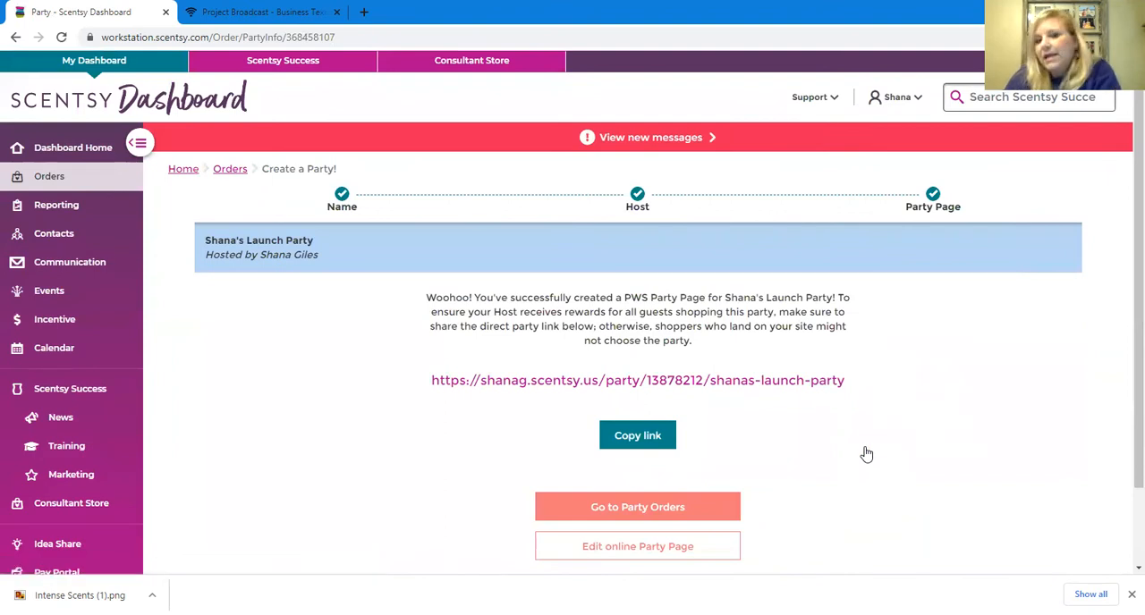
left_click(637, 436)
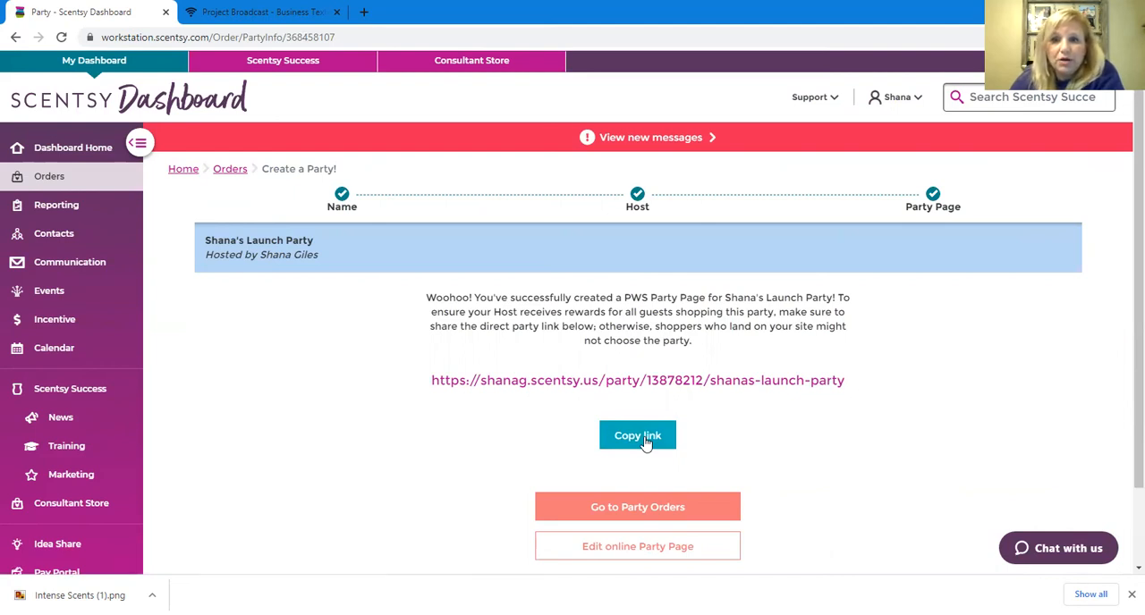
mouse_move(612, 488)
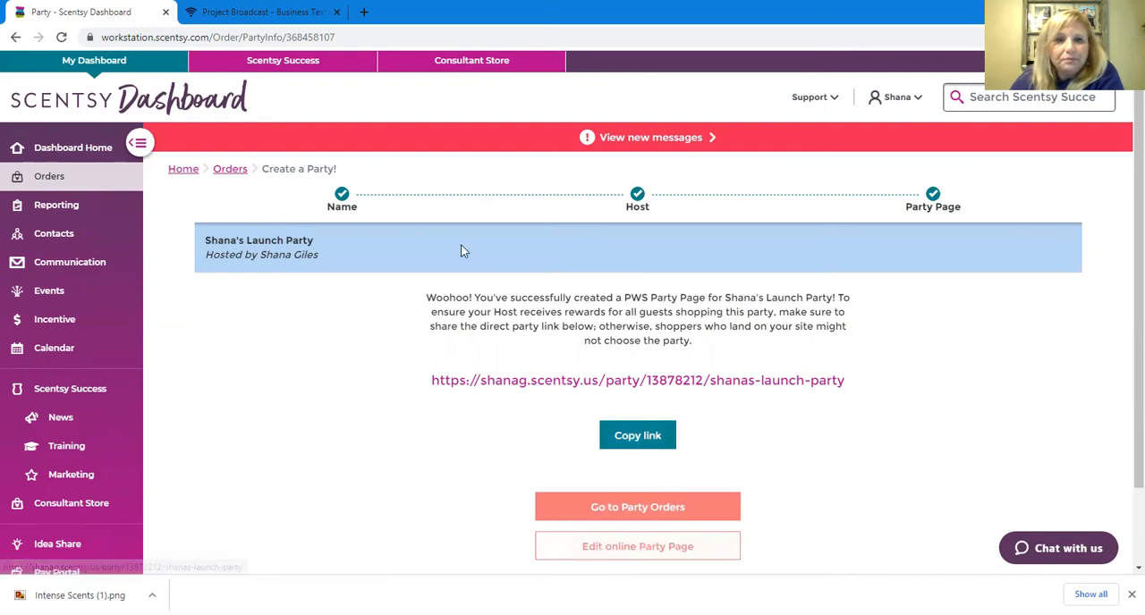
Step: Find Shana's Launch Party under Open Orders and review its orders
left_click(229, 169)
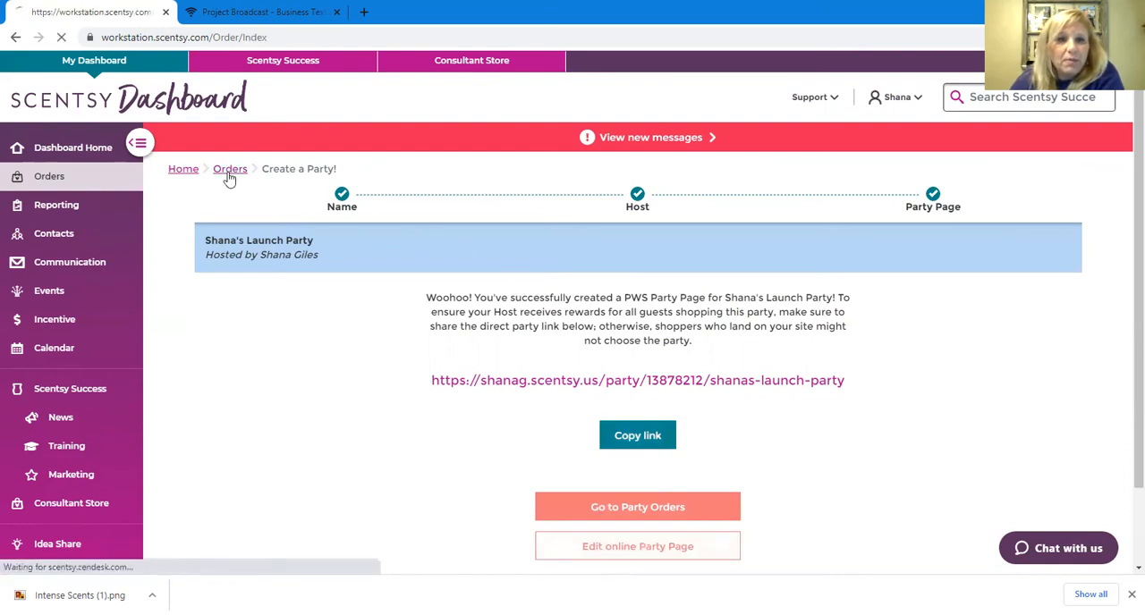
left_click(230, 169)
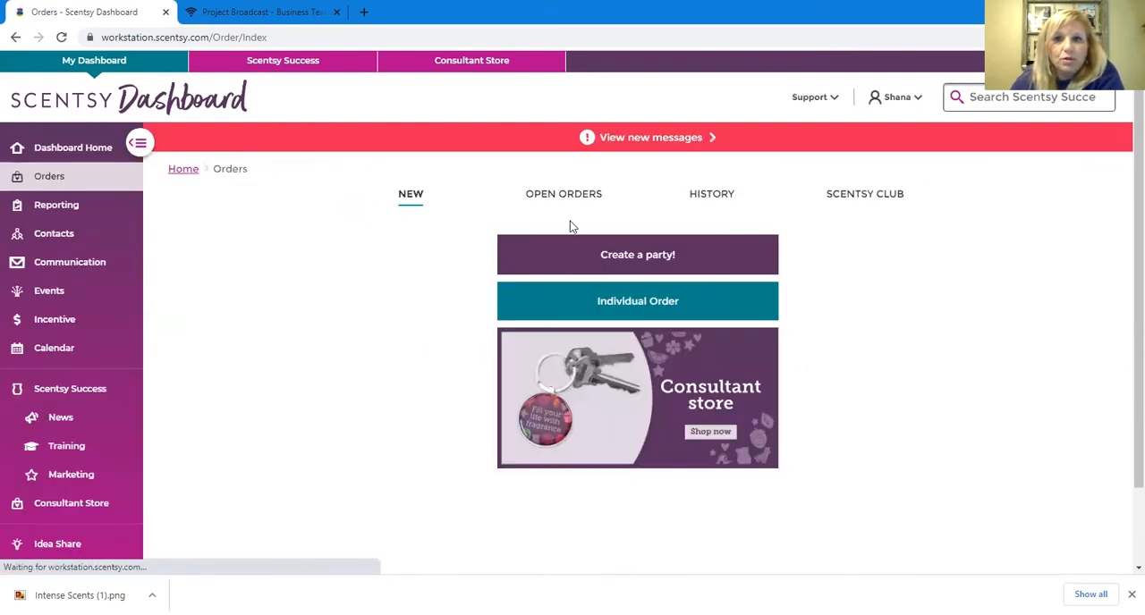
left_click(563, 194)
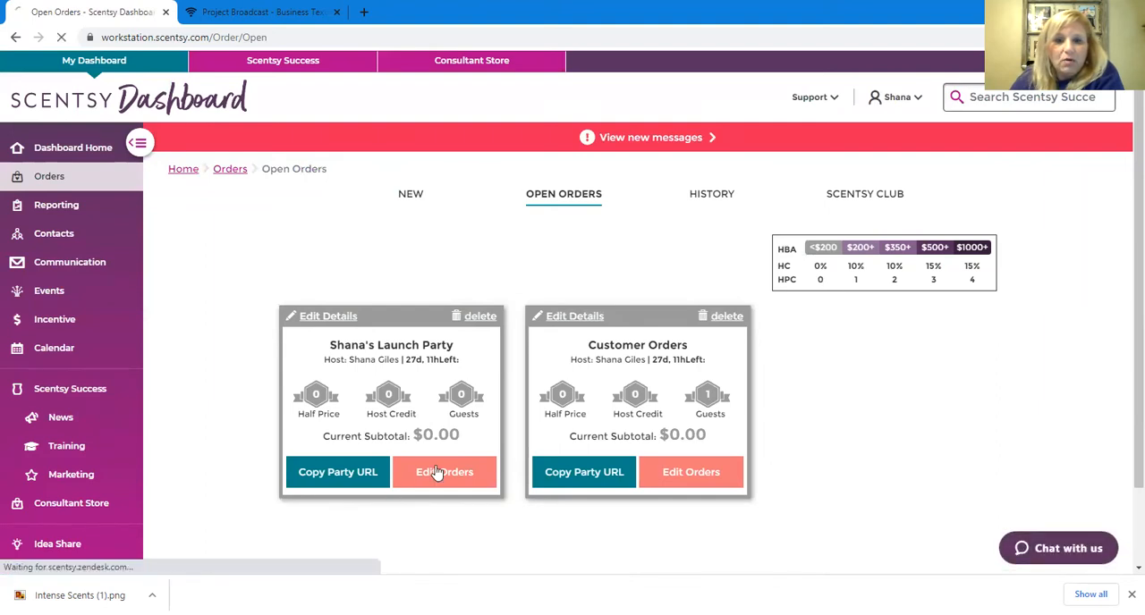
left_click(444, 471)
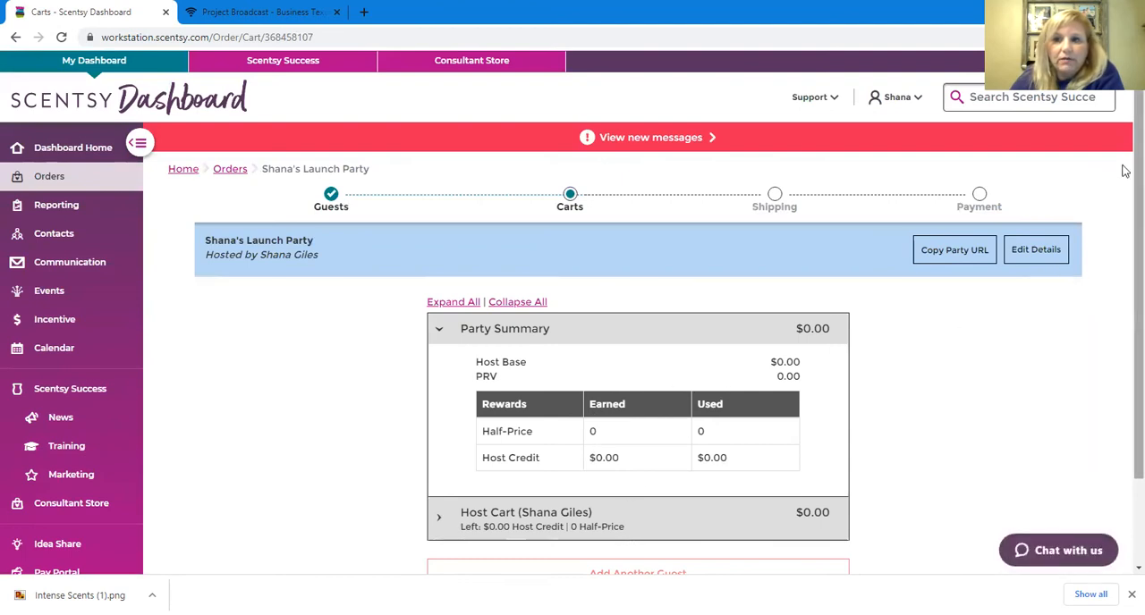
scroll("down", 3)
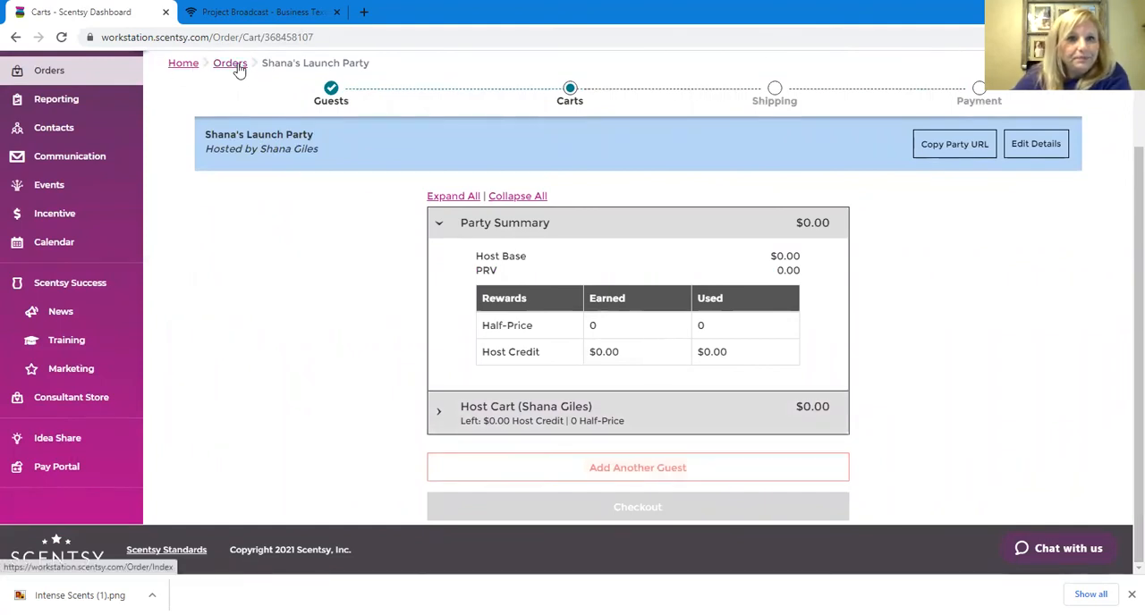
Step: Copy the launch party's URL from the Open Orders list
left_click(230, 62)
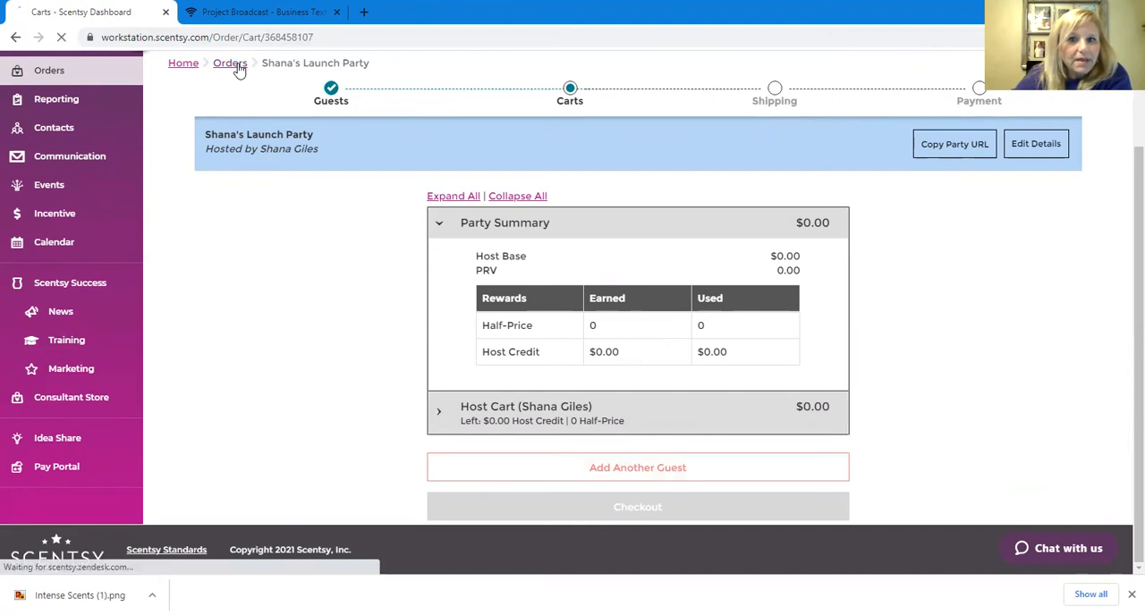
left_click(230, 63)
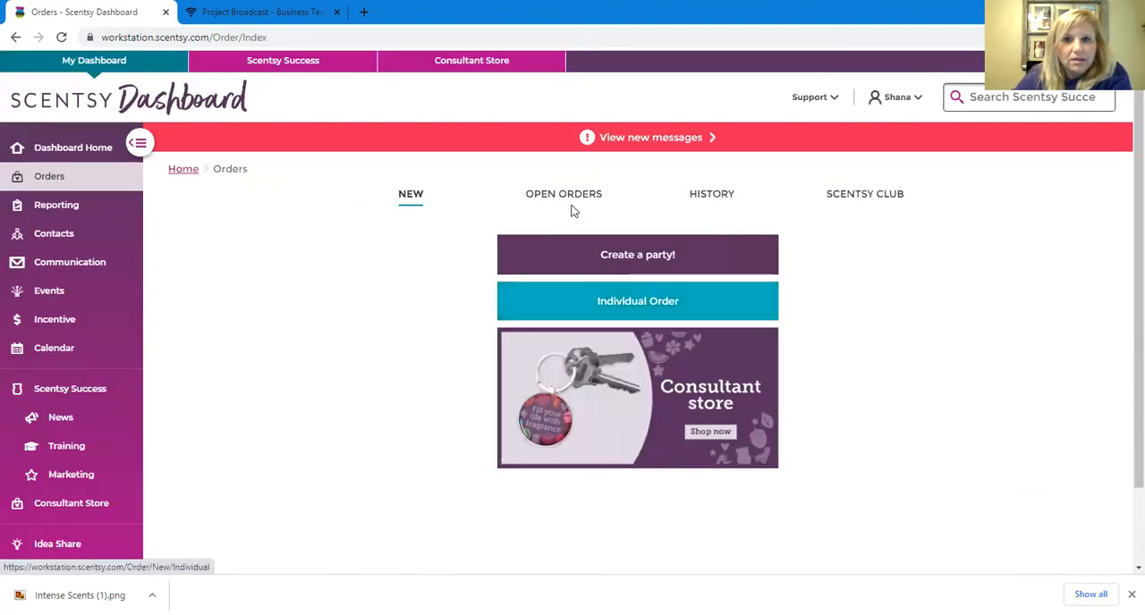
left_click(563, 194)
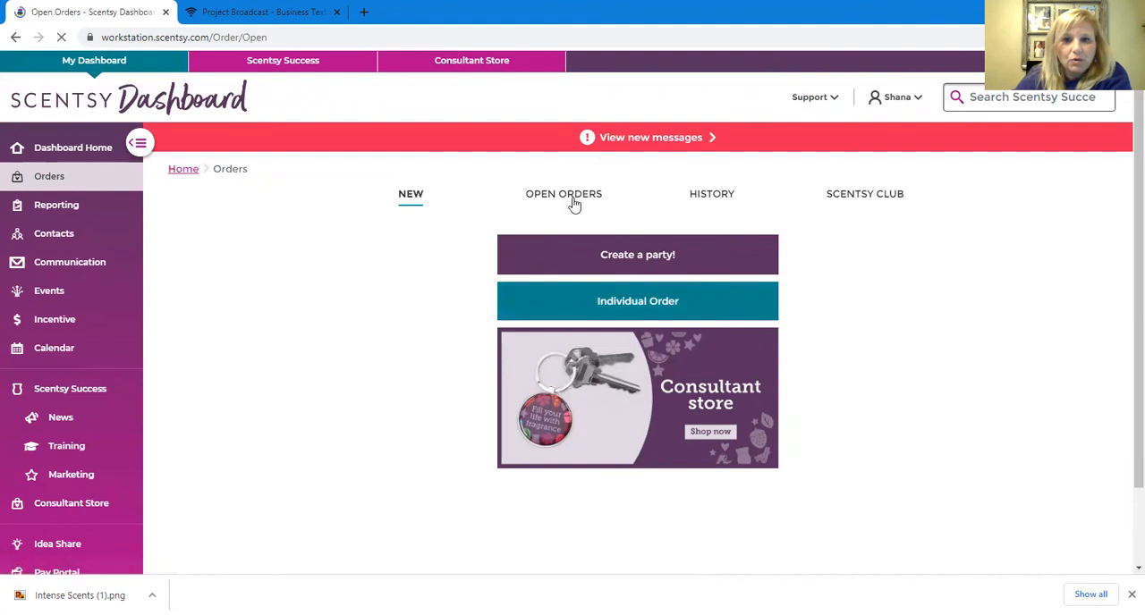
left_click(563, 194)
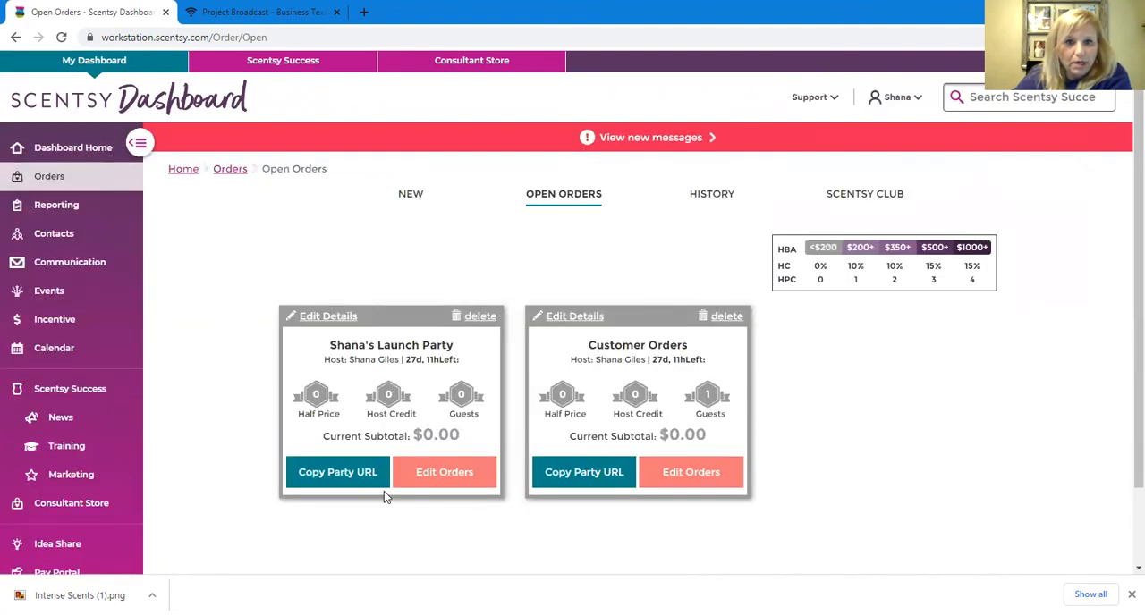
left_click(337, 472)
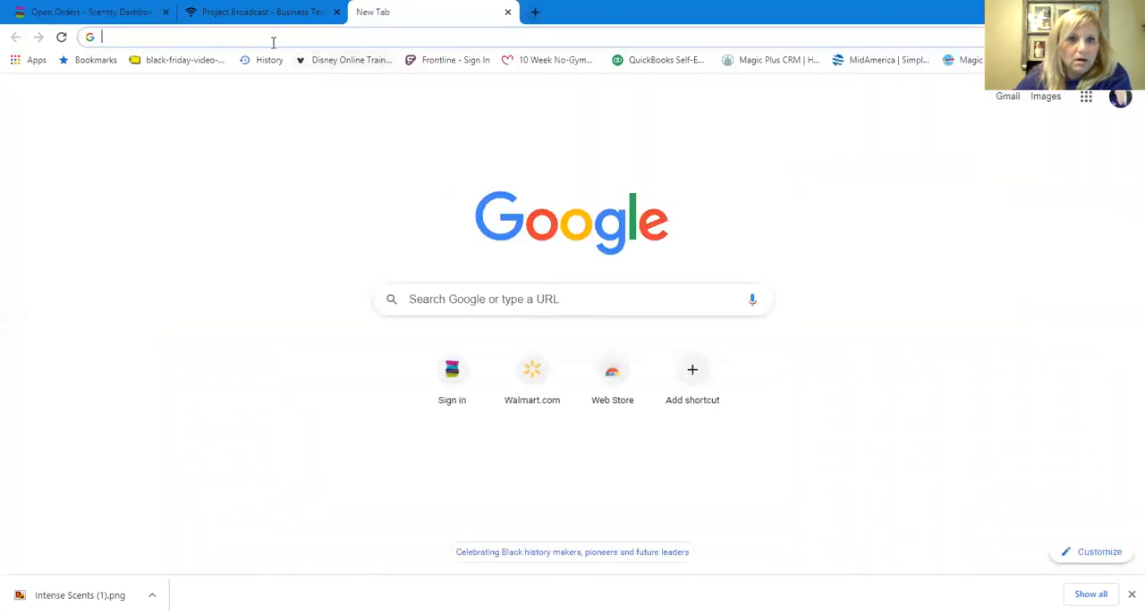
Step: Load the copied party URL, review the live page, then return to Project Broadcast
right_click(89, 37)
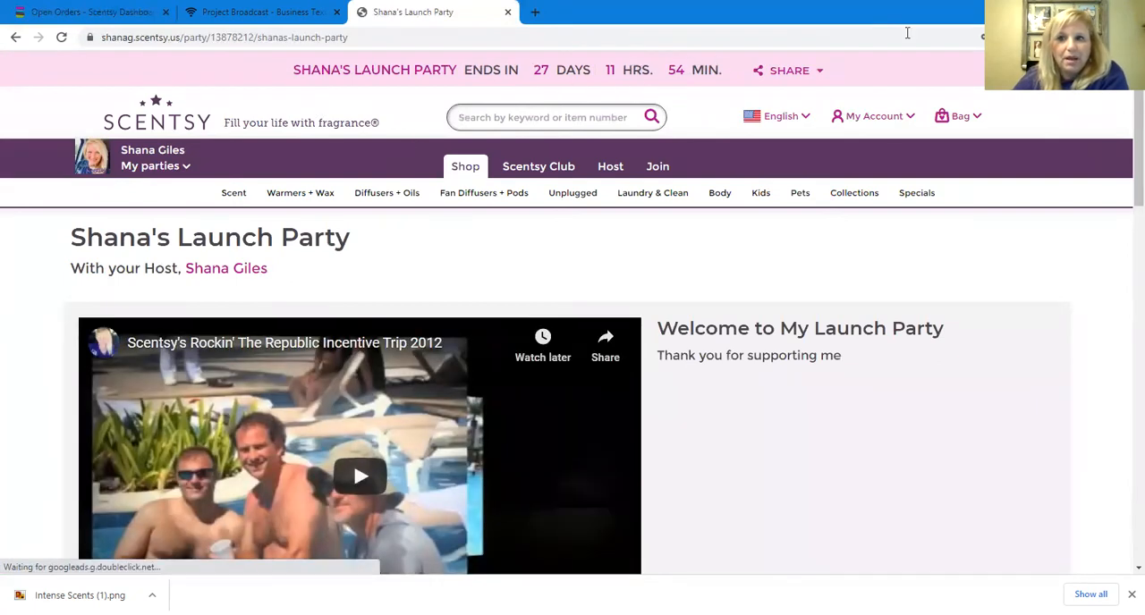
scroll("down", 3)
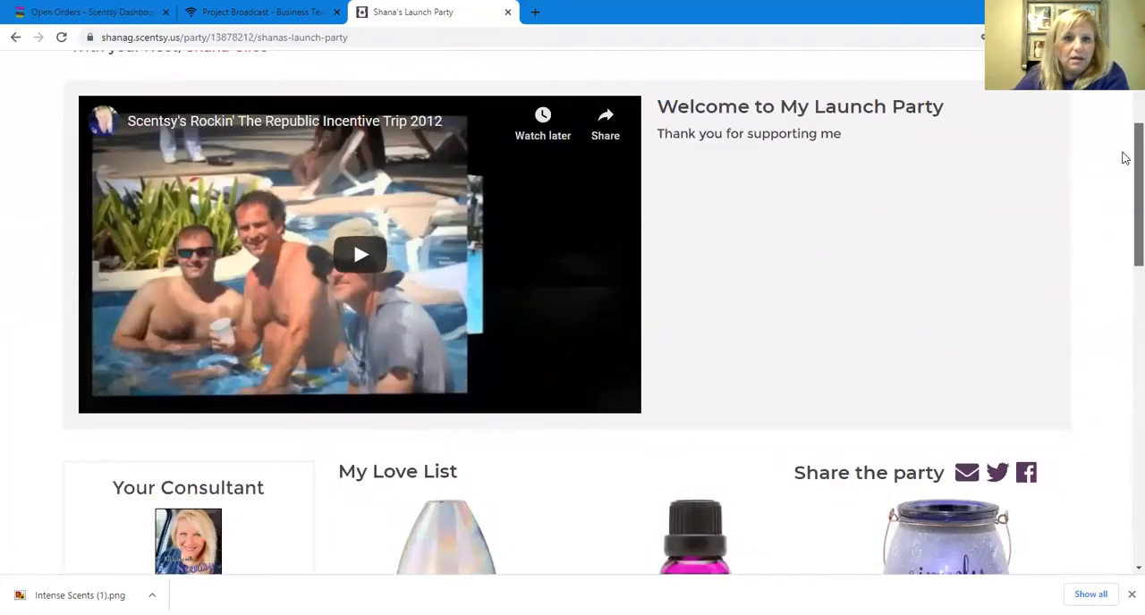
scroll("down", 3)
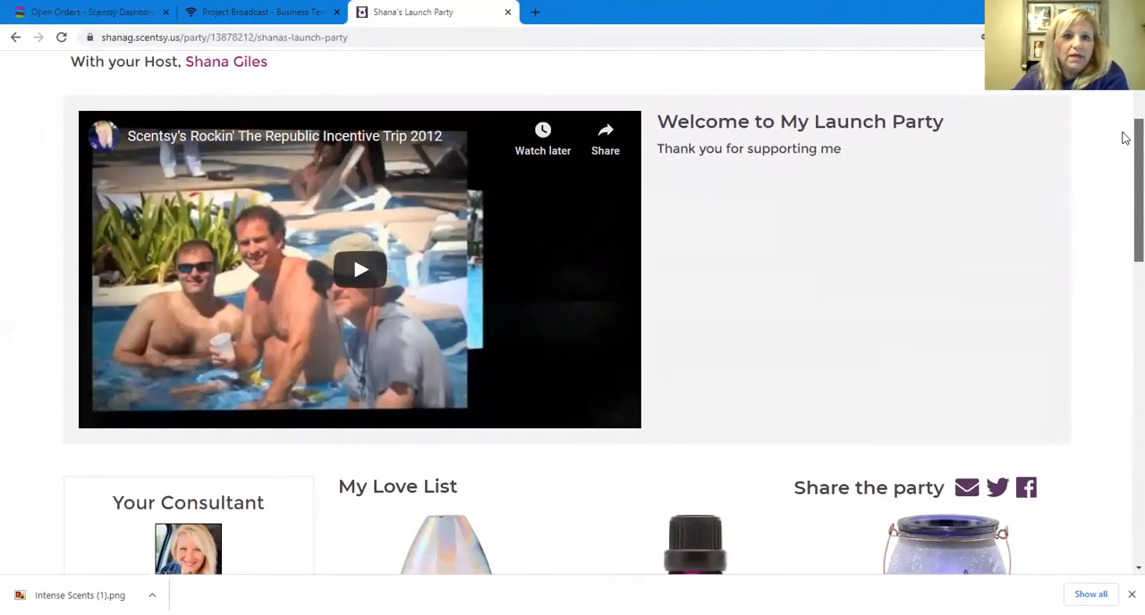
scroll("down", 3)
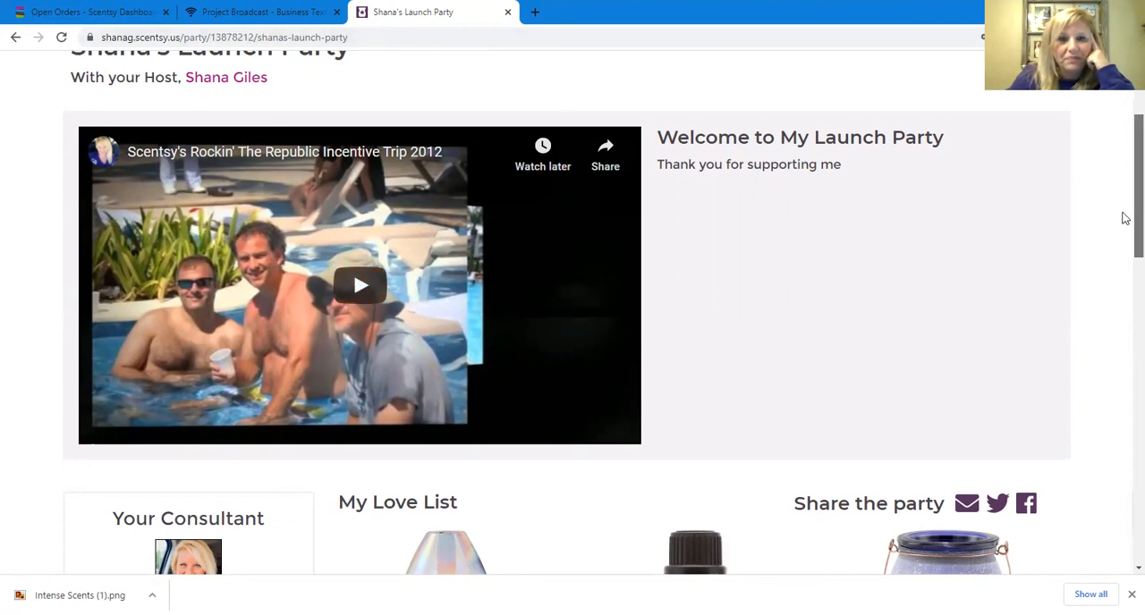
scroll("up", 3)
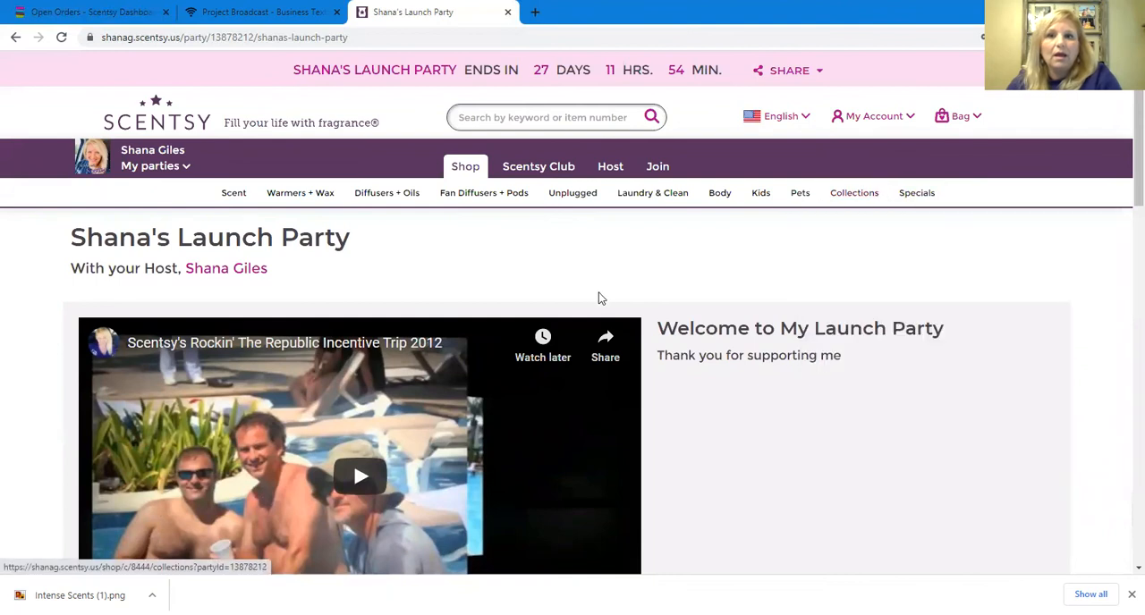
mouse_move(614, 294)
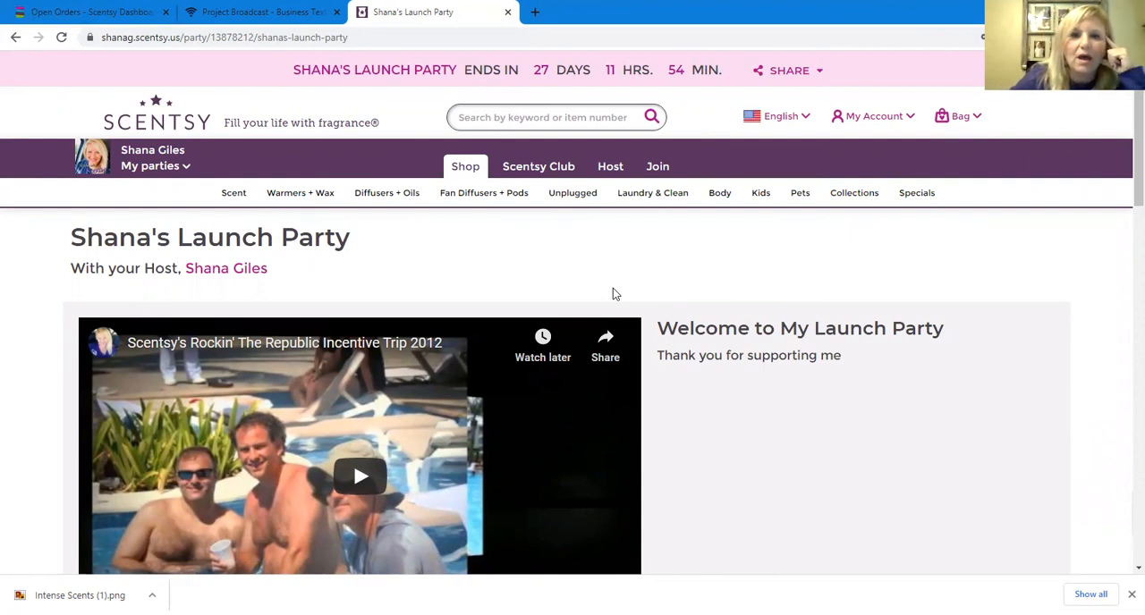
mouse_move(328, 307)
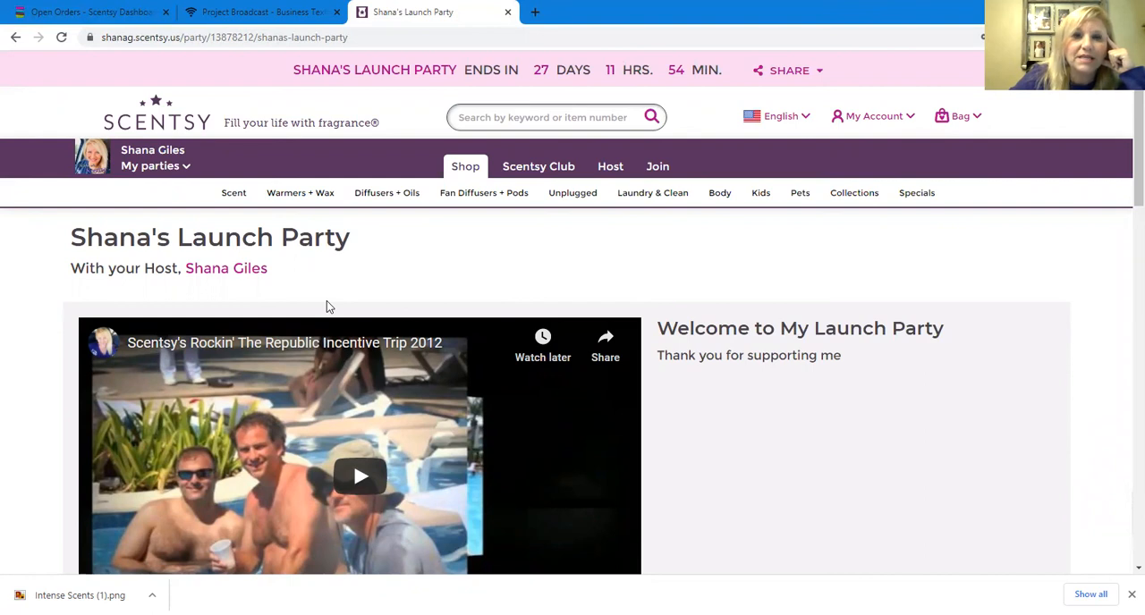
mouse_move(320, 291)
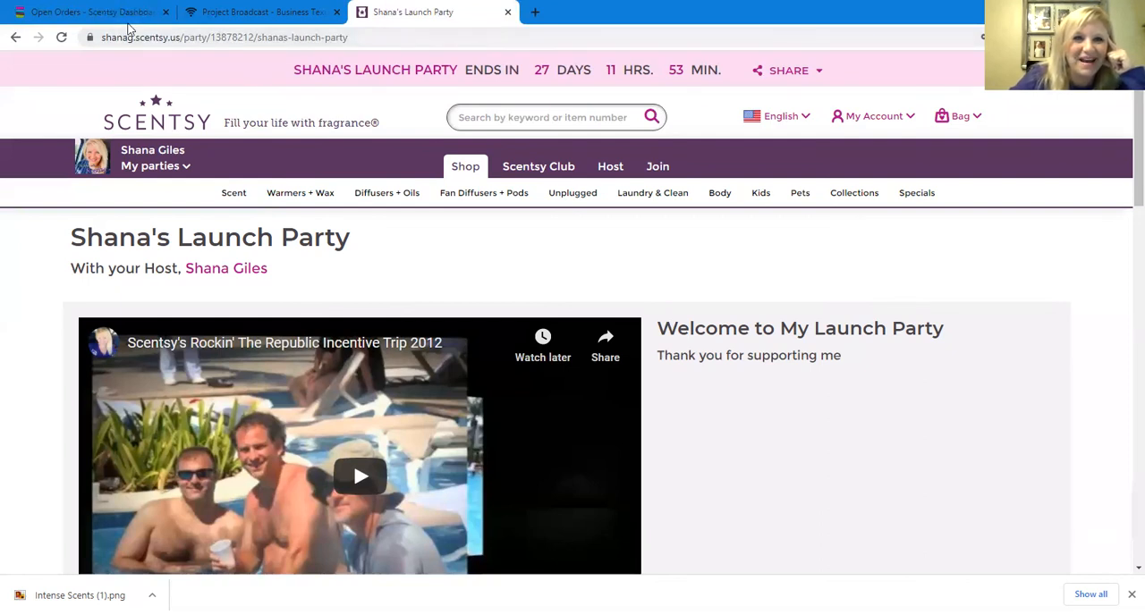
left_click(259, 12)
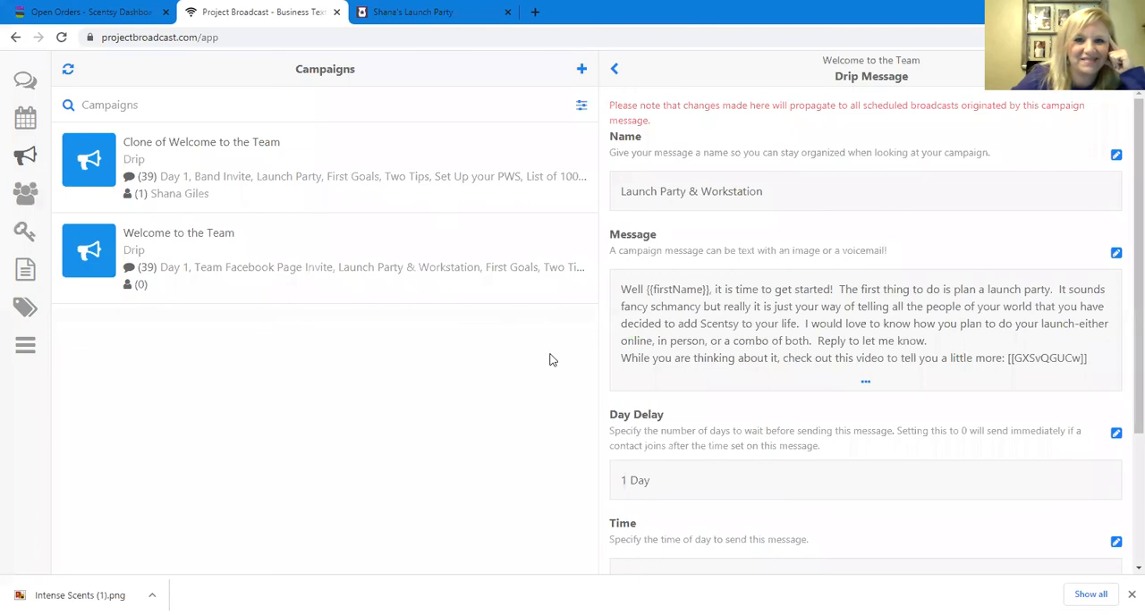
mouse_move(176, 57)
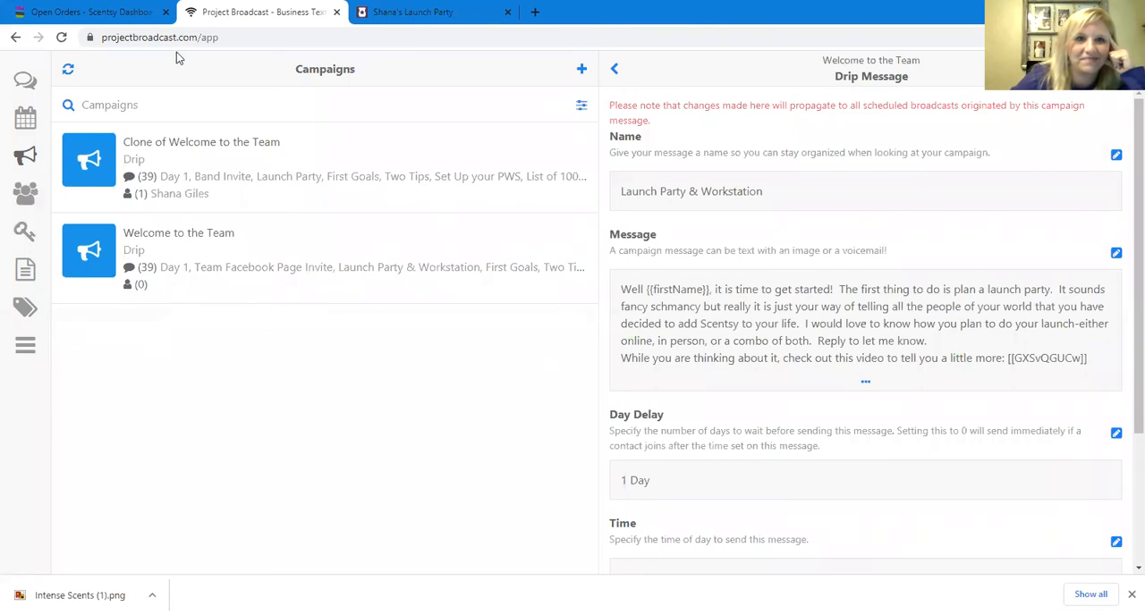
mouse_move(260, 11)
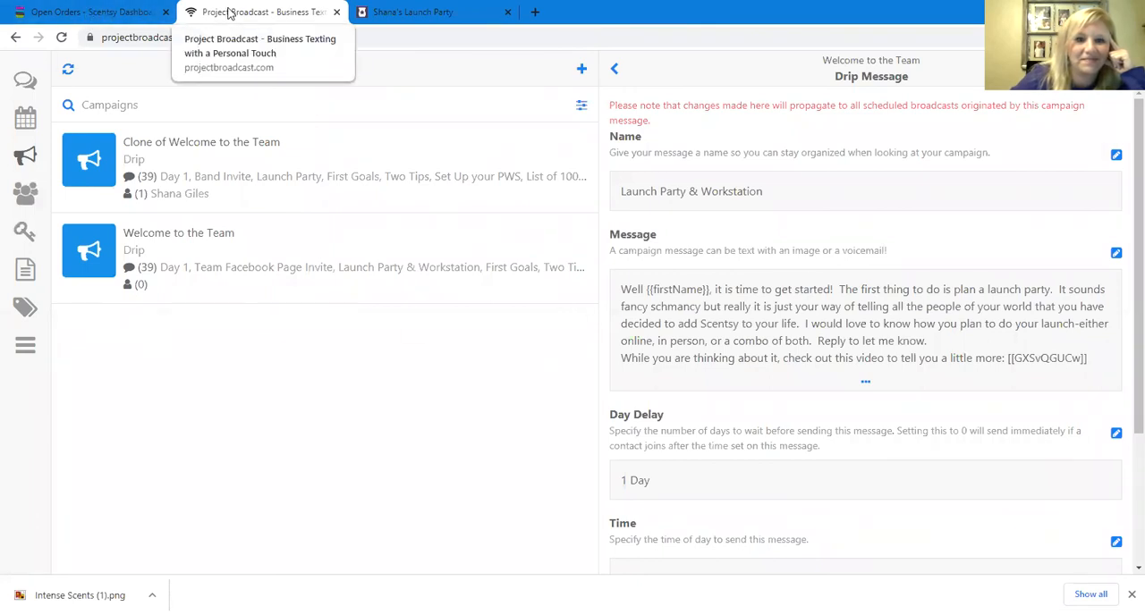